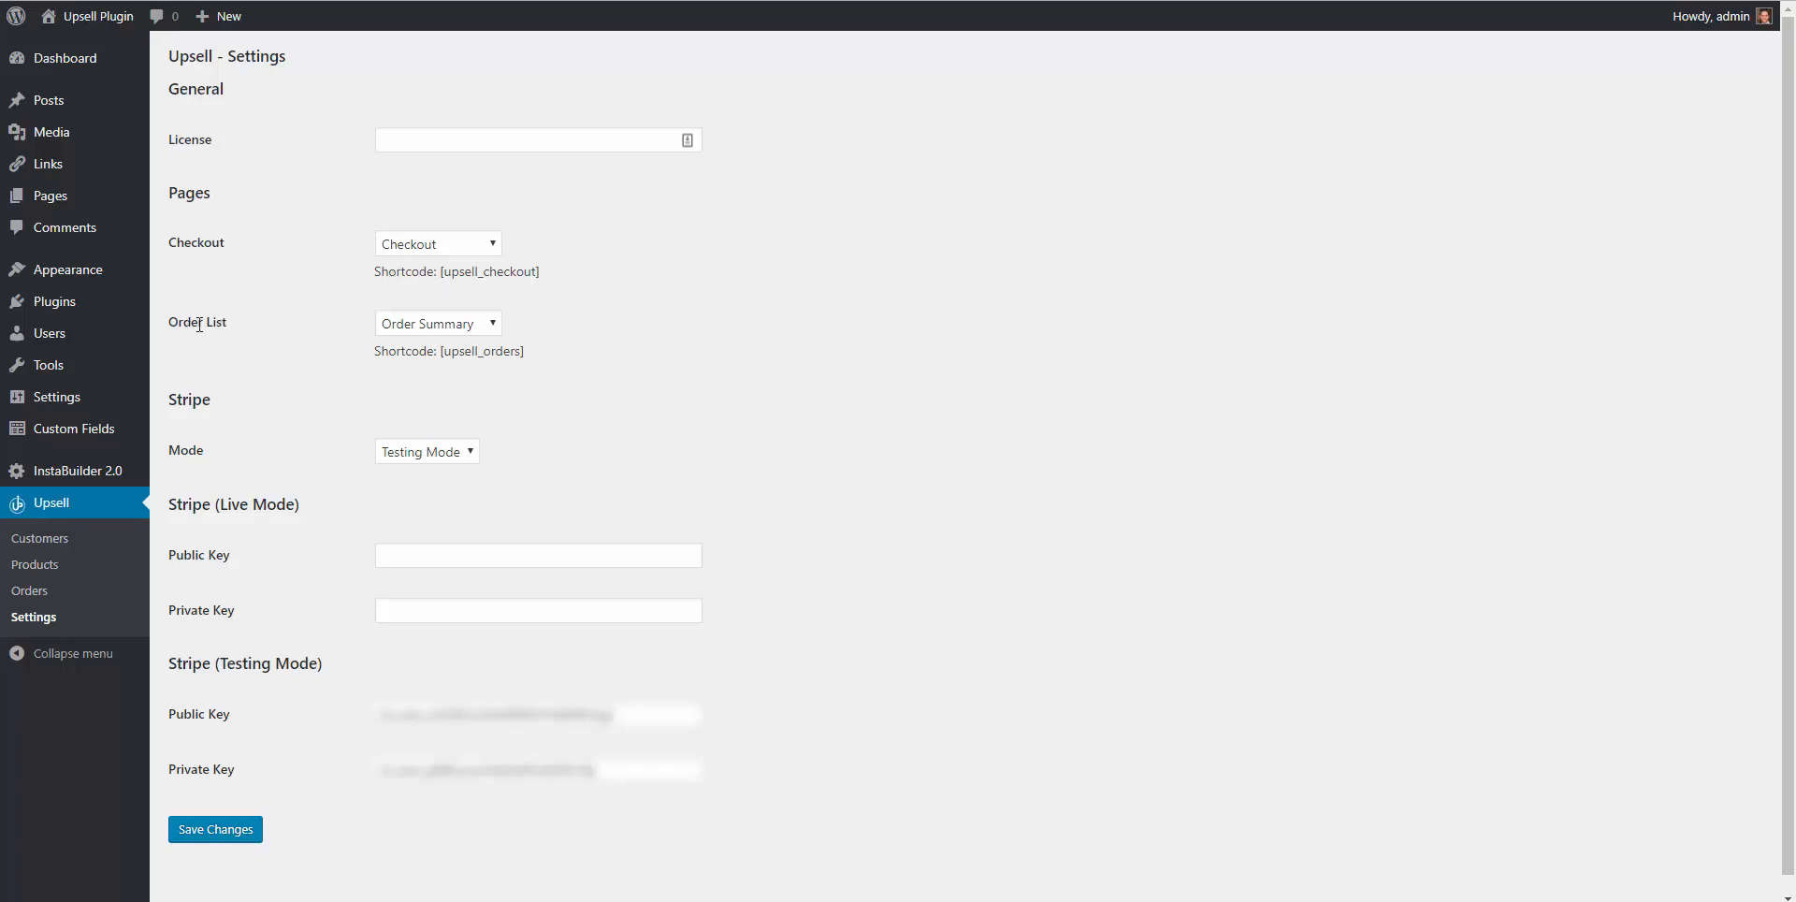
mouse_move(252, 251)
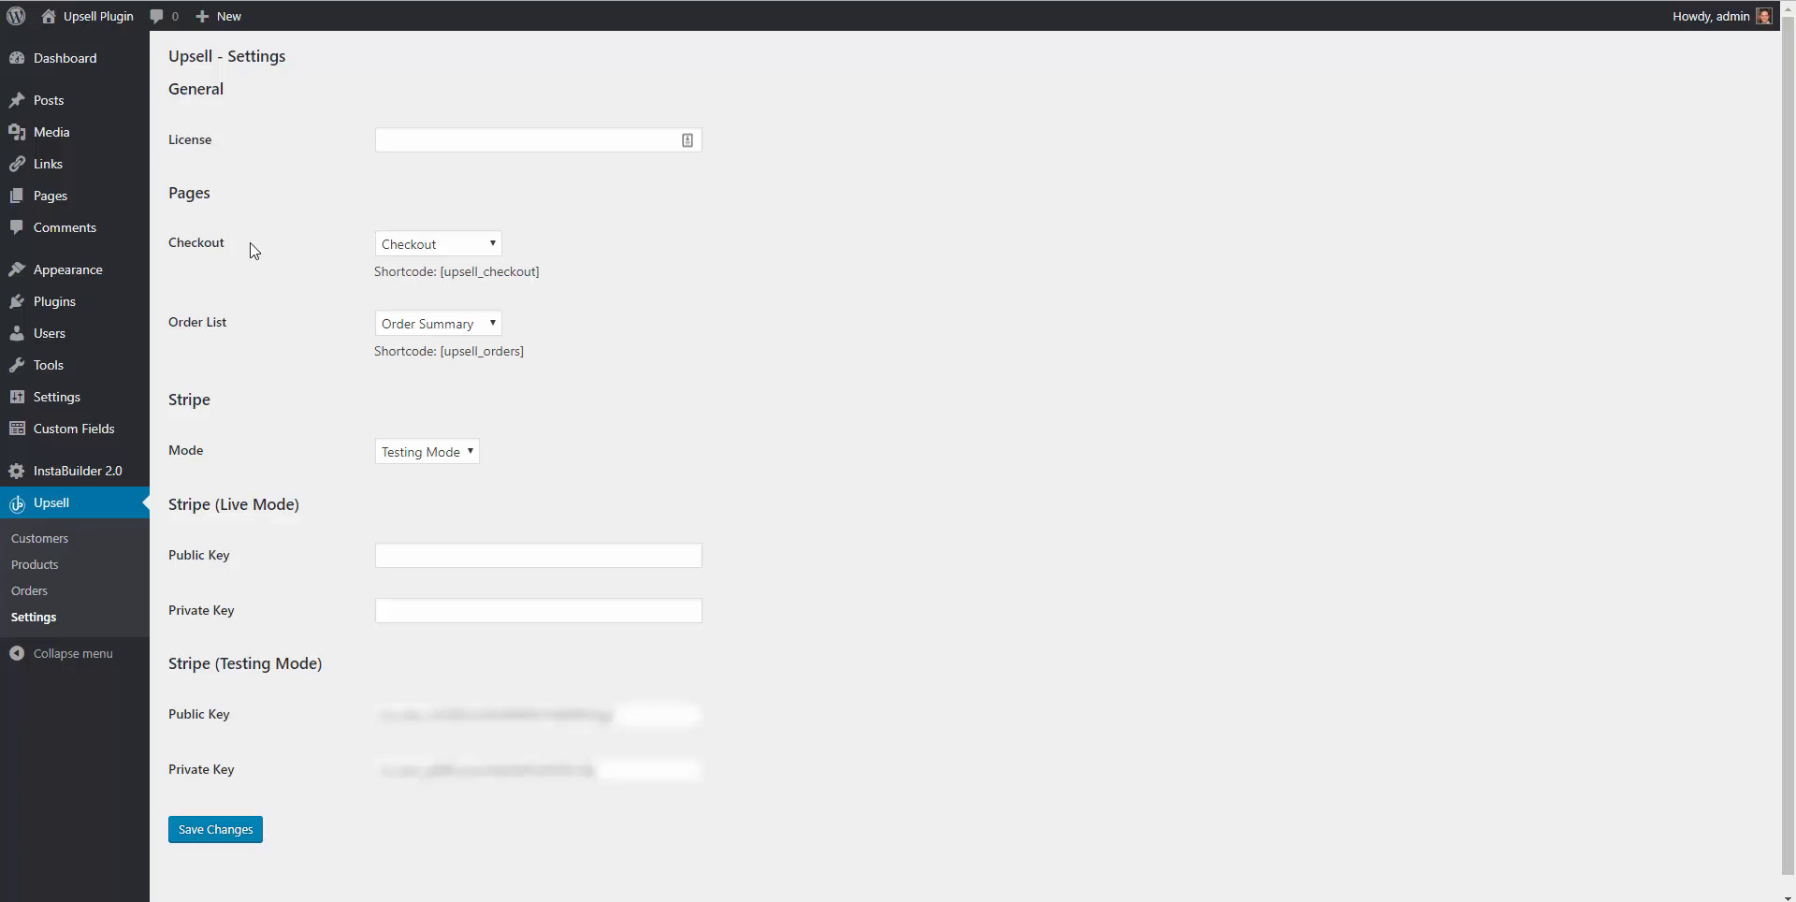
mouse_move(318, 262)
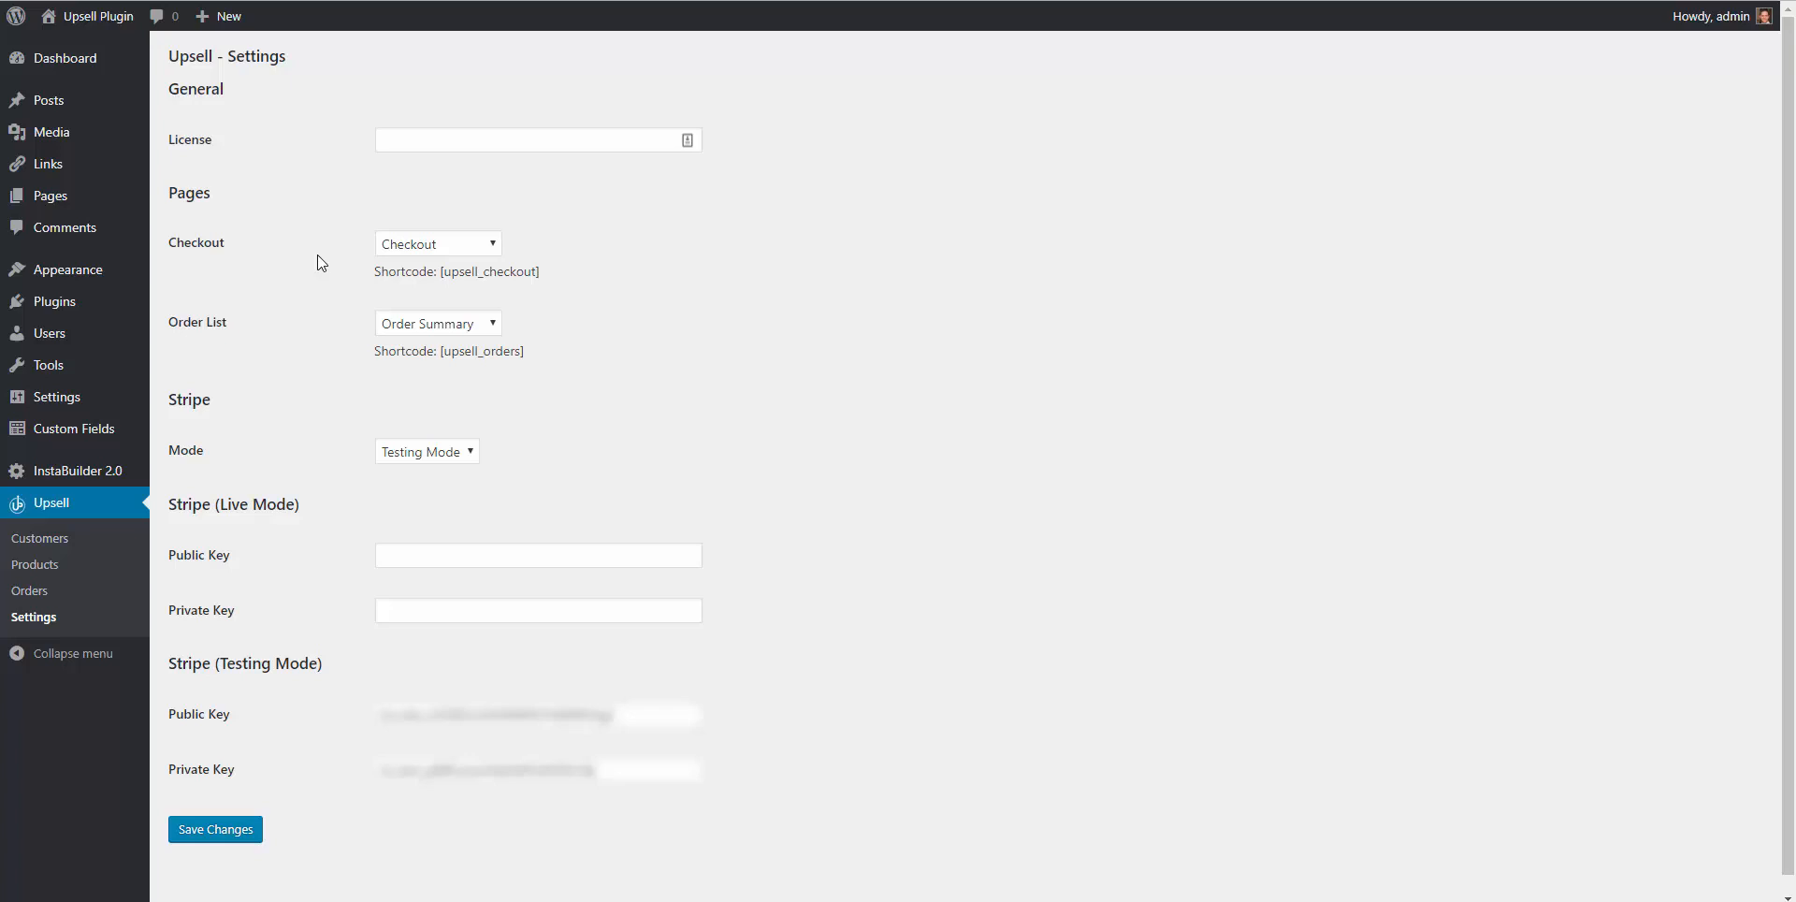
mouse_move(354, 270)
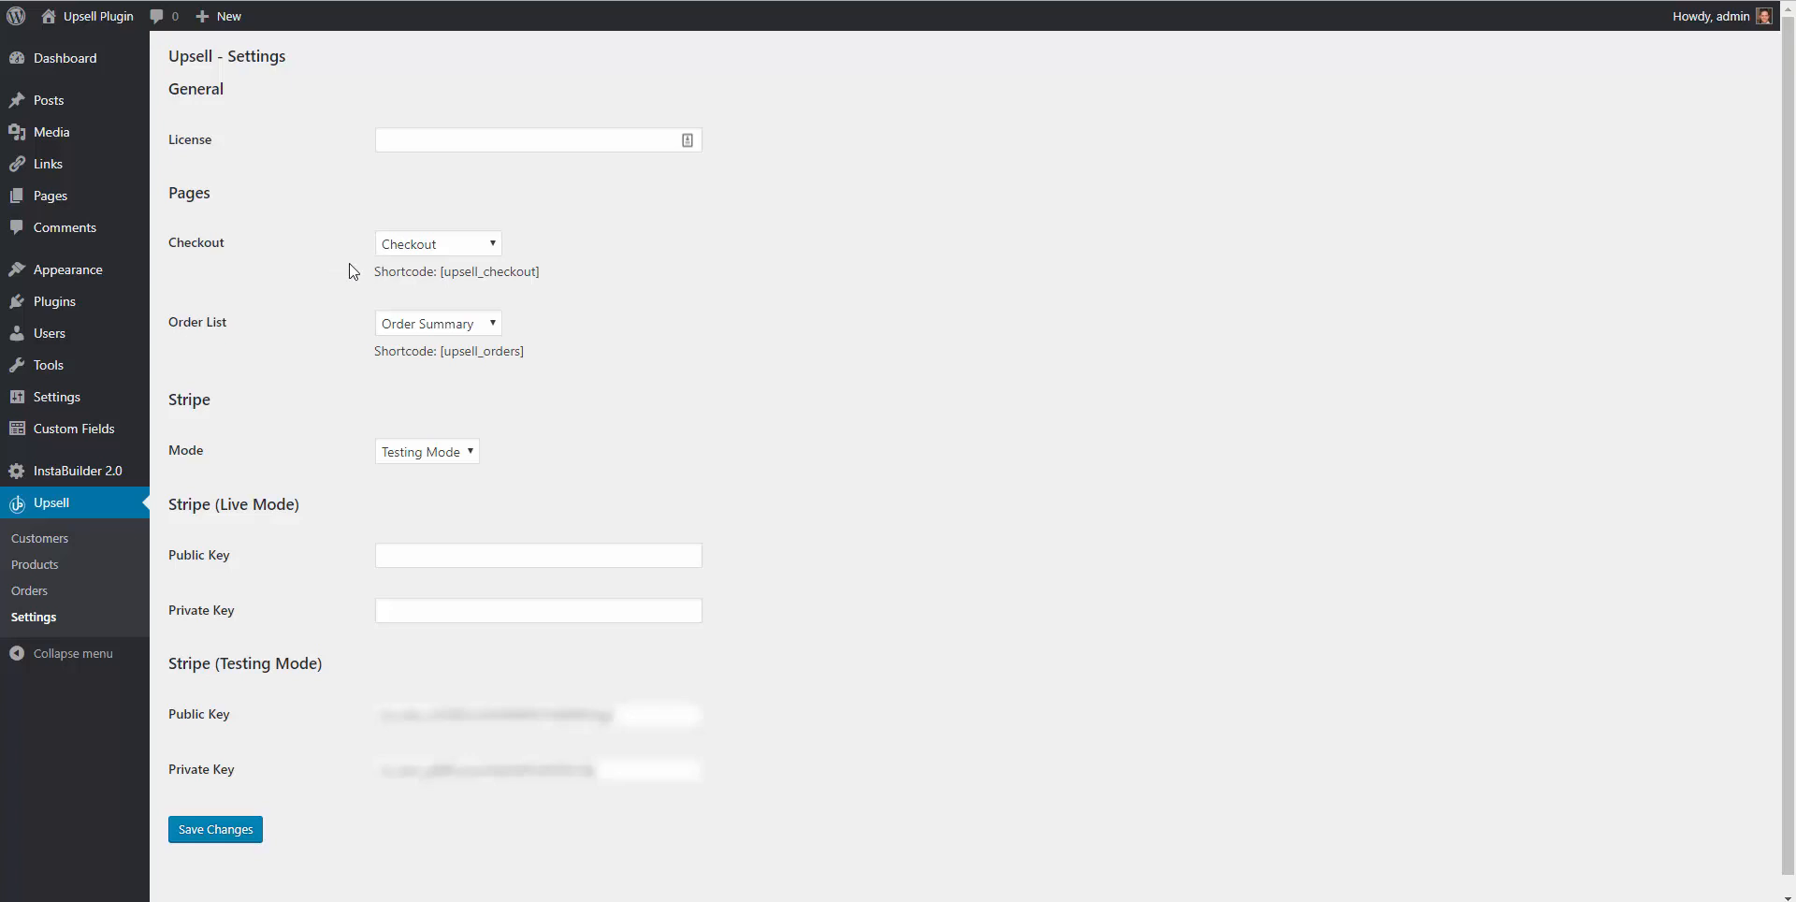
mouse_move(340, 309)
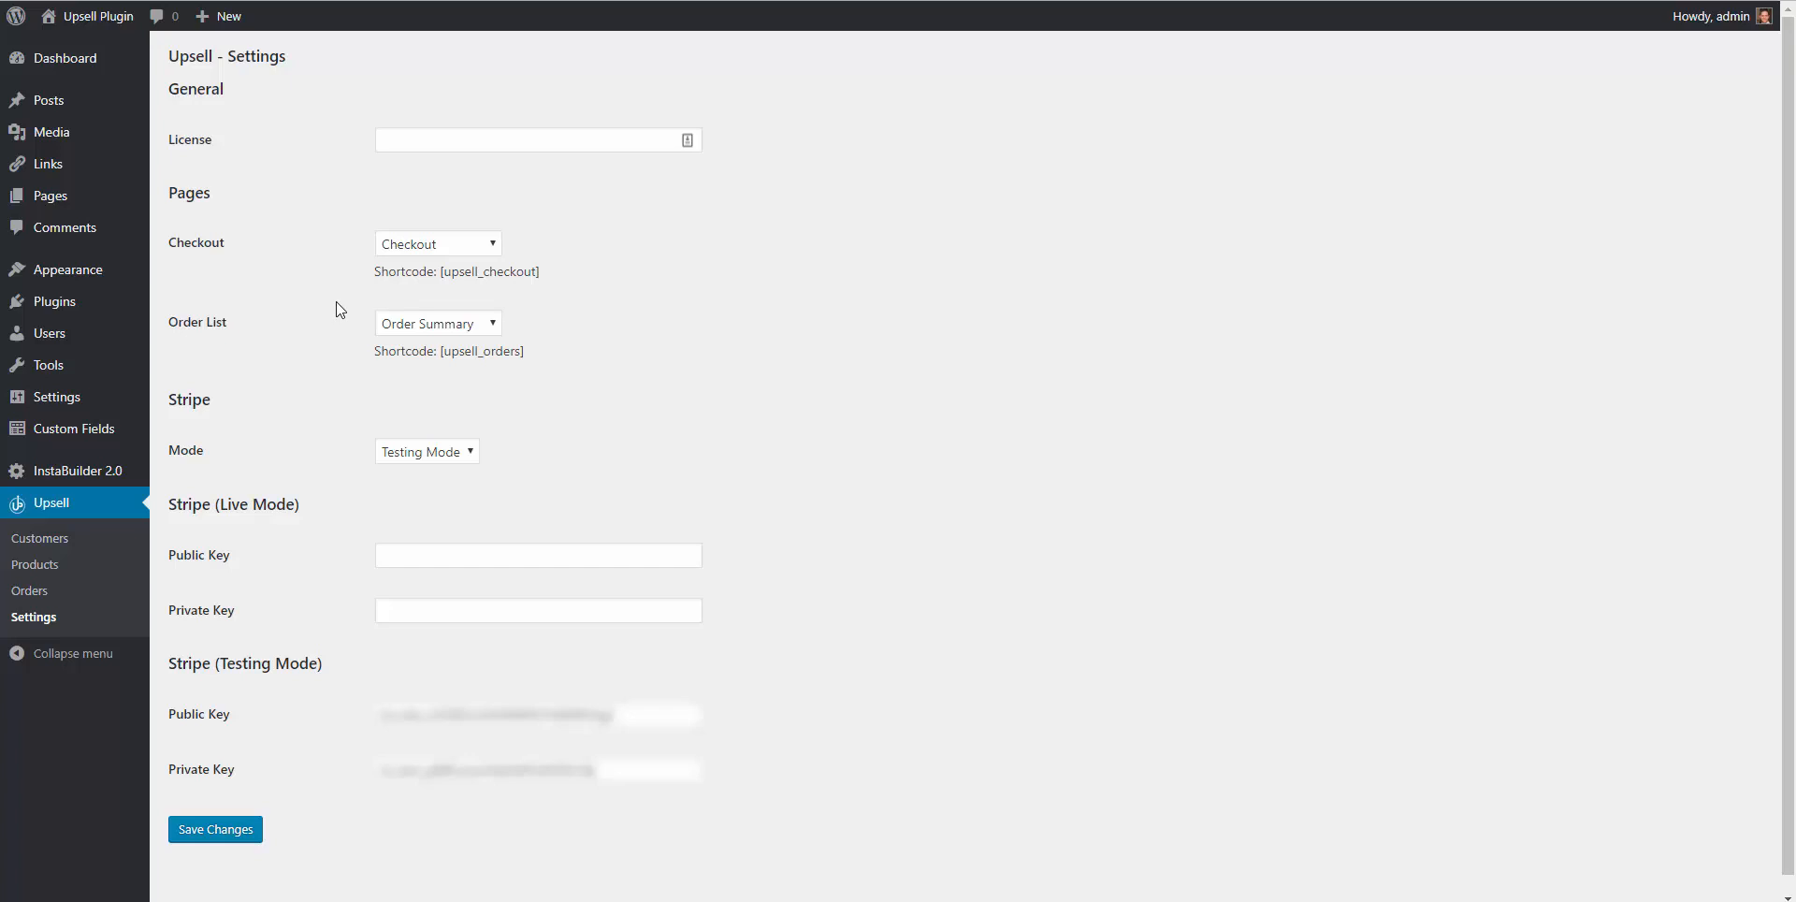
mouse_move(253, 335)
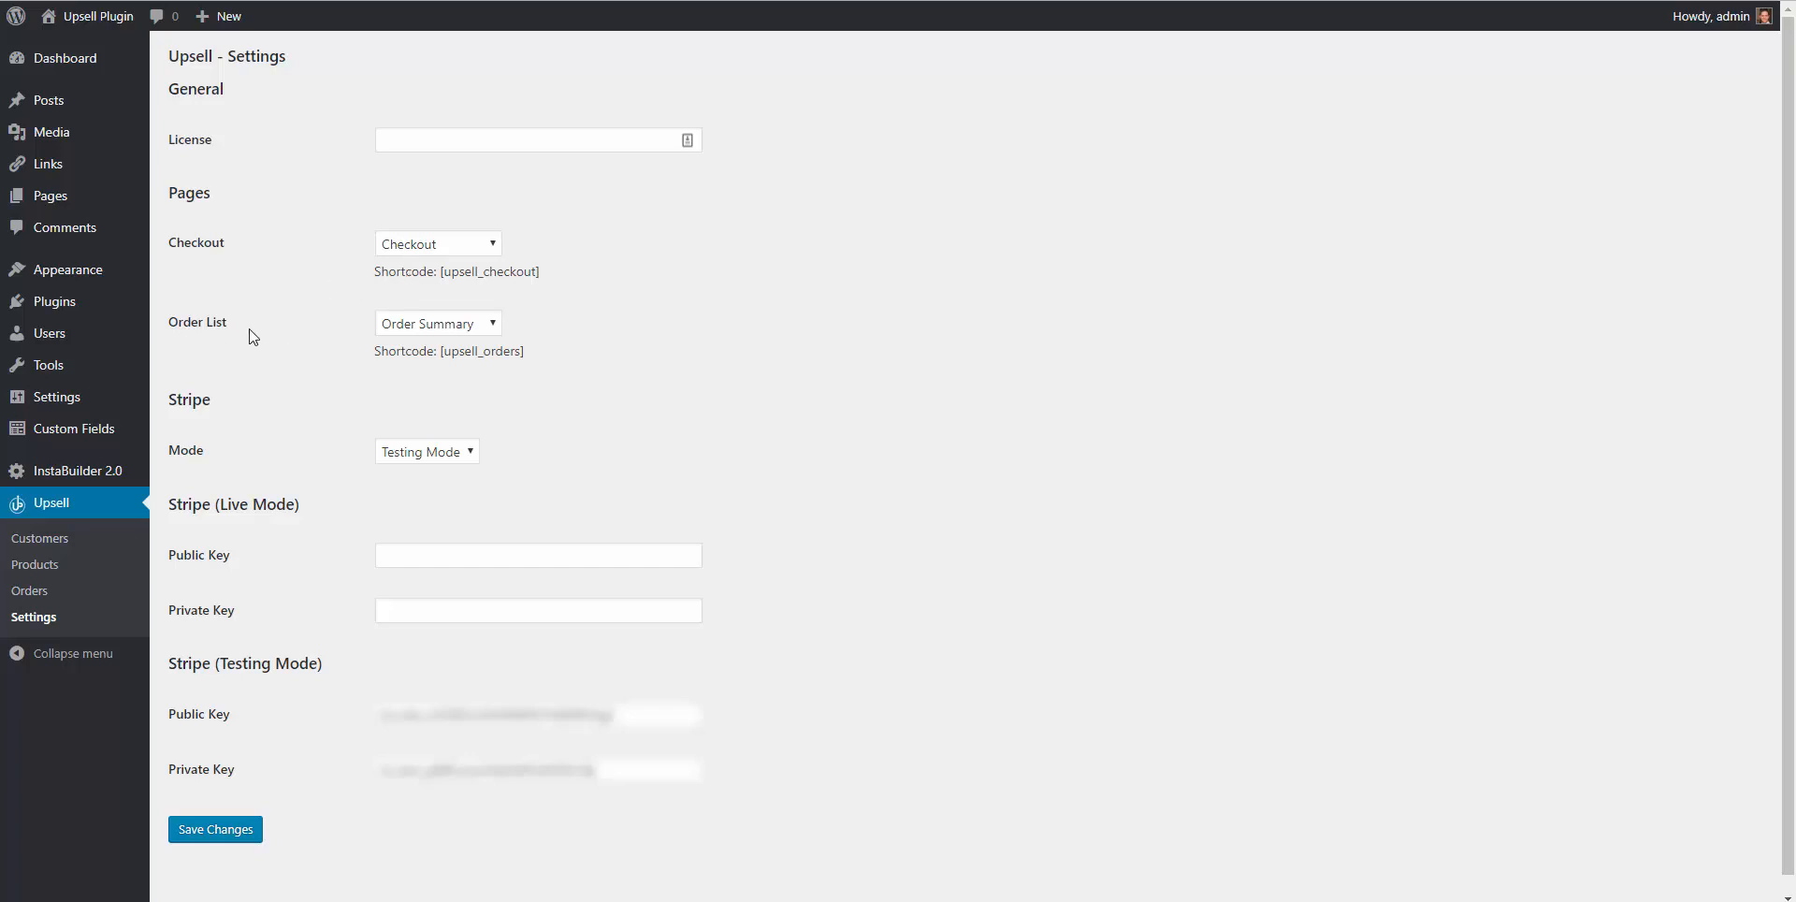
mouse_move(363, 327)
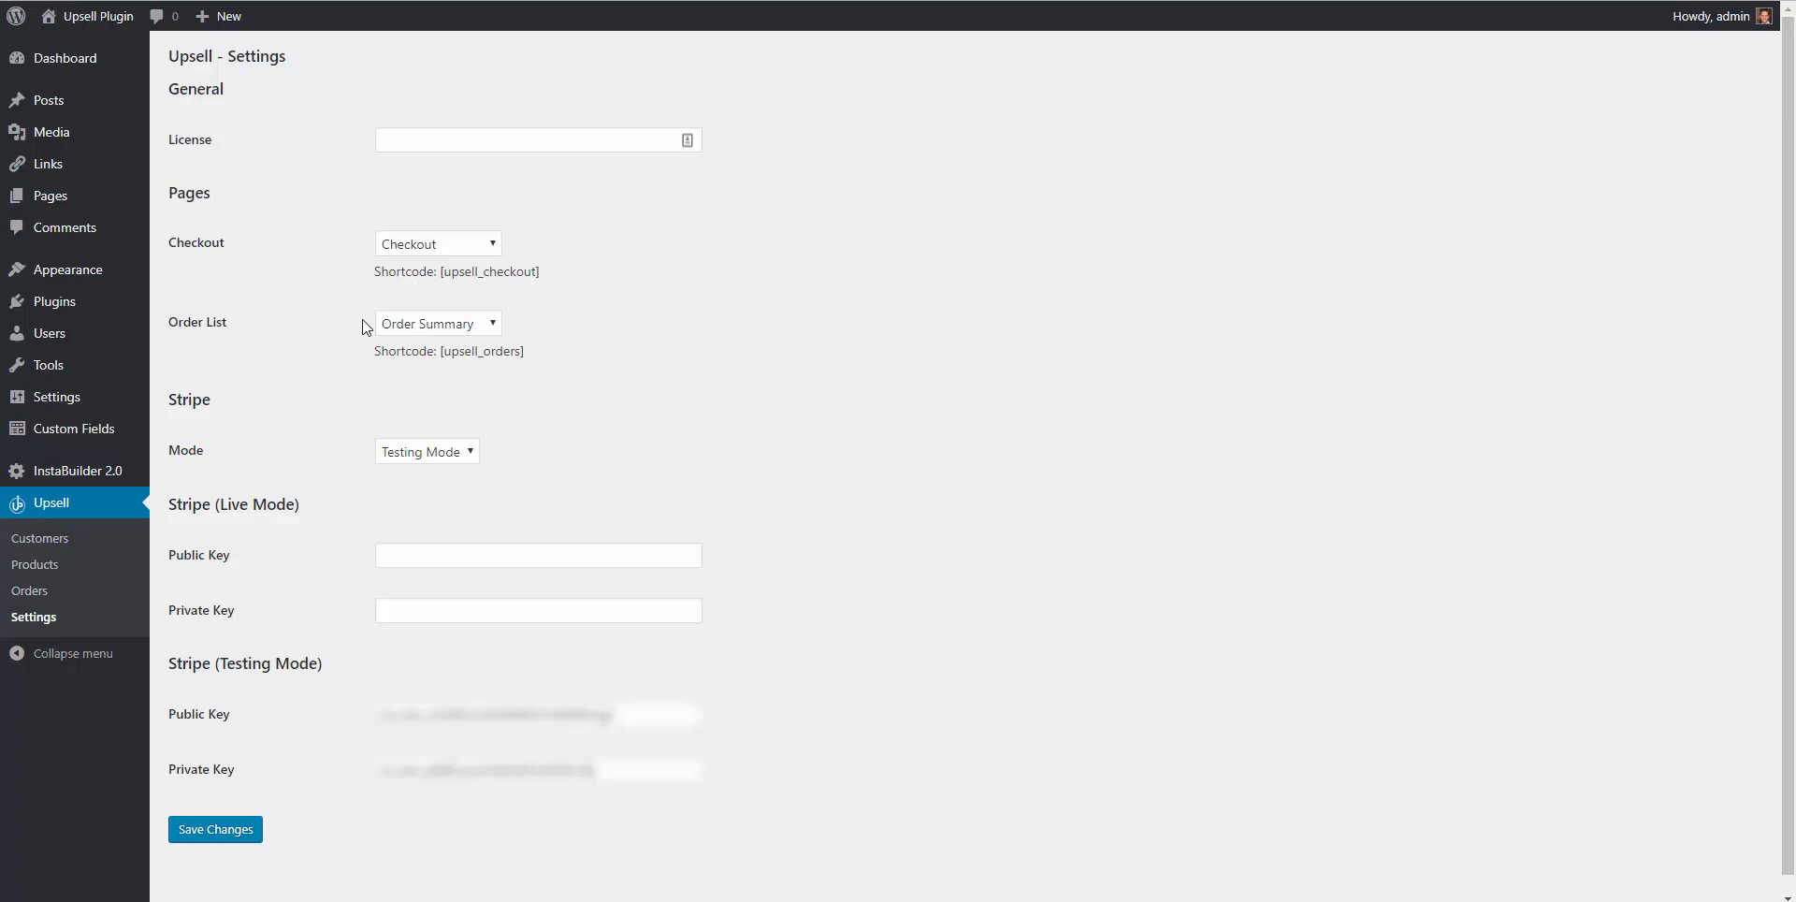
mouse_move(307, 263)
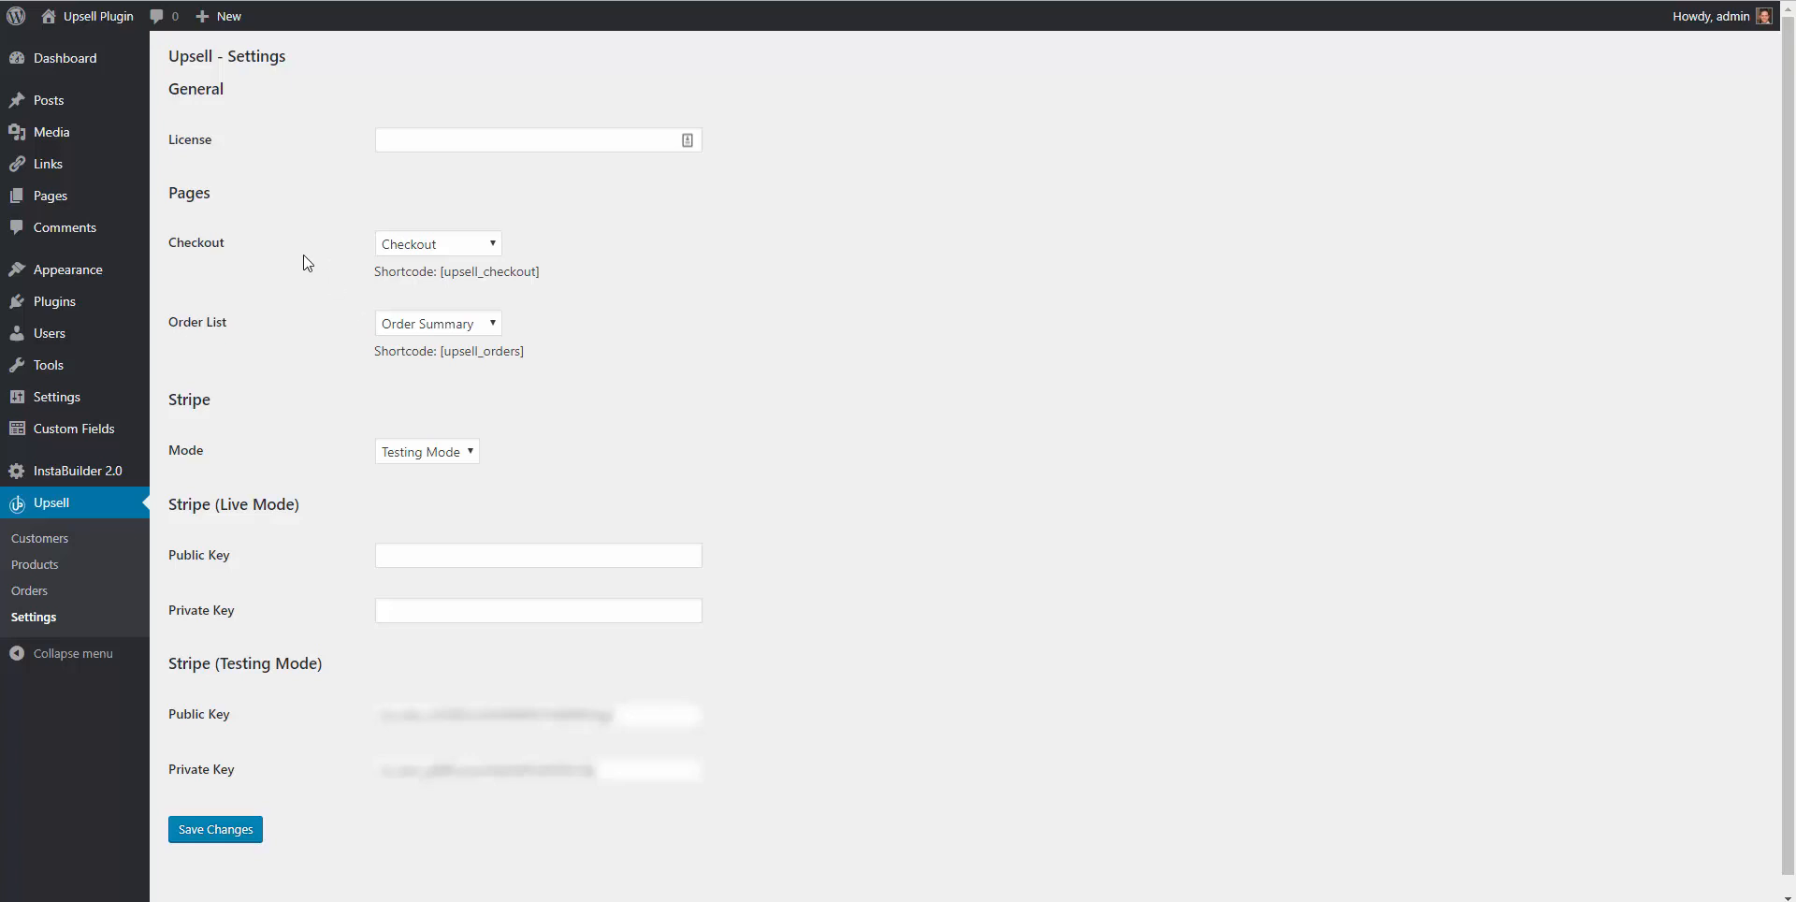
mouse_move(238, 250)
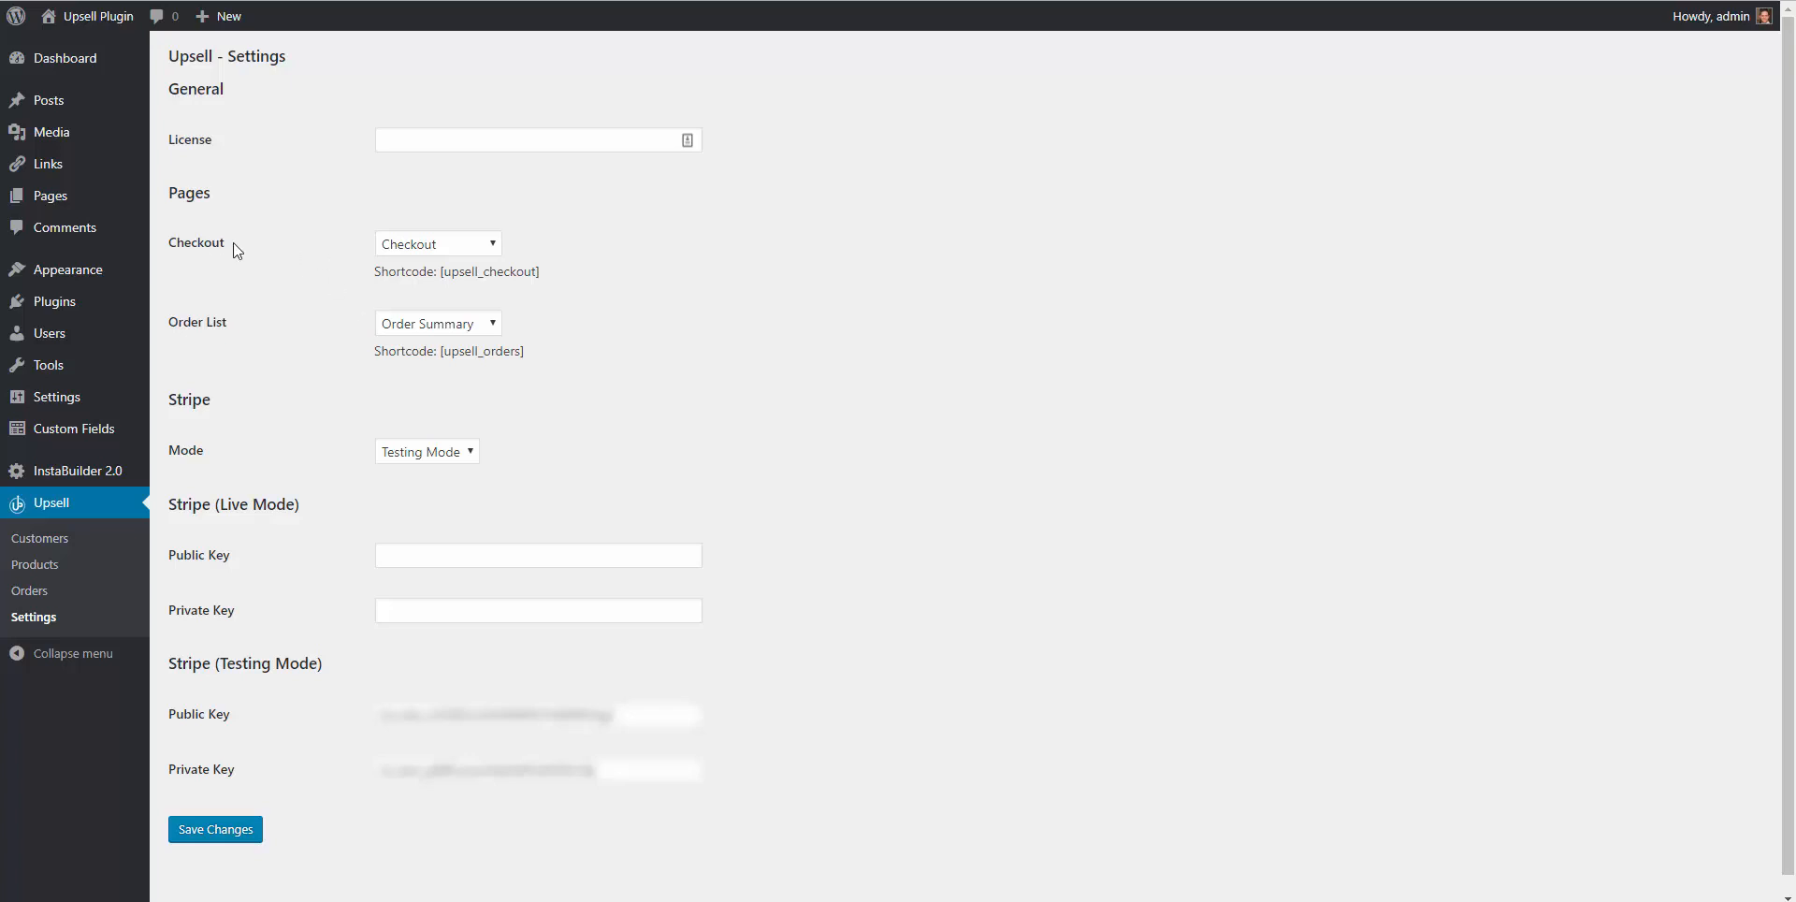
mouse_move(54, 210)
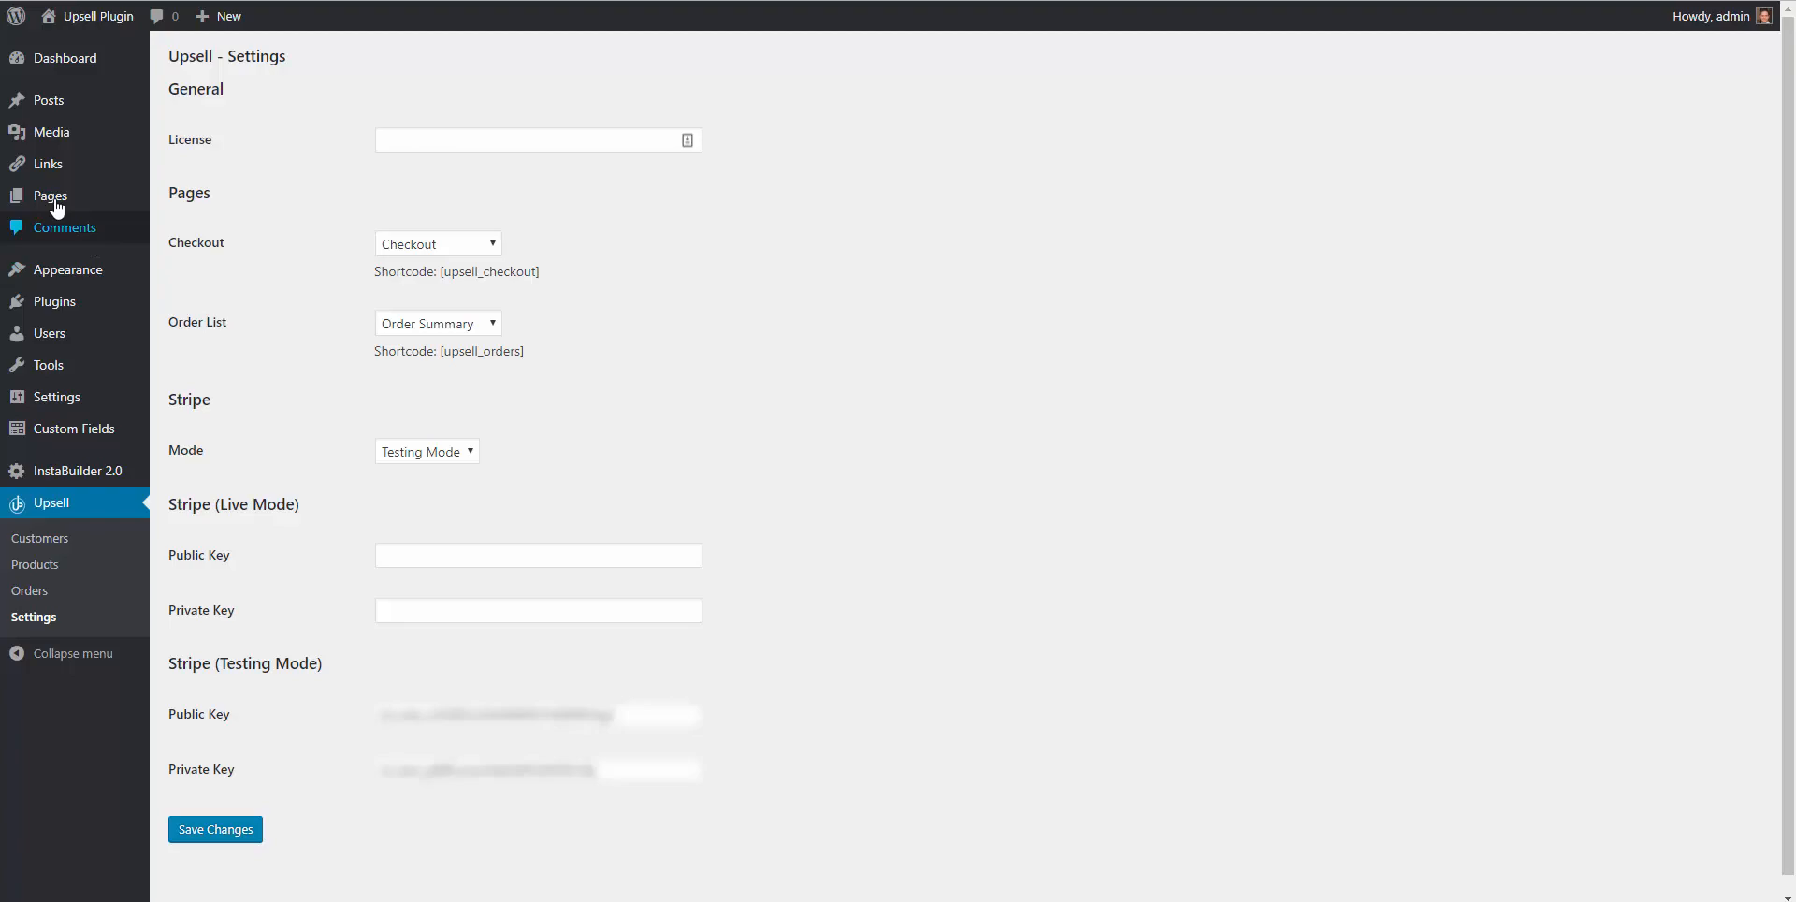
Show the All Pages list from the admin sidebar.
click(48, 197)
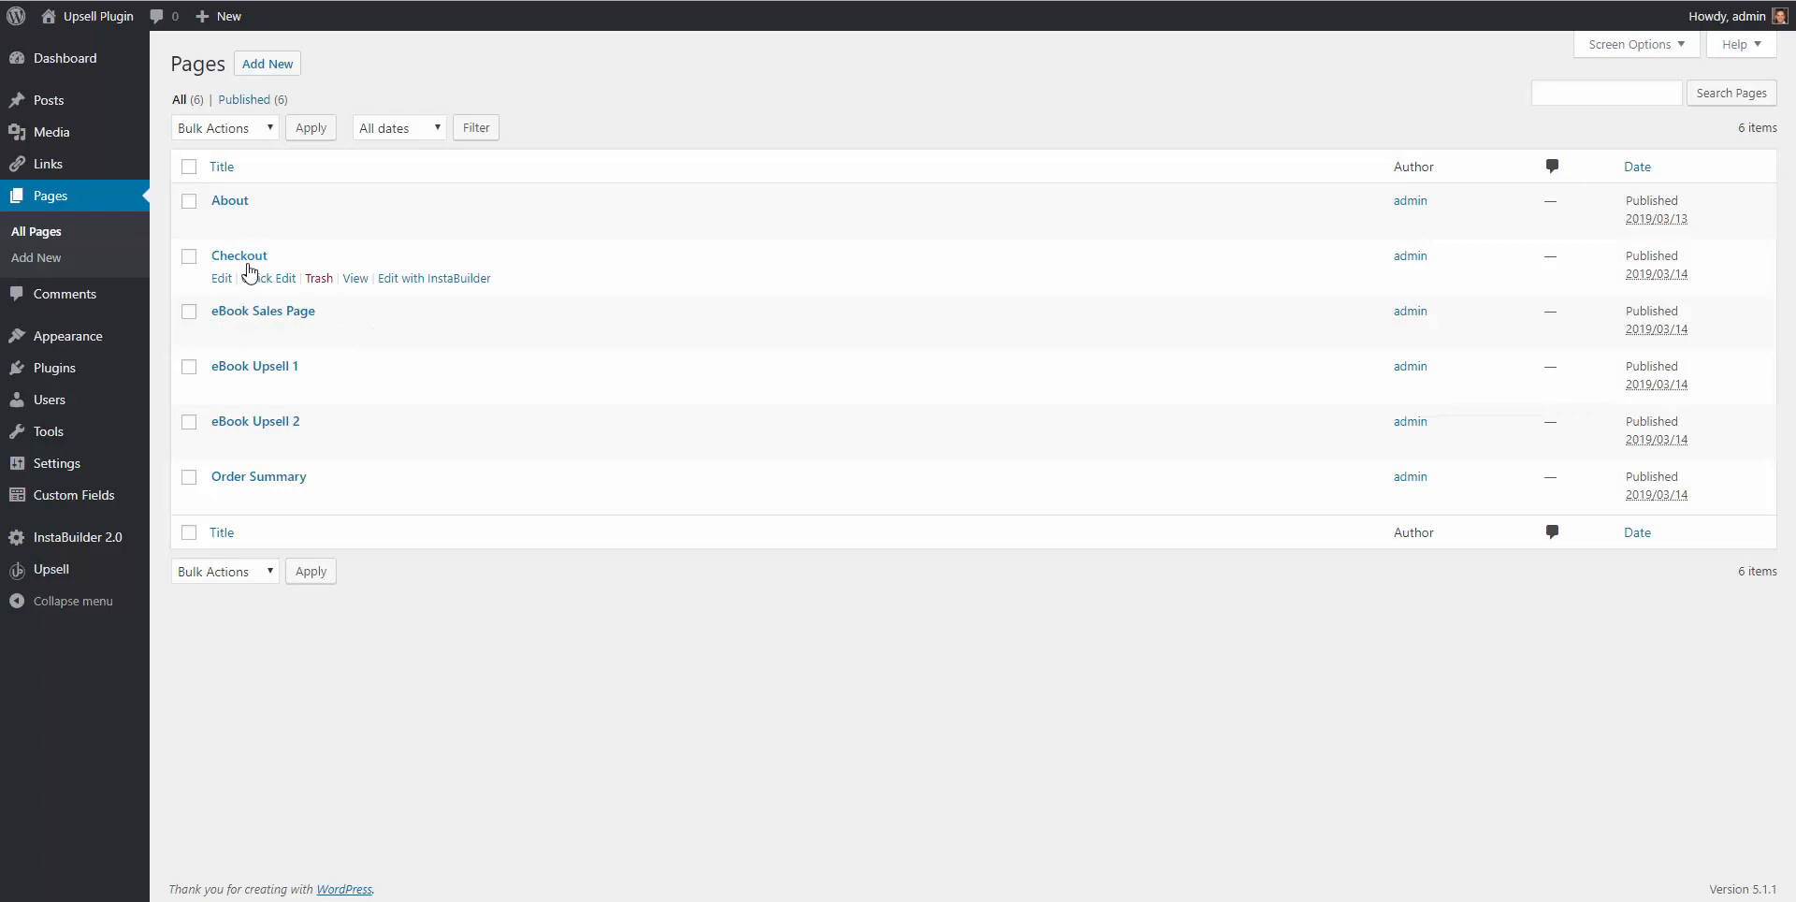
mouse_move(249, 487)
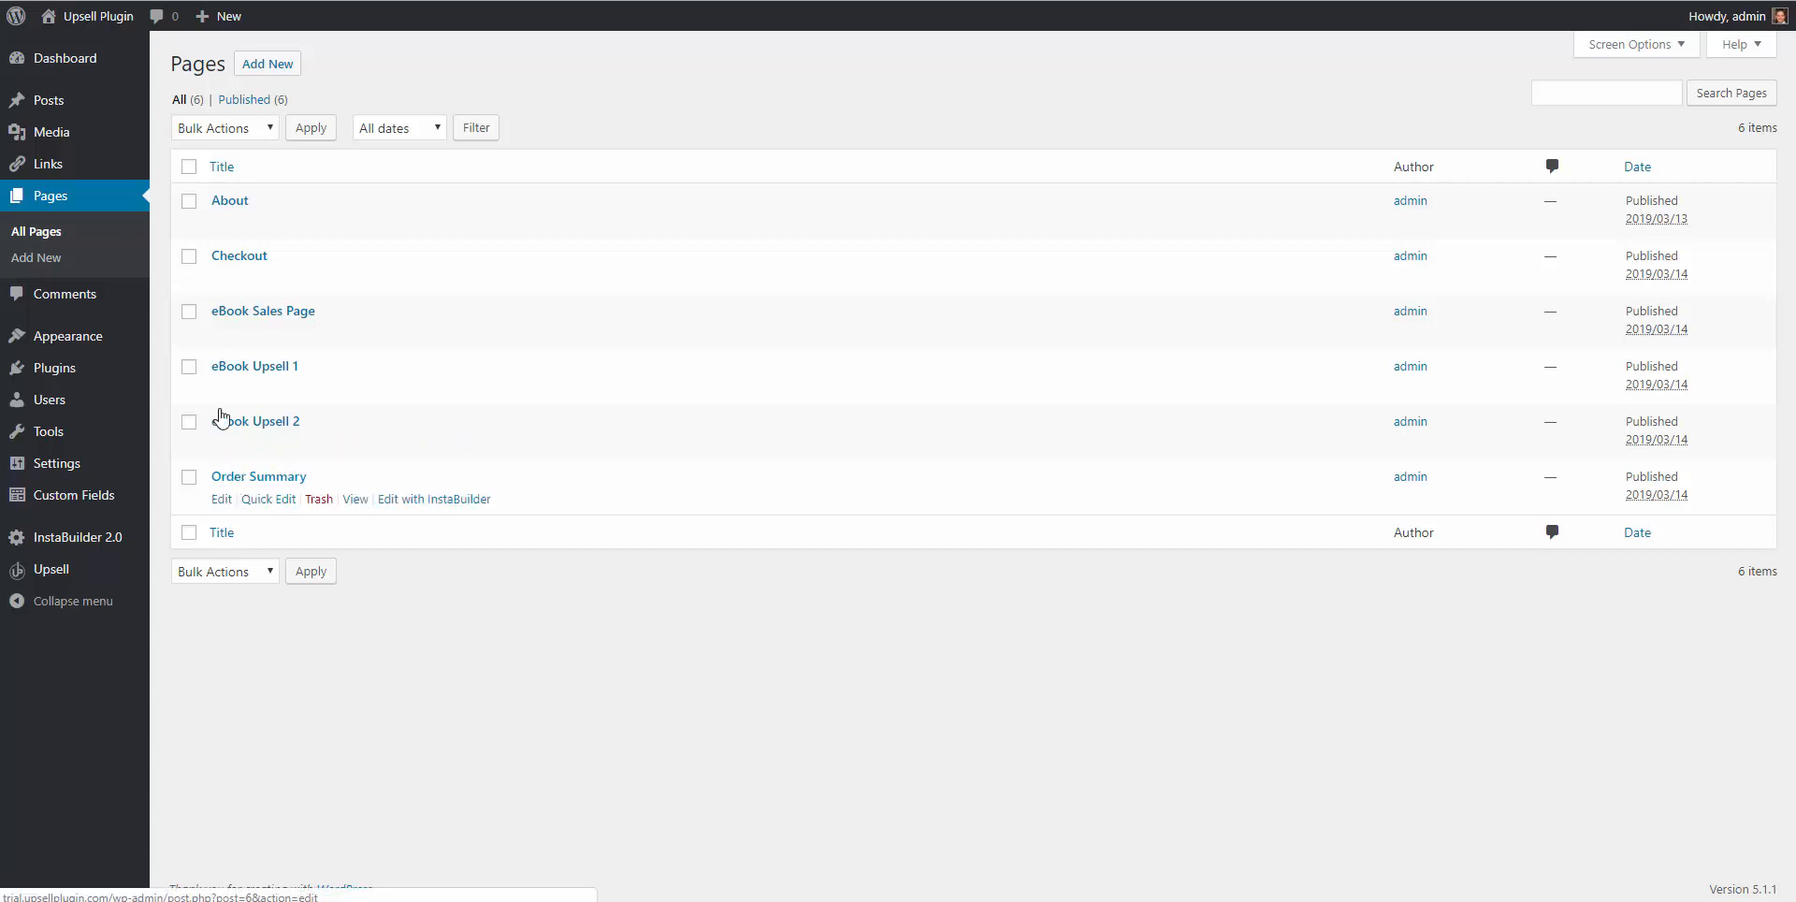
mouse_move(266, 92)
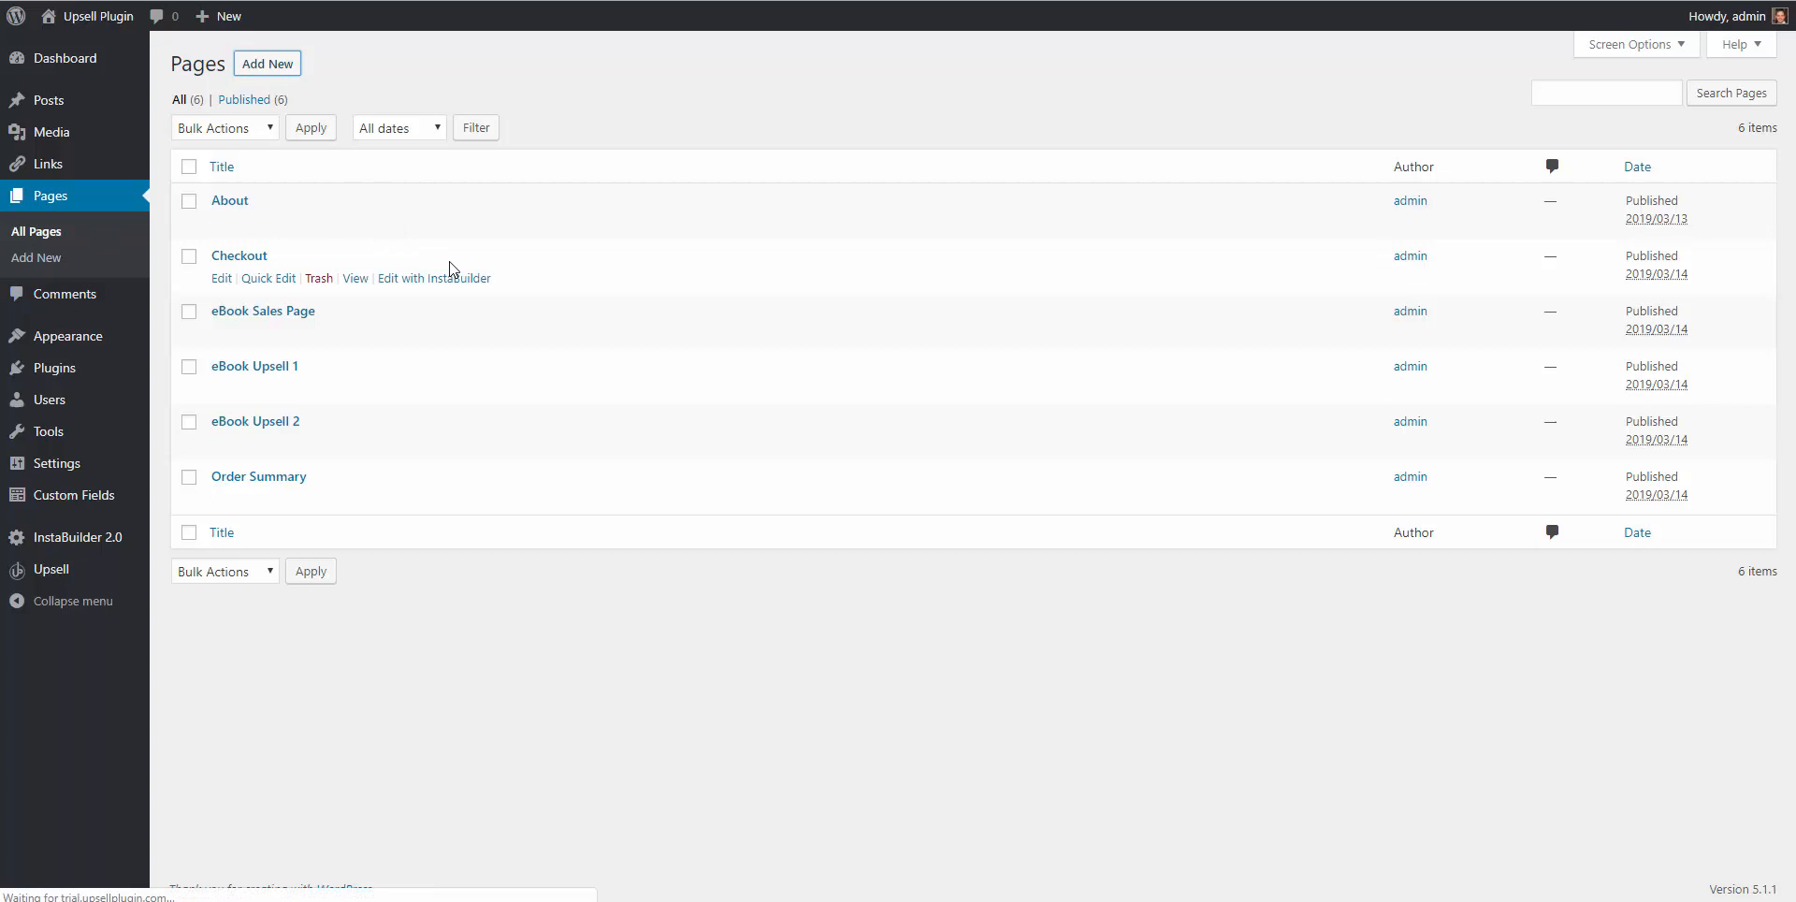
Add a blank page, title it 'Checkout Test' and publish it.
click(267, 63)
text(Checkout T)
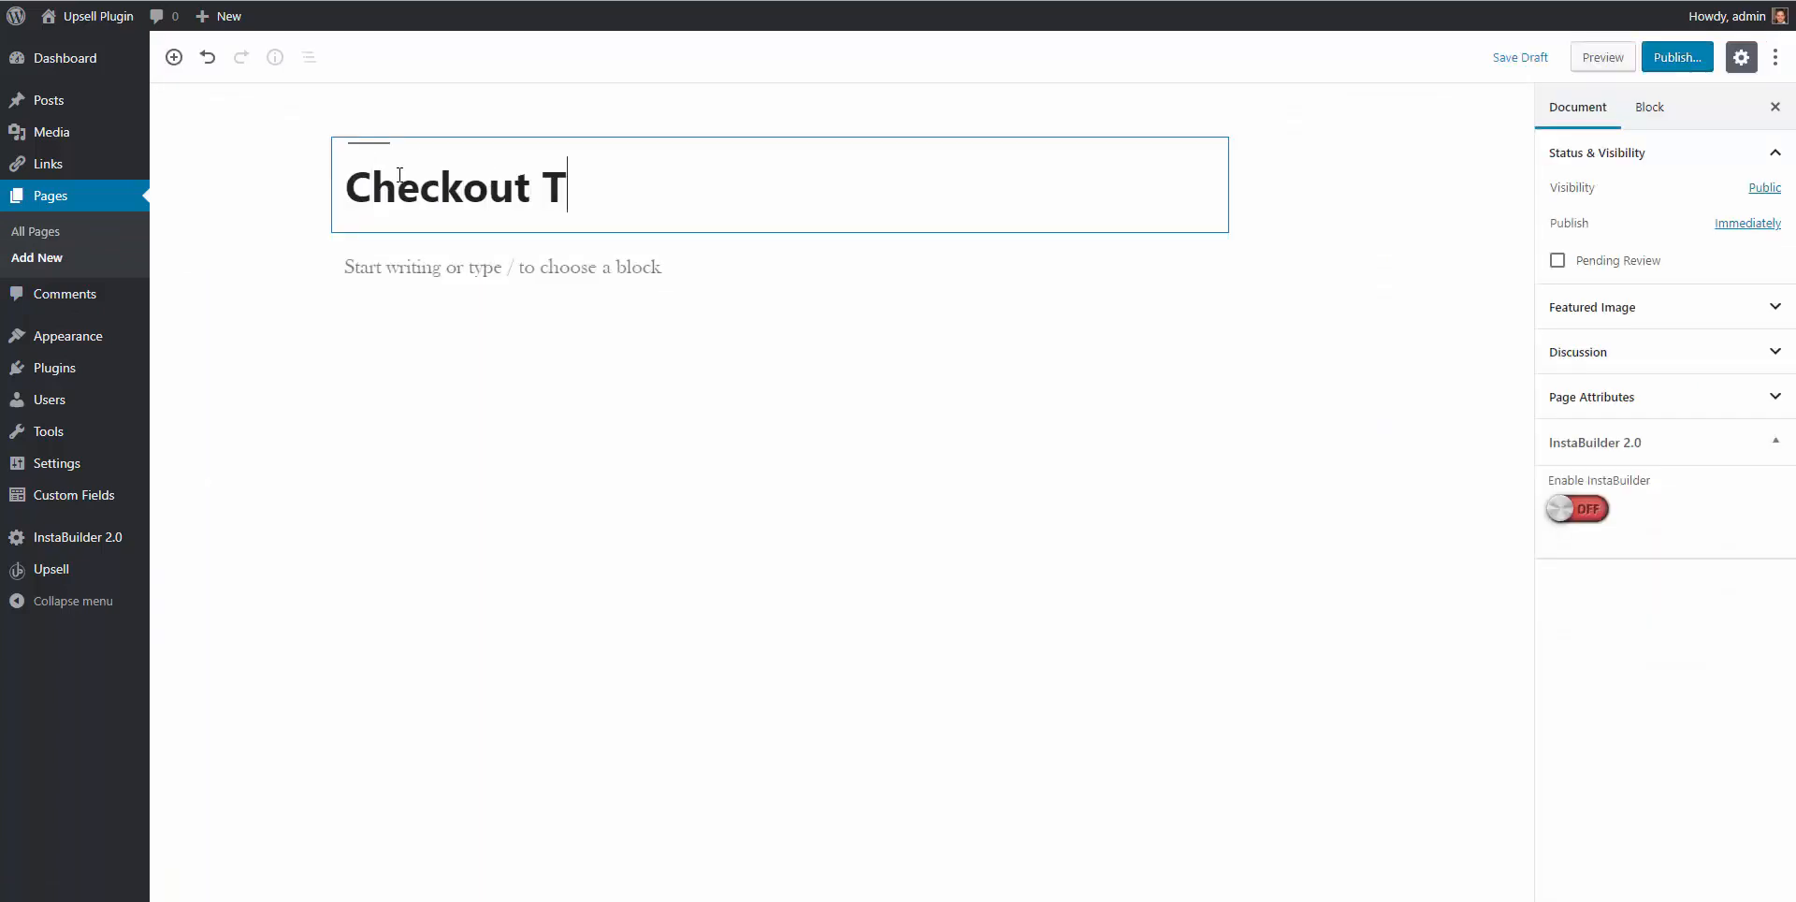
text(est)
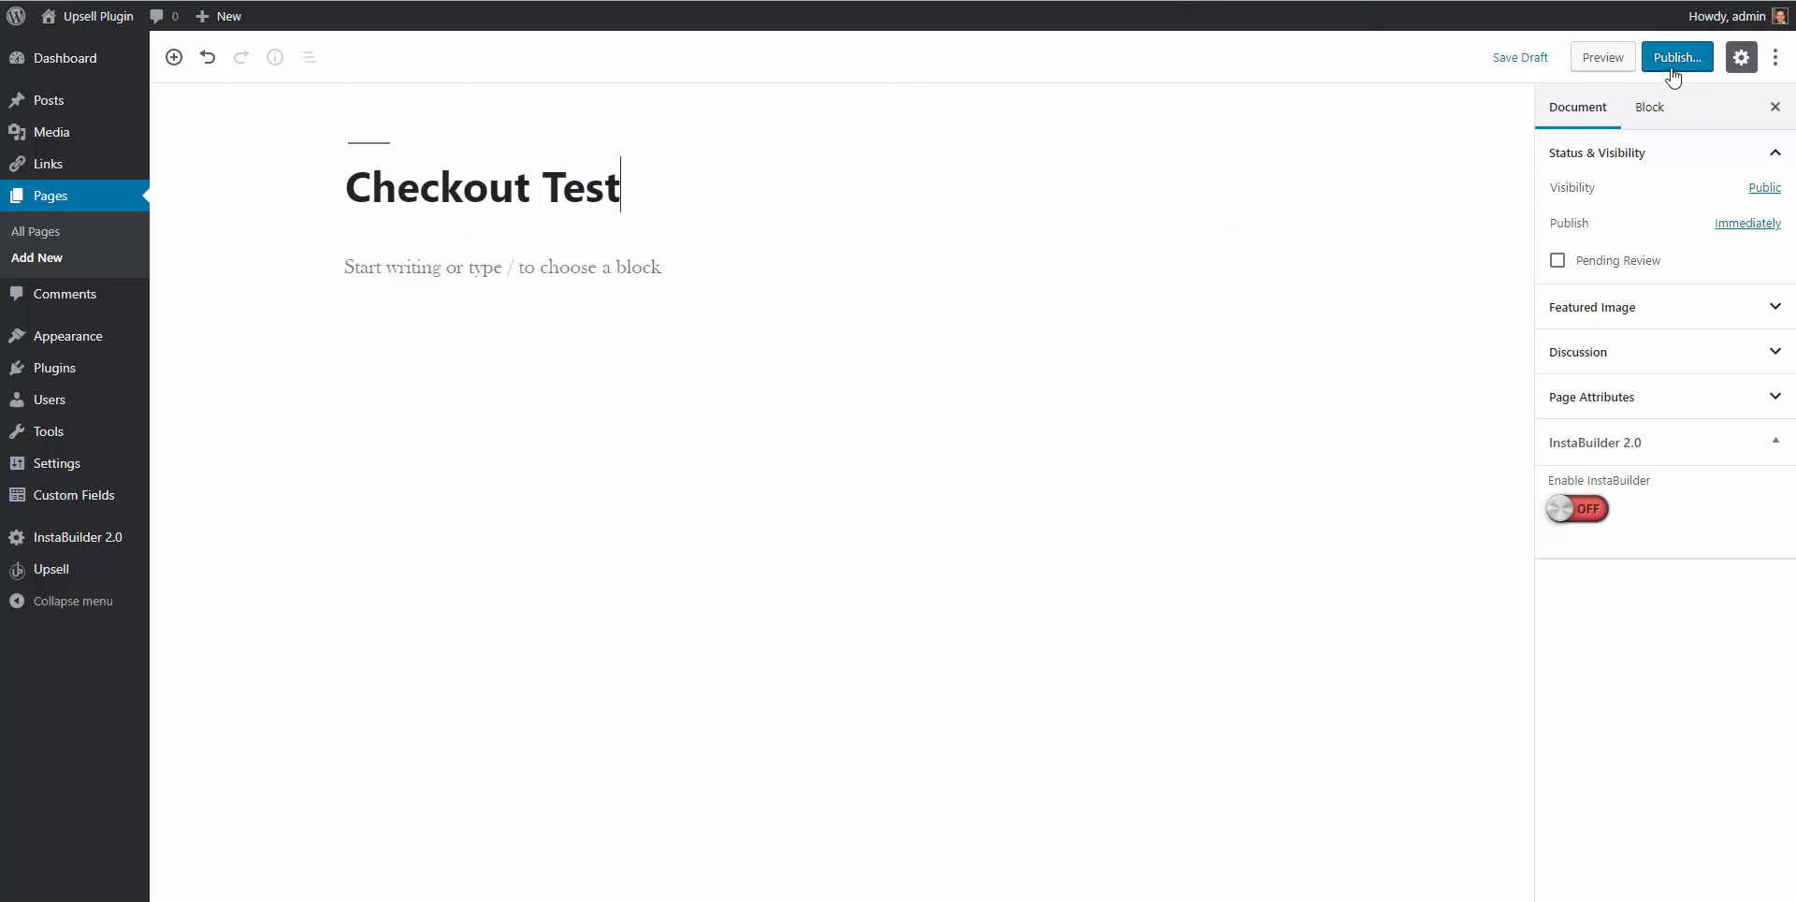
click(1674, 58)
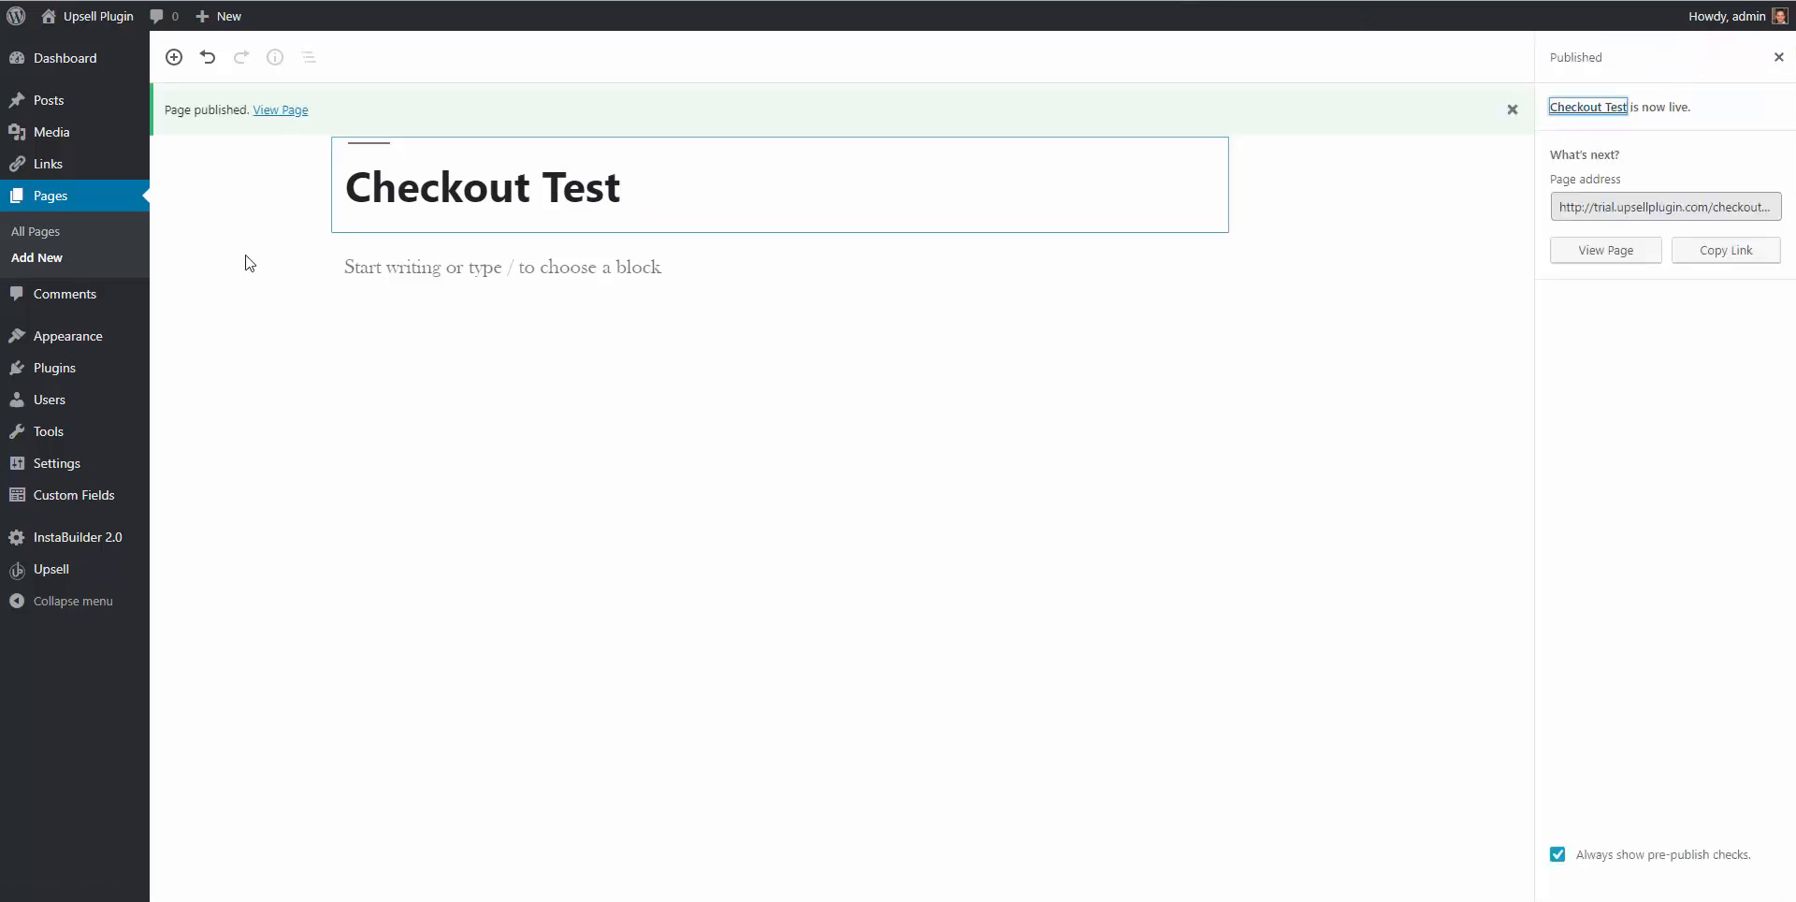
mouse_move(37, 258)
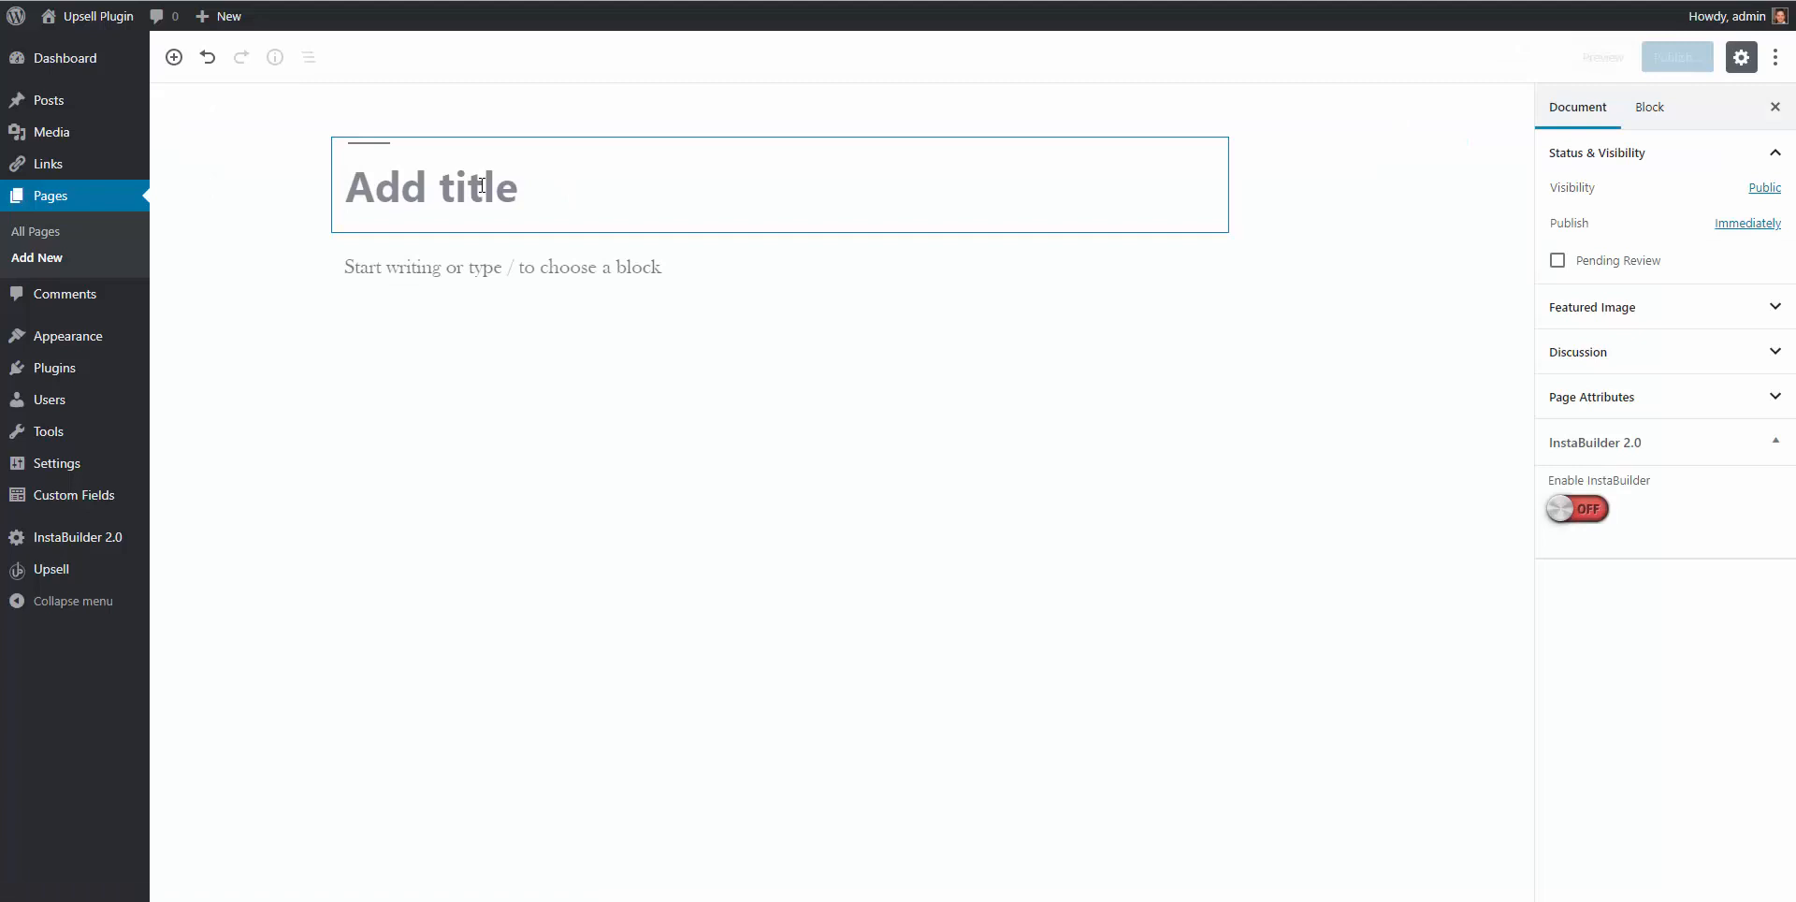
Title the new page 'Order List Test' and confirm publishing it.
text(Order List Tes)
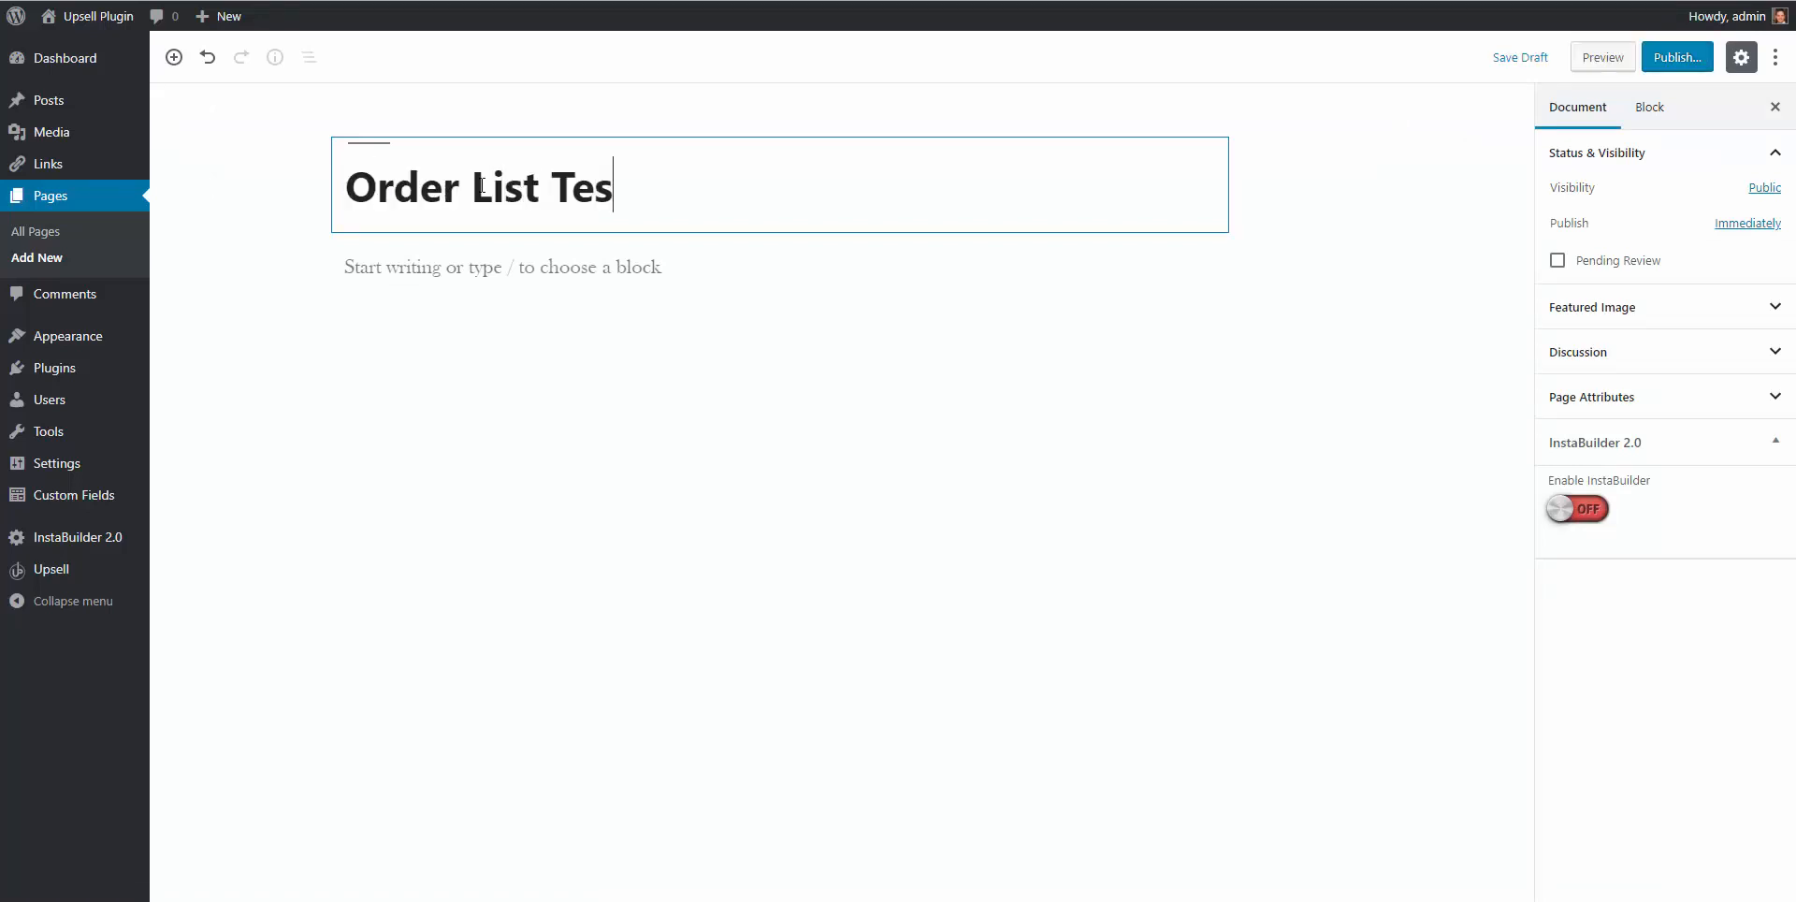
click(1677, 56)
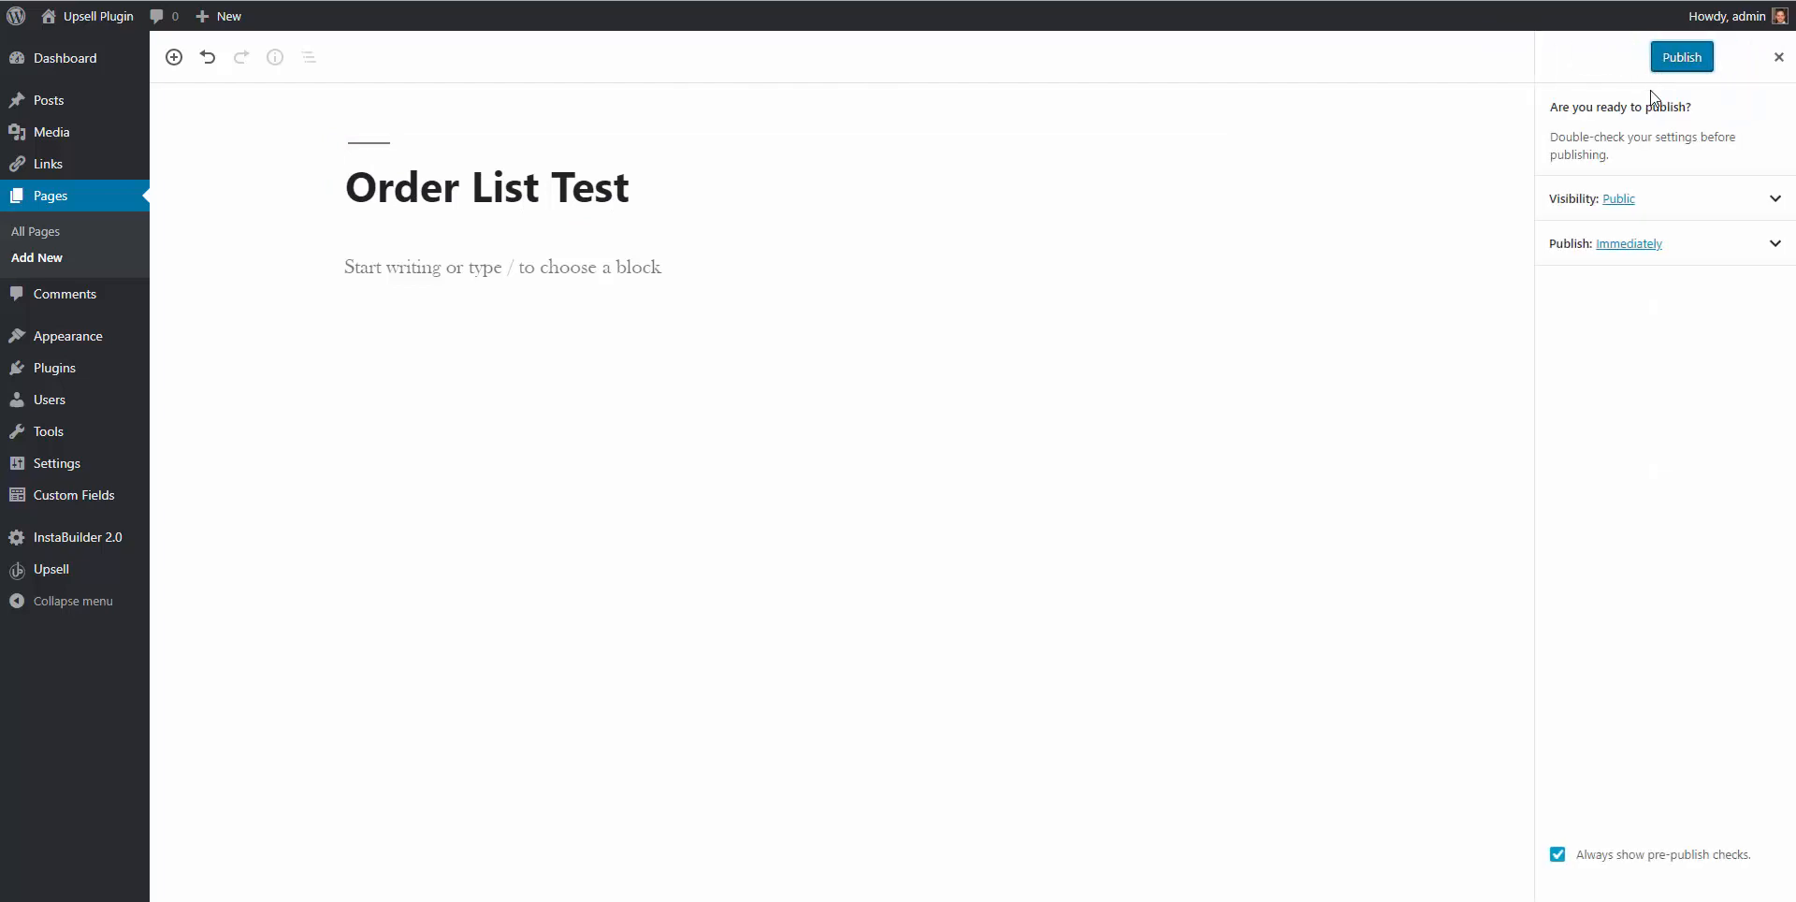
click(1680, 56)
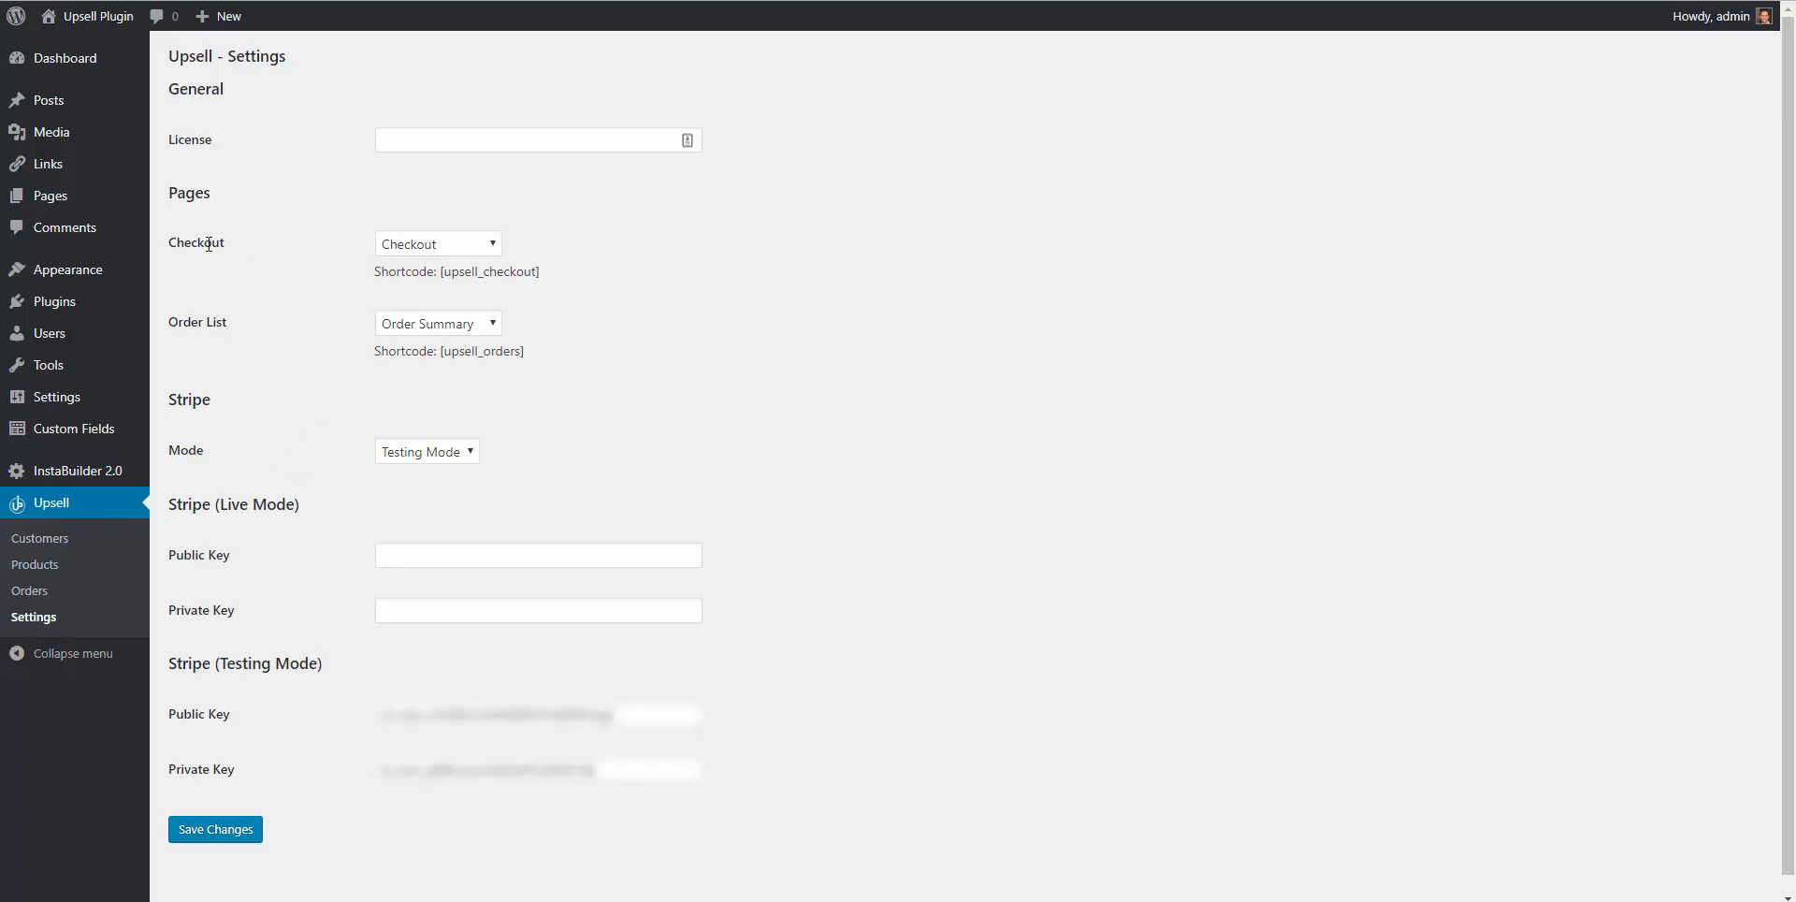
In Upsell settings, assign Checkout Test as checkout page and Order List Test as order list page.
click(436, 243)
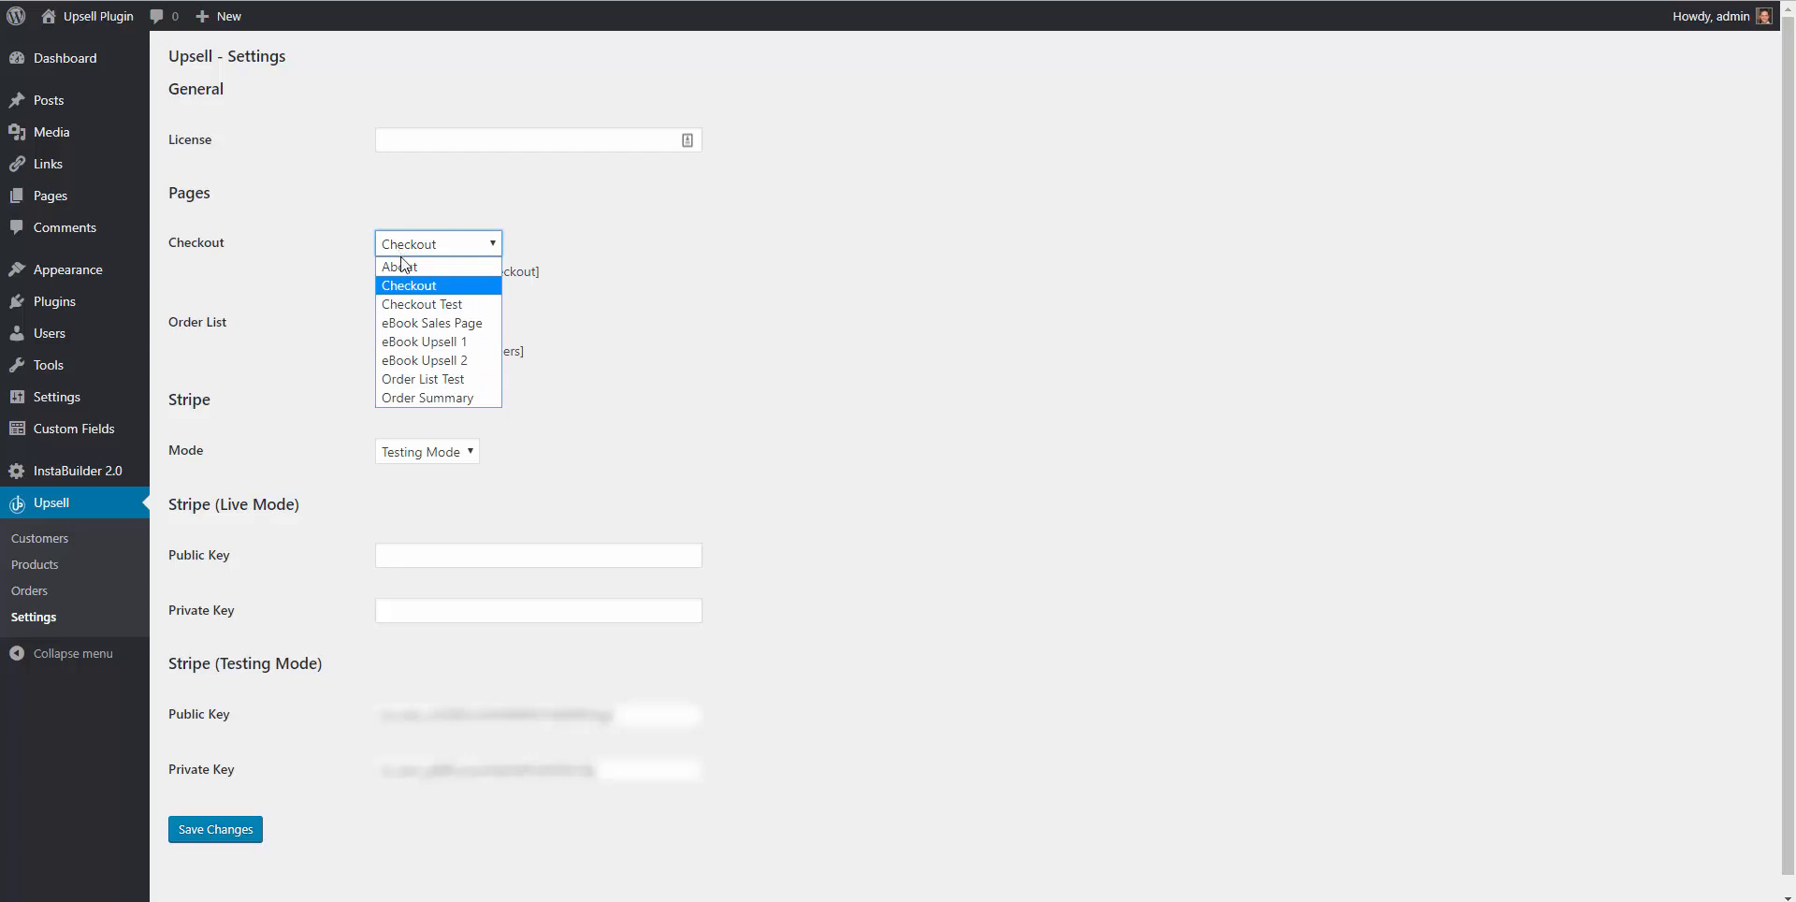
mouse_move(436, 304)
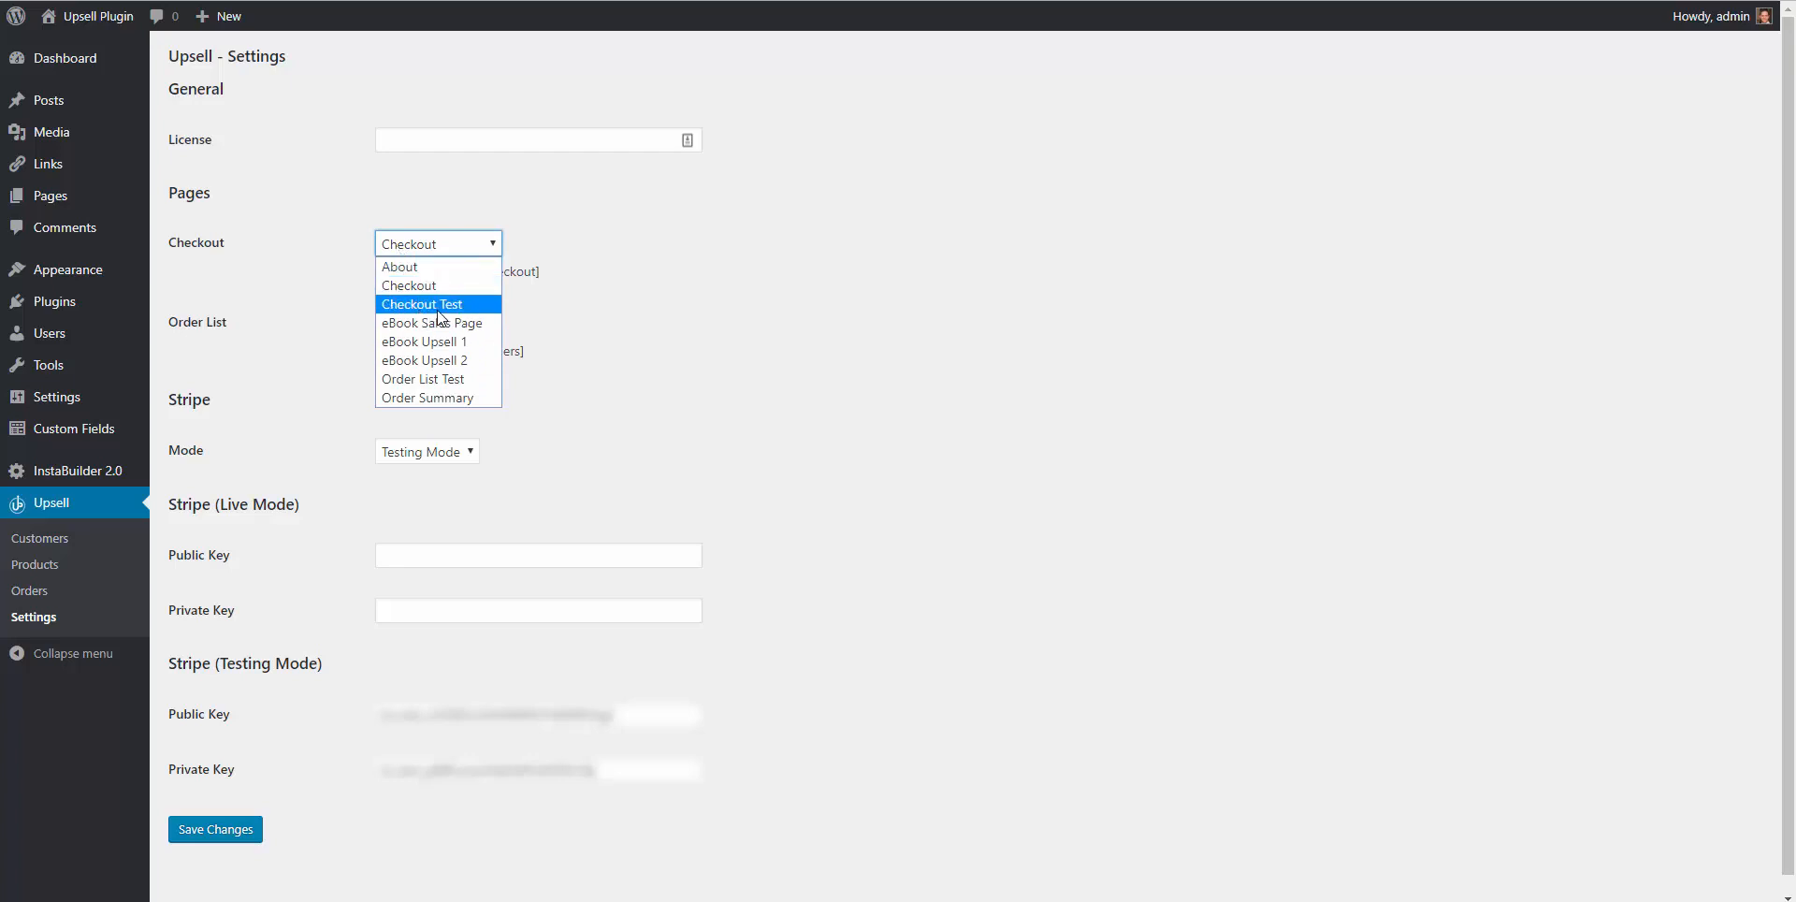
click(421, 303)
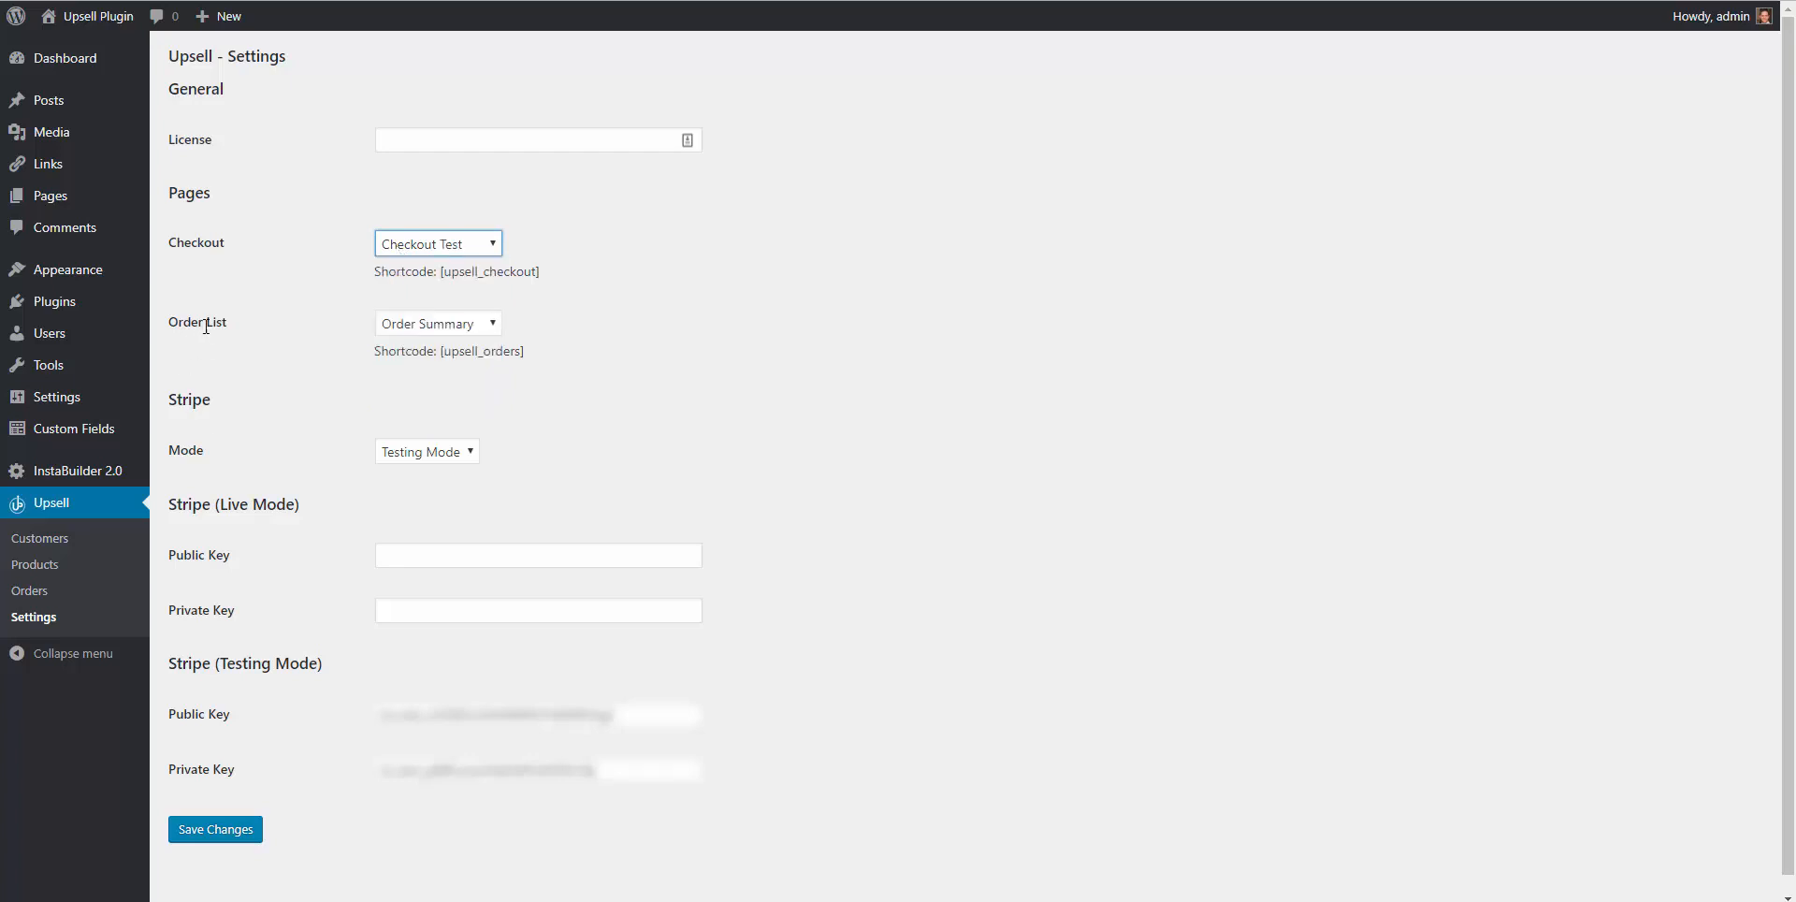
click(436, 324)
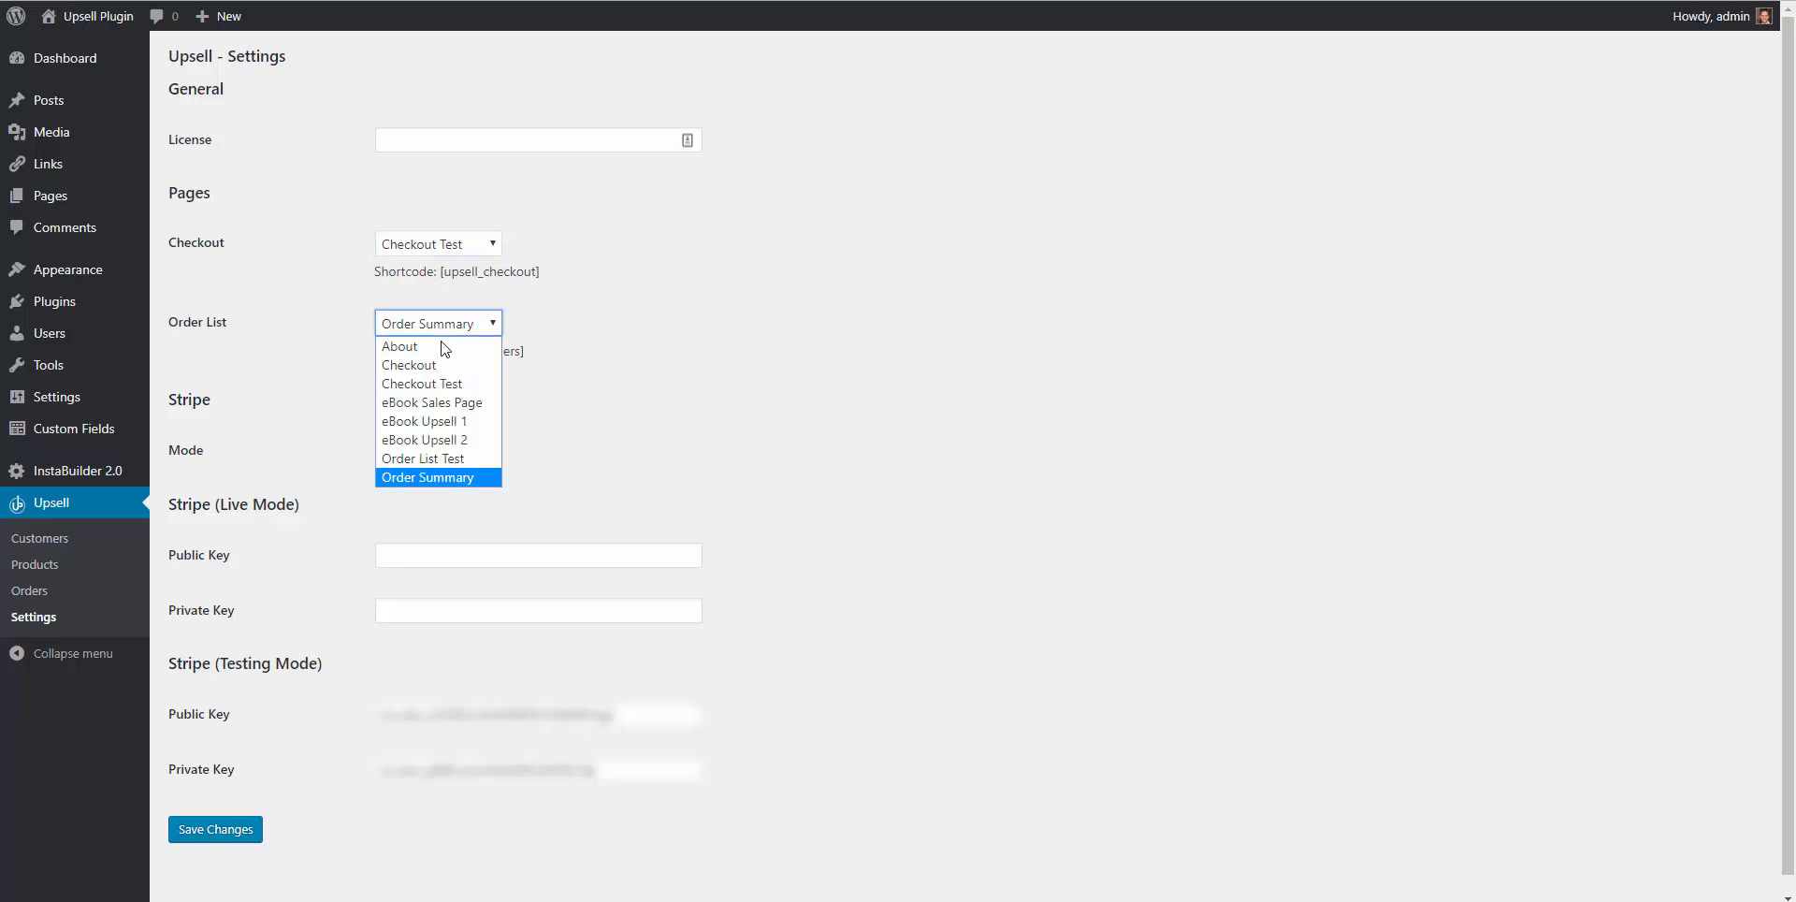
mouse_move(421, 458)
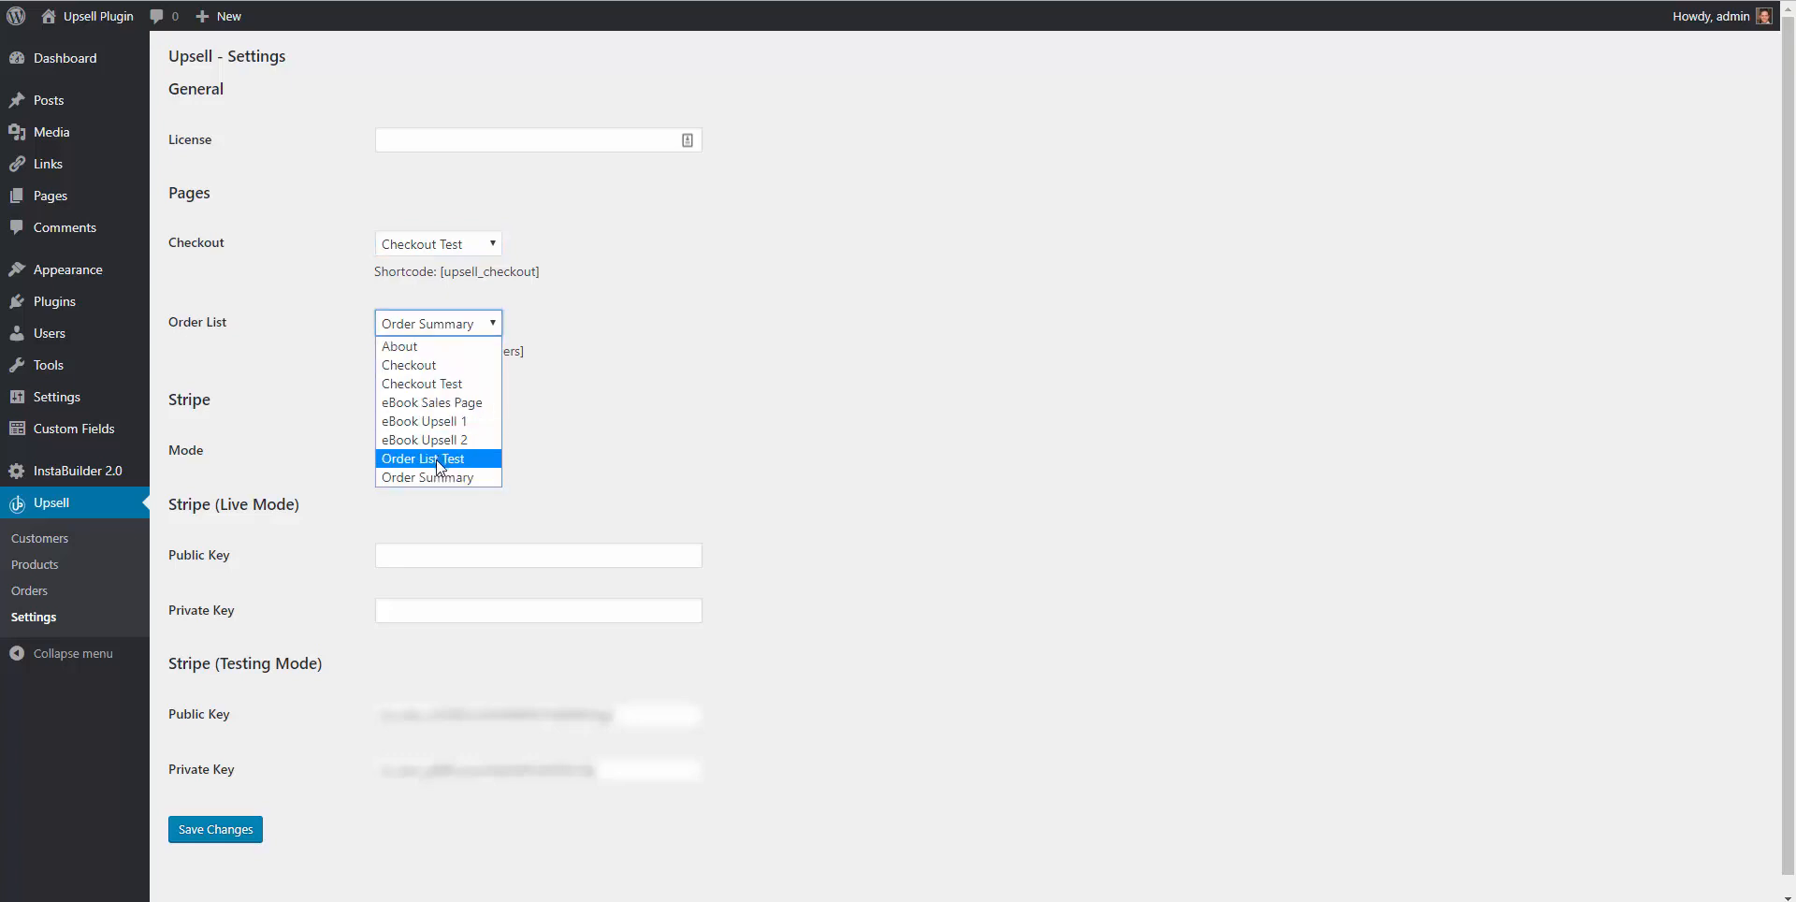
click(423, 459)
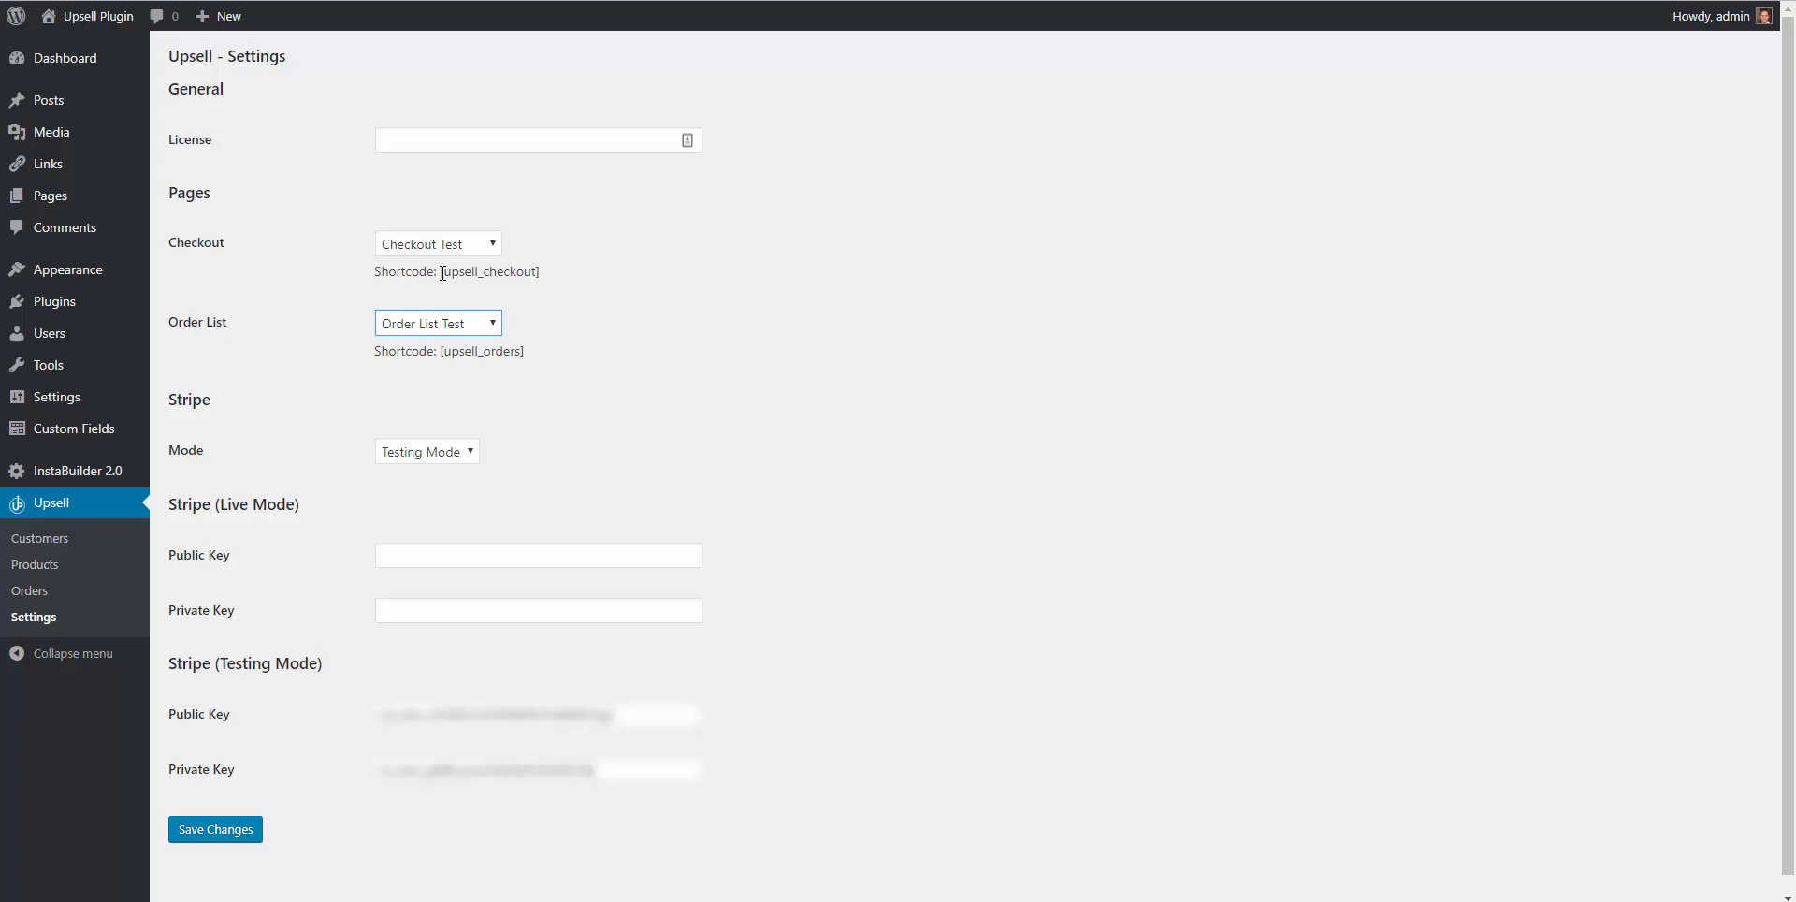
Copy the [upsell_checkout] shortcode and open Checkout Test for editing from All Pages.
double_click(488, 272)
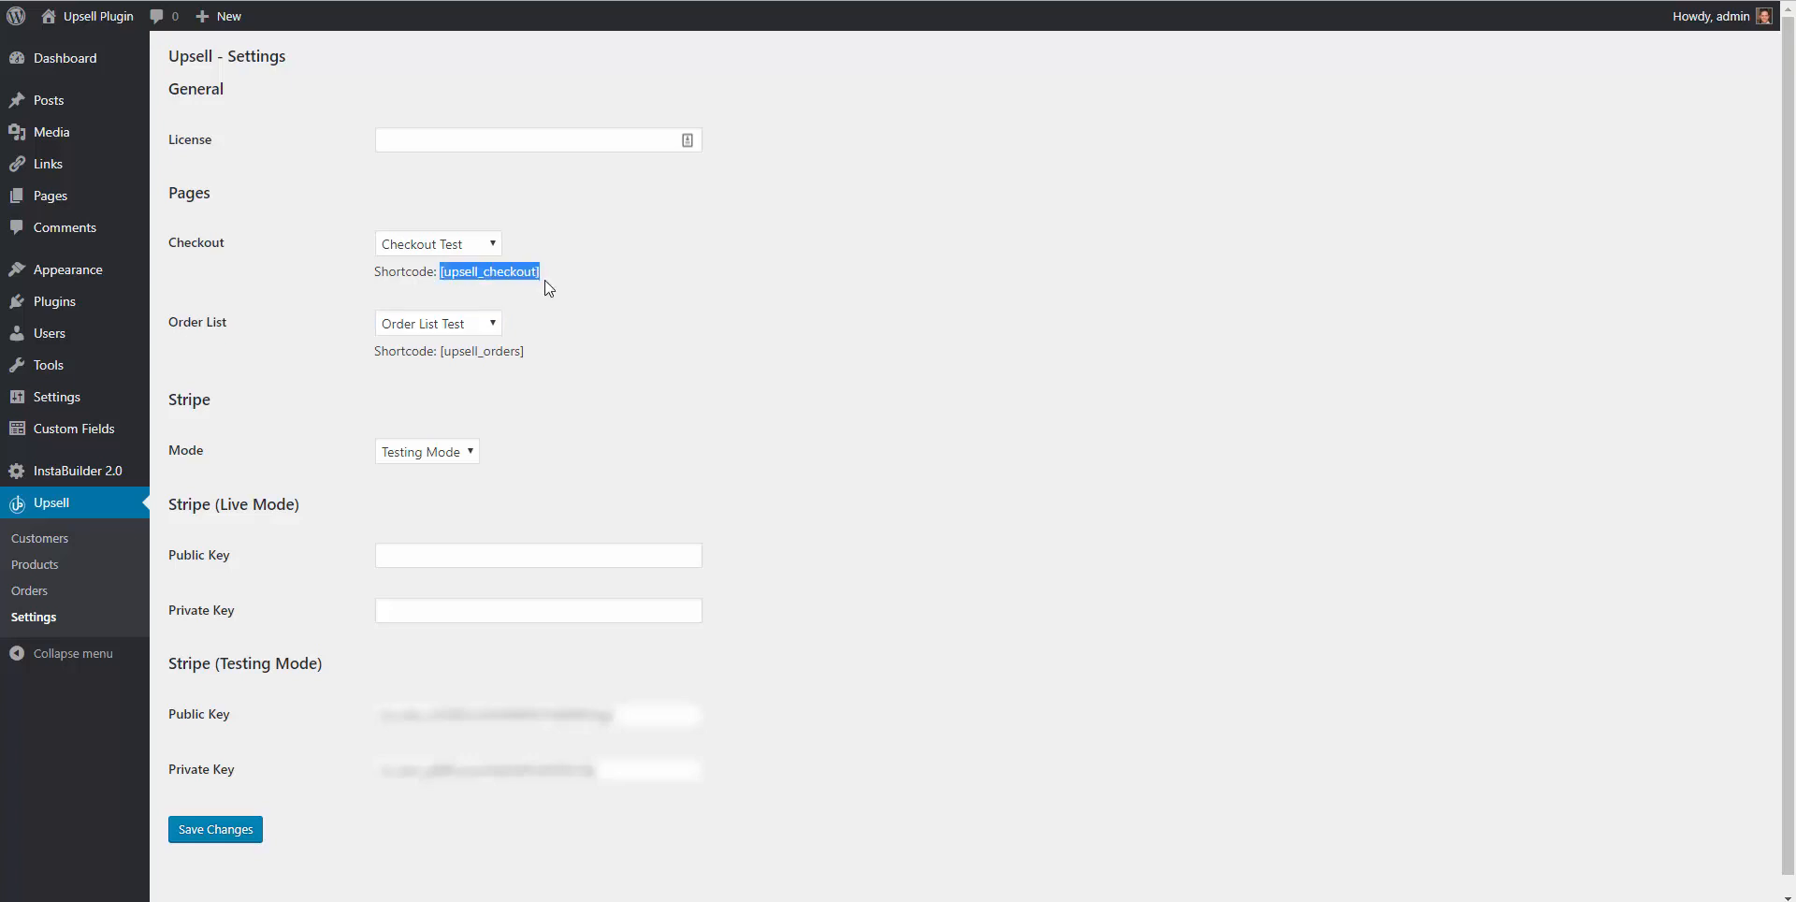
mouse_move(498, 282)
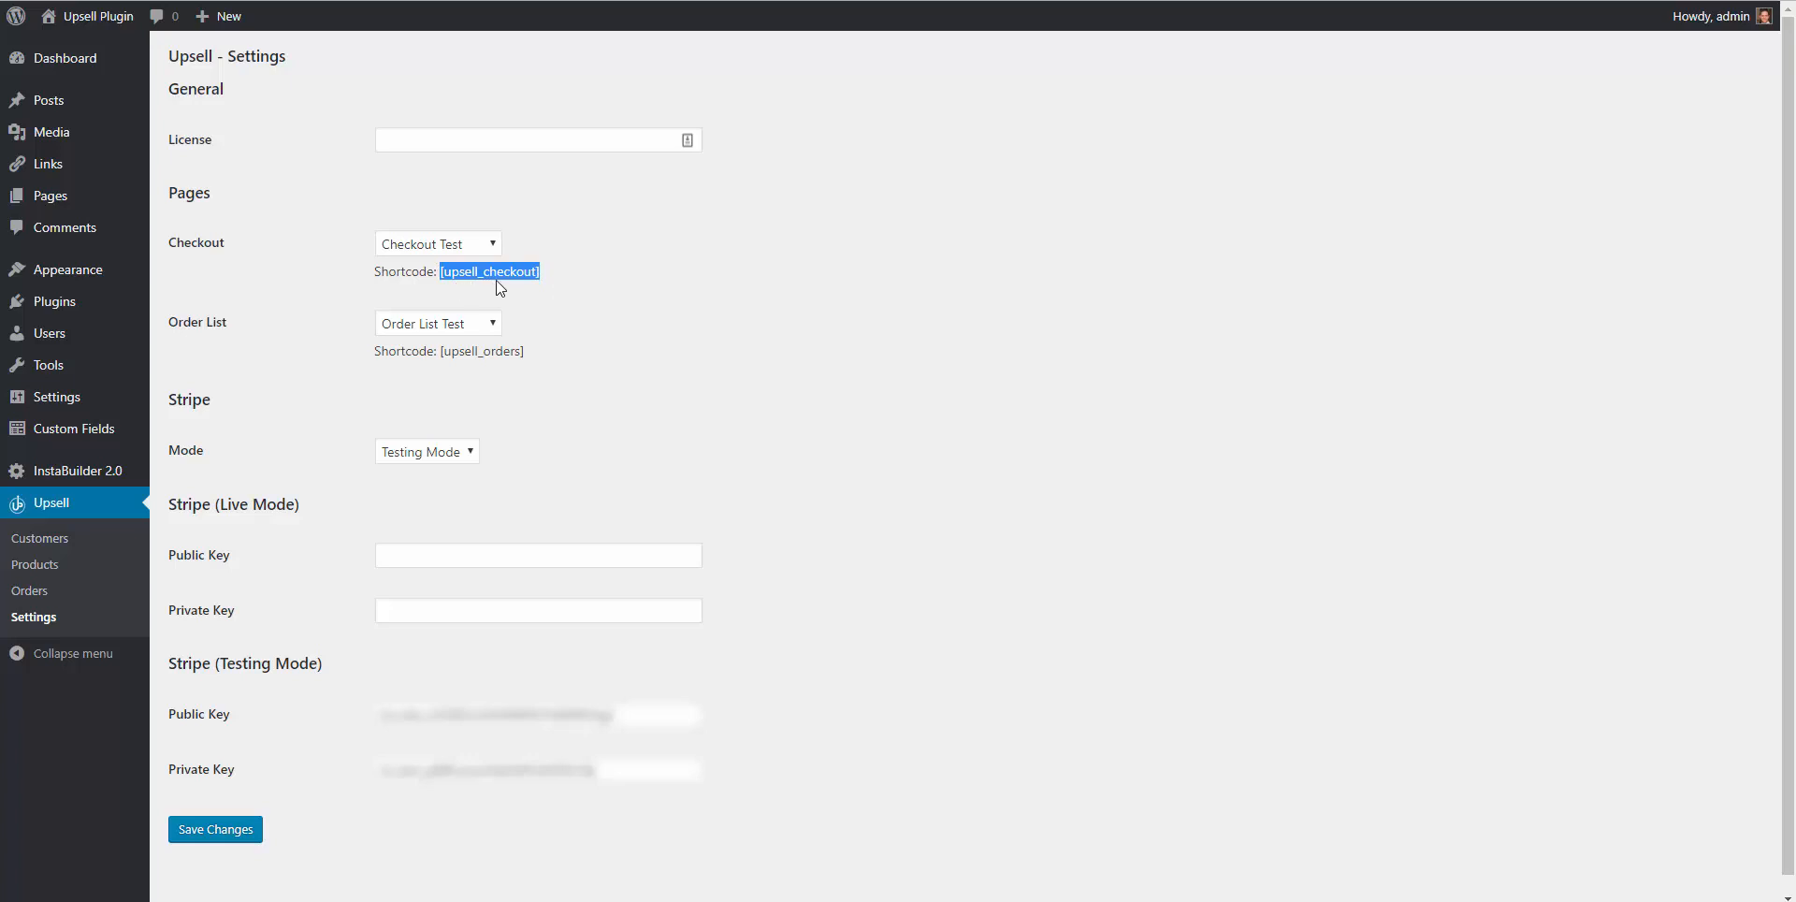
mouse_move(462, 236)
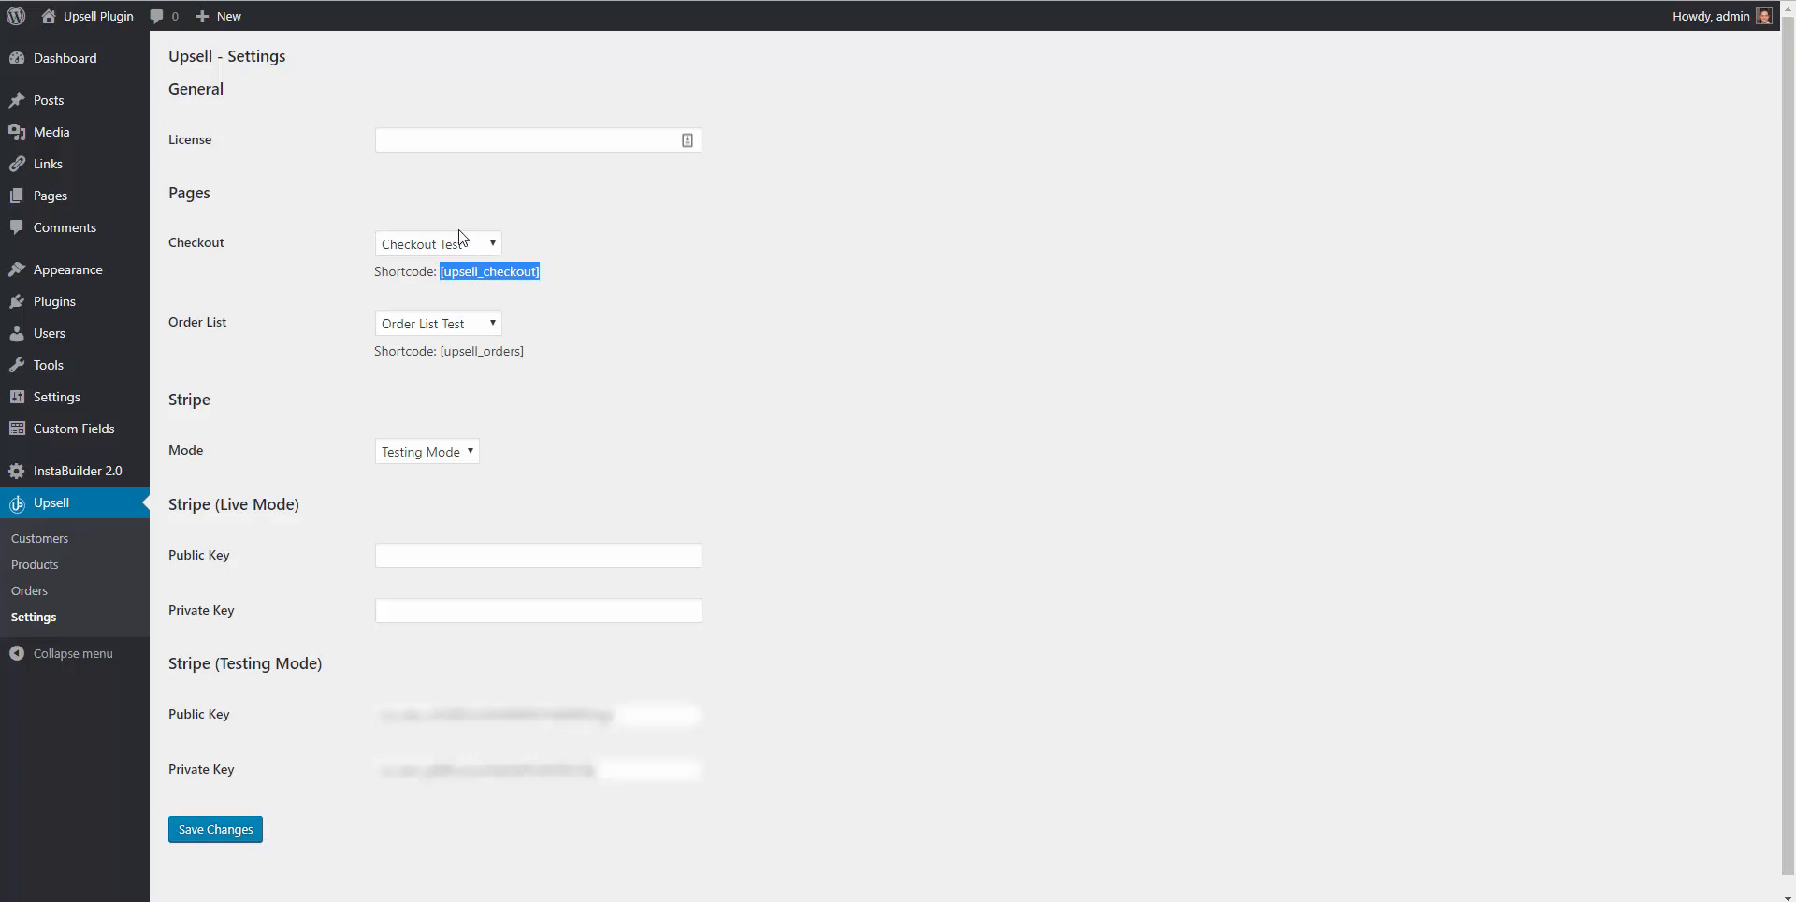
click(51, 195)
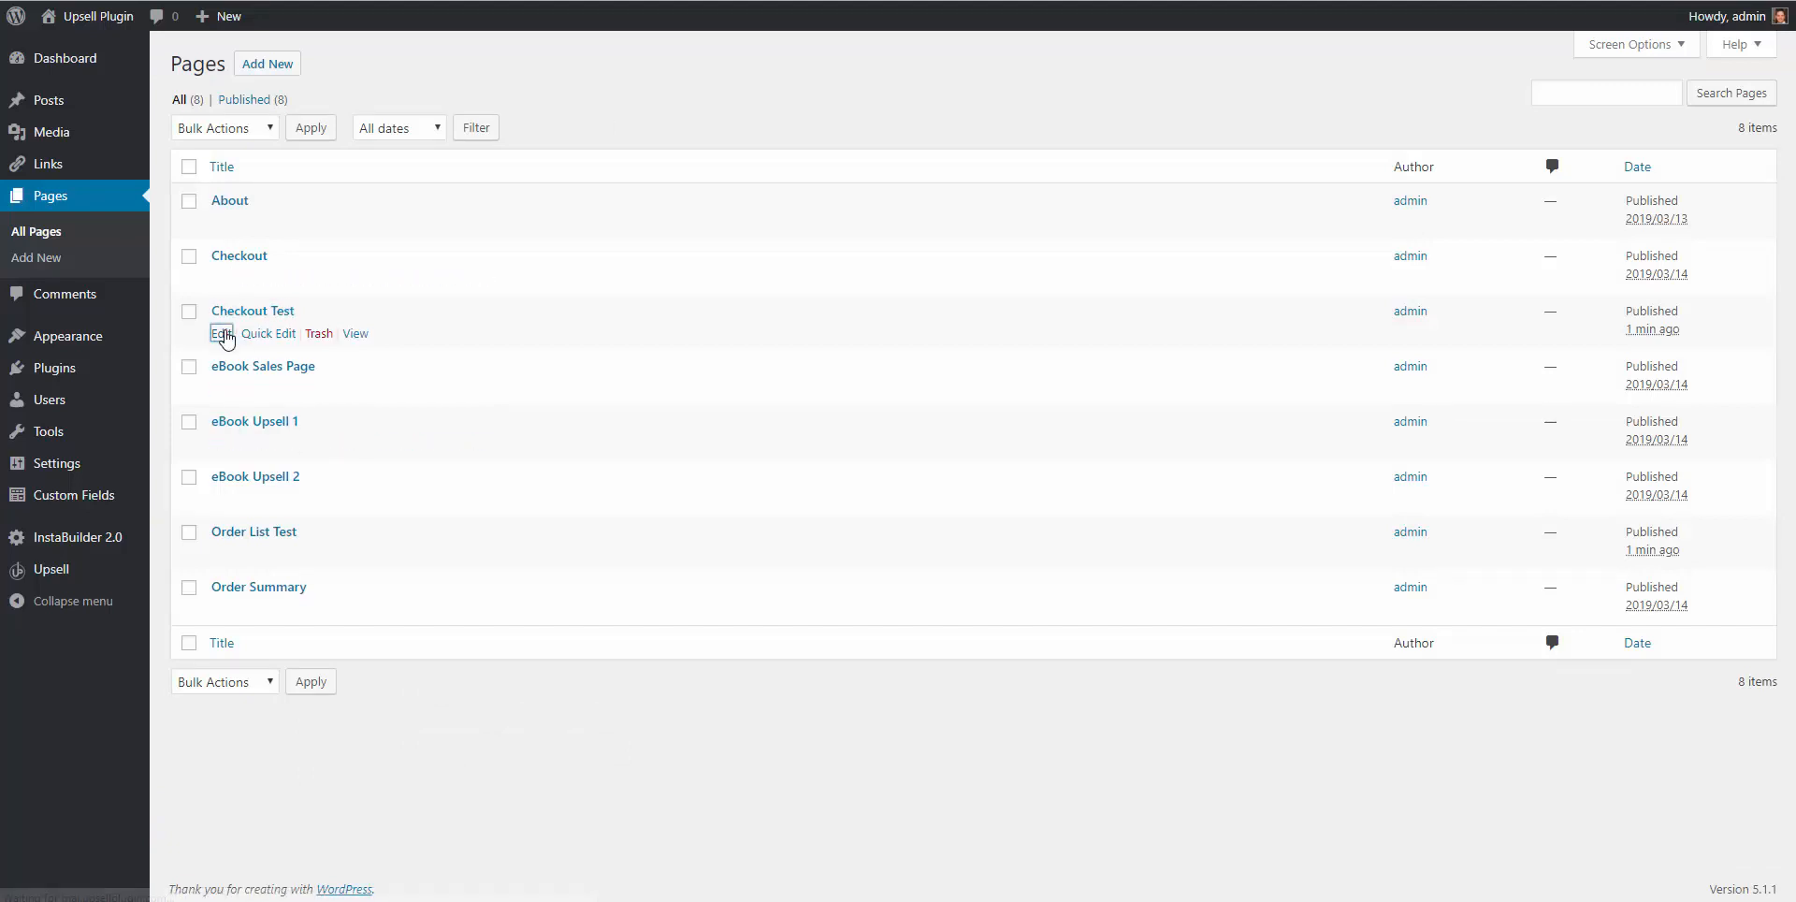
click(221, 333)
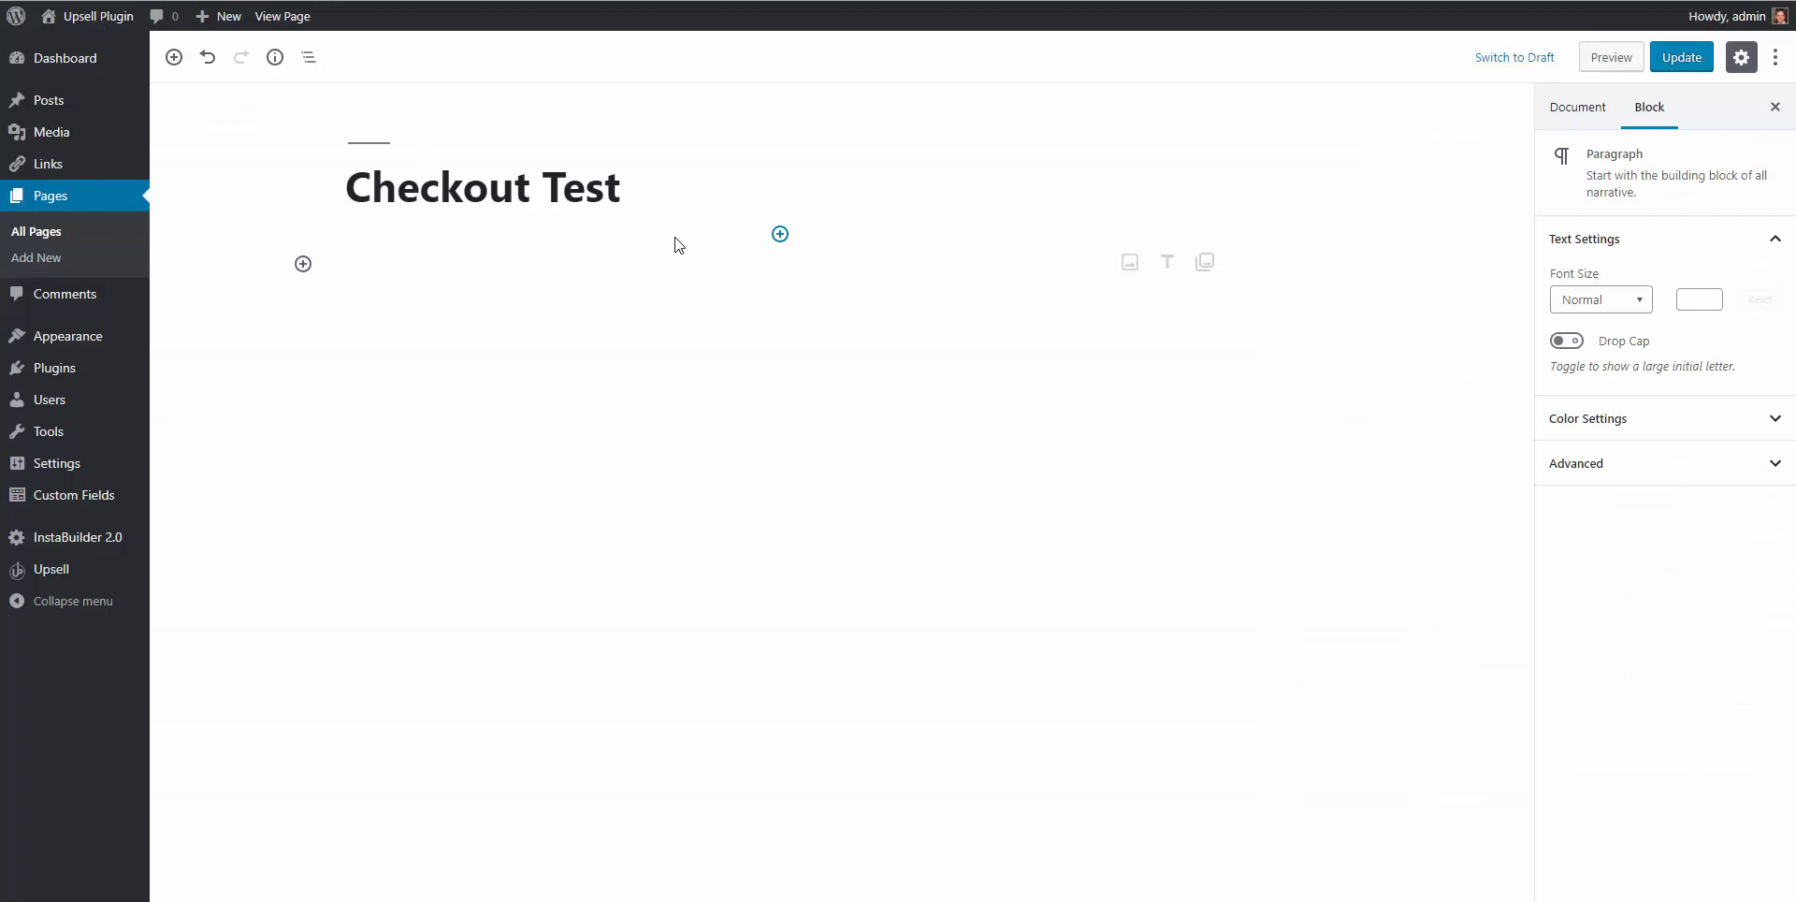
Insert [upsell_checkout] between filler text paragraphs and update the Checkout Test page.
text([upsell_checkout])
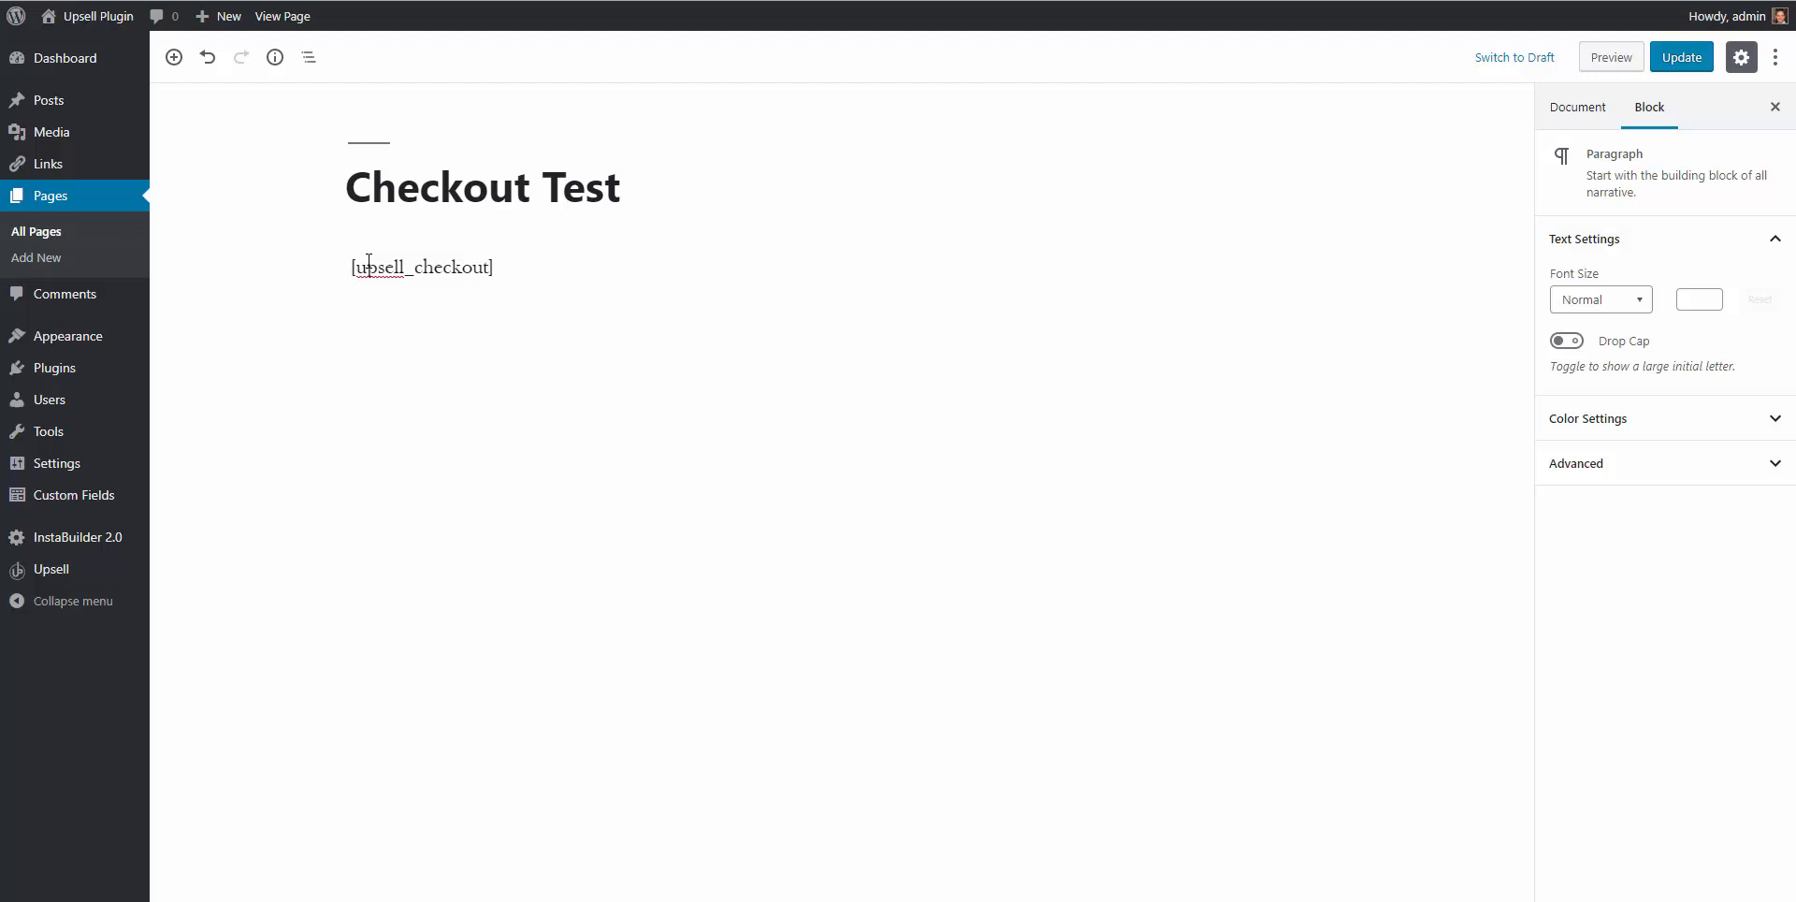
text(kjdhkjdsahkdsahkdsahkdsajhkjdsa)
text(dsajlkdsjasalkjsalkjdsalk)
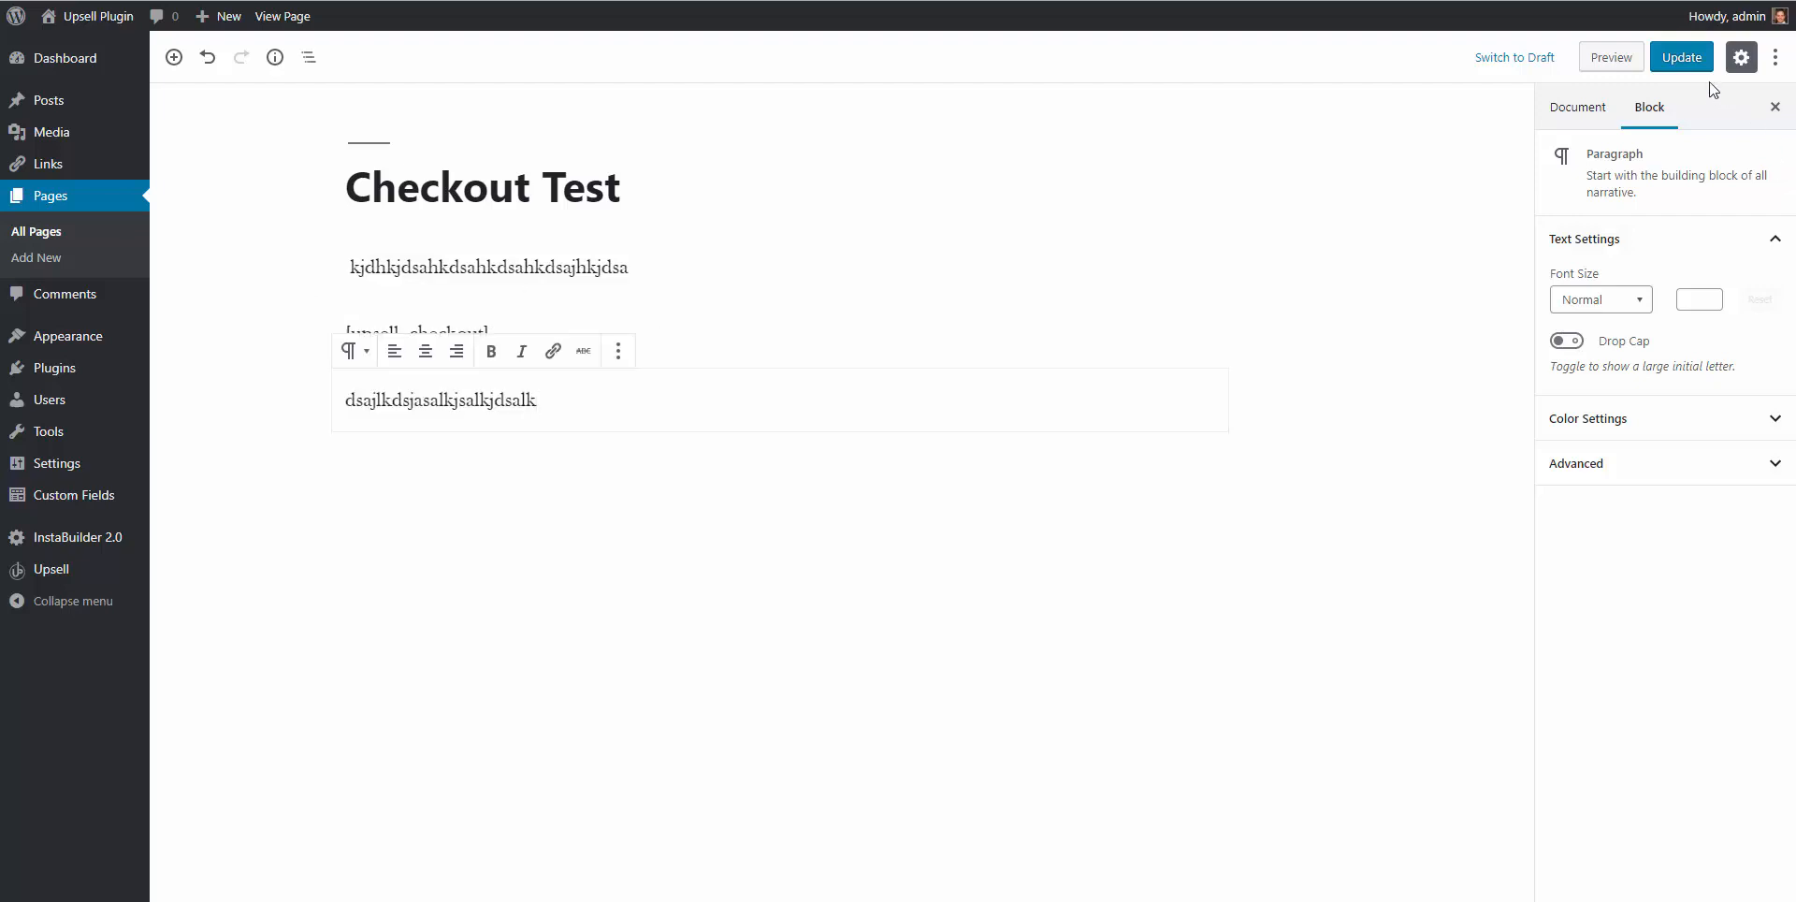
click(1681, 56)
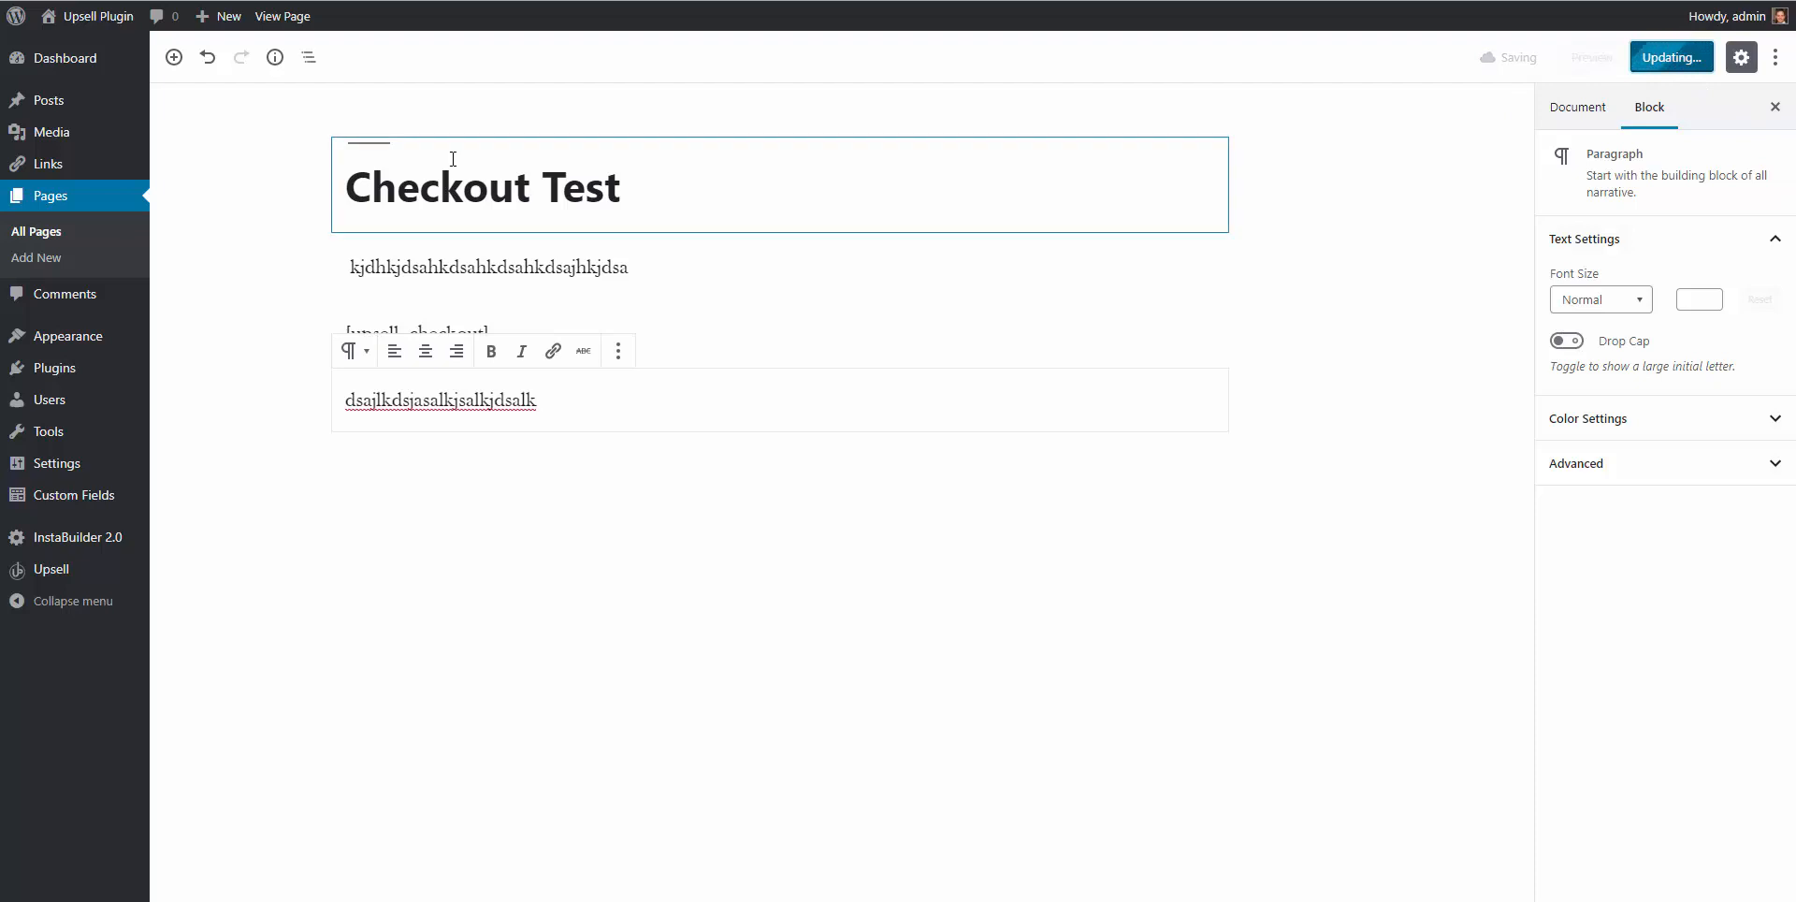
click(1671, 58)
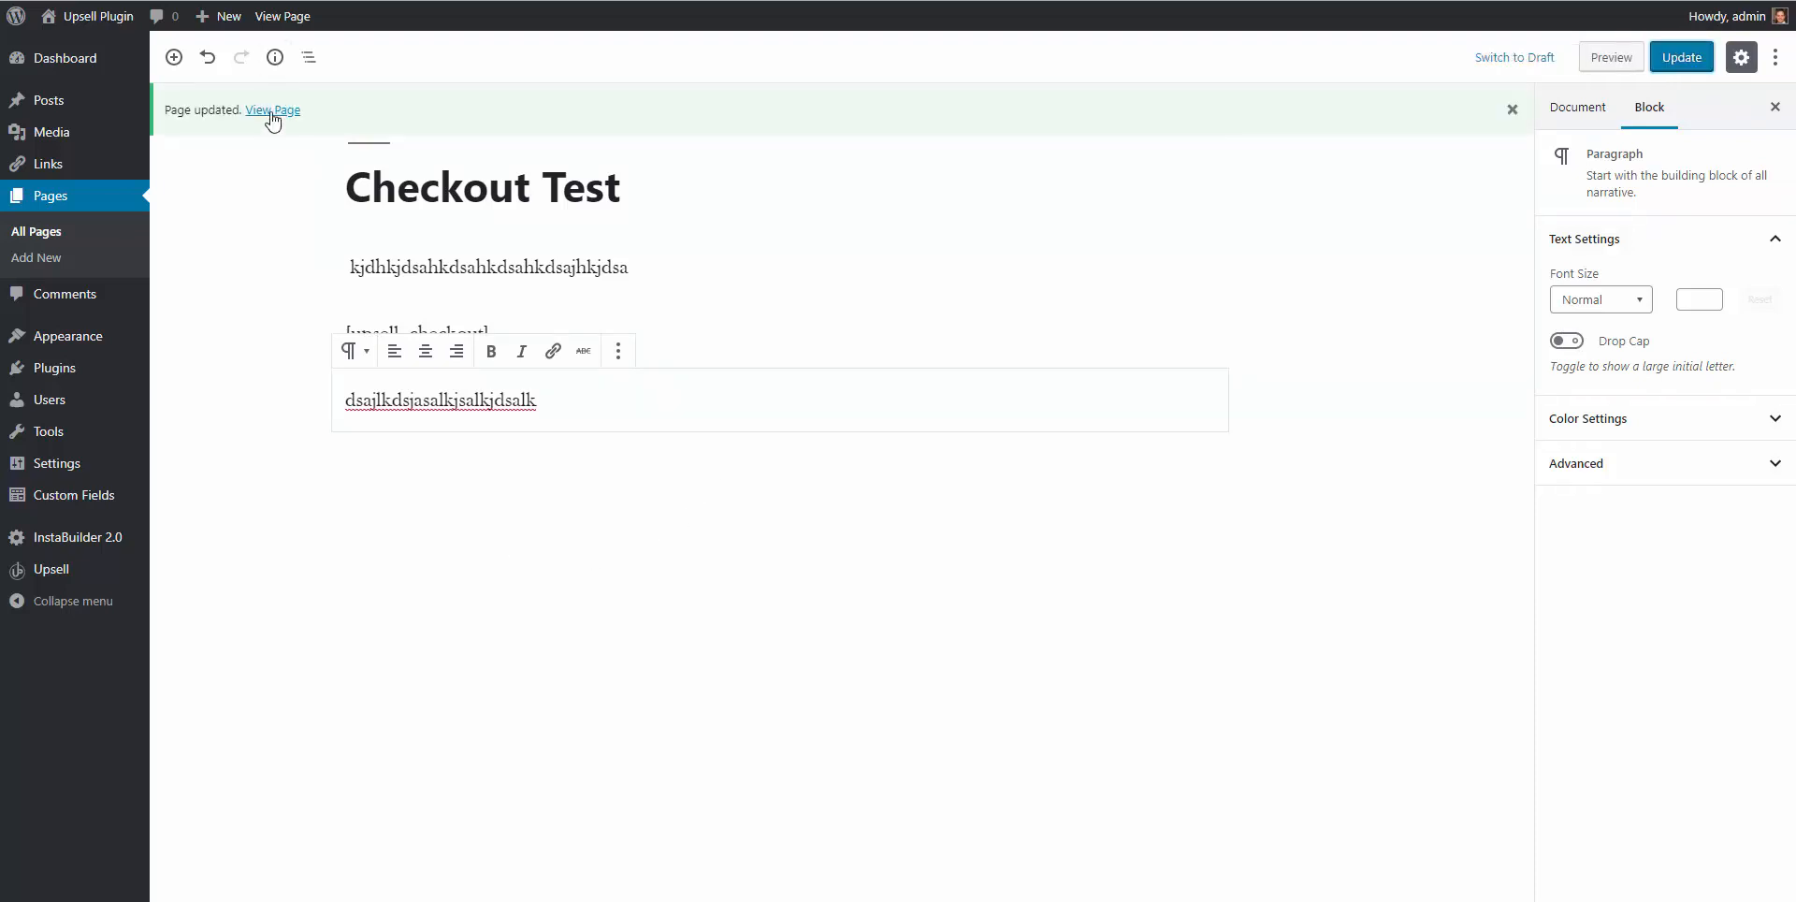
View the live Checkout Test page and scroll through its text and checkout form.
click(273, 111)
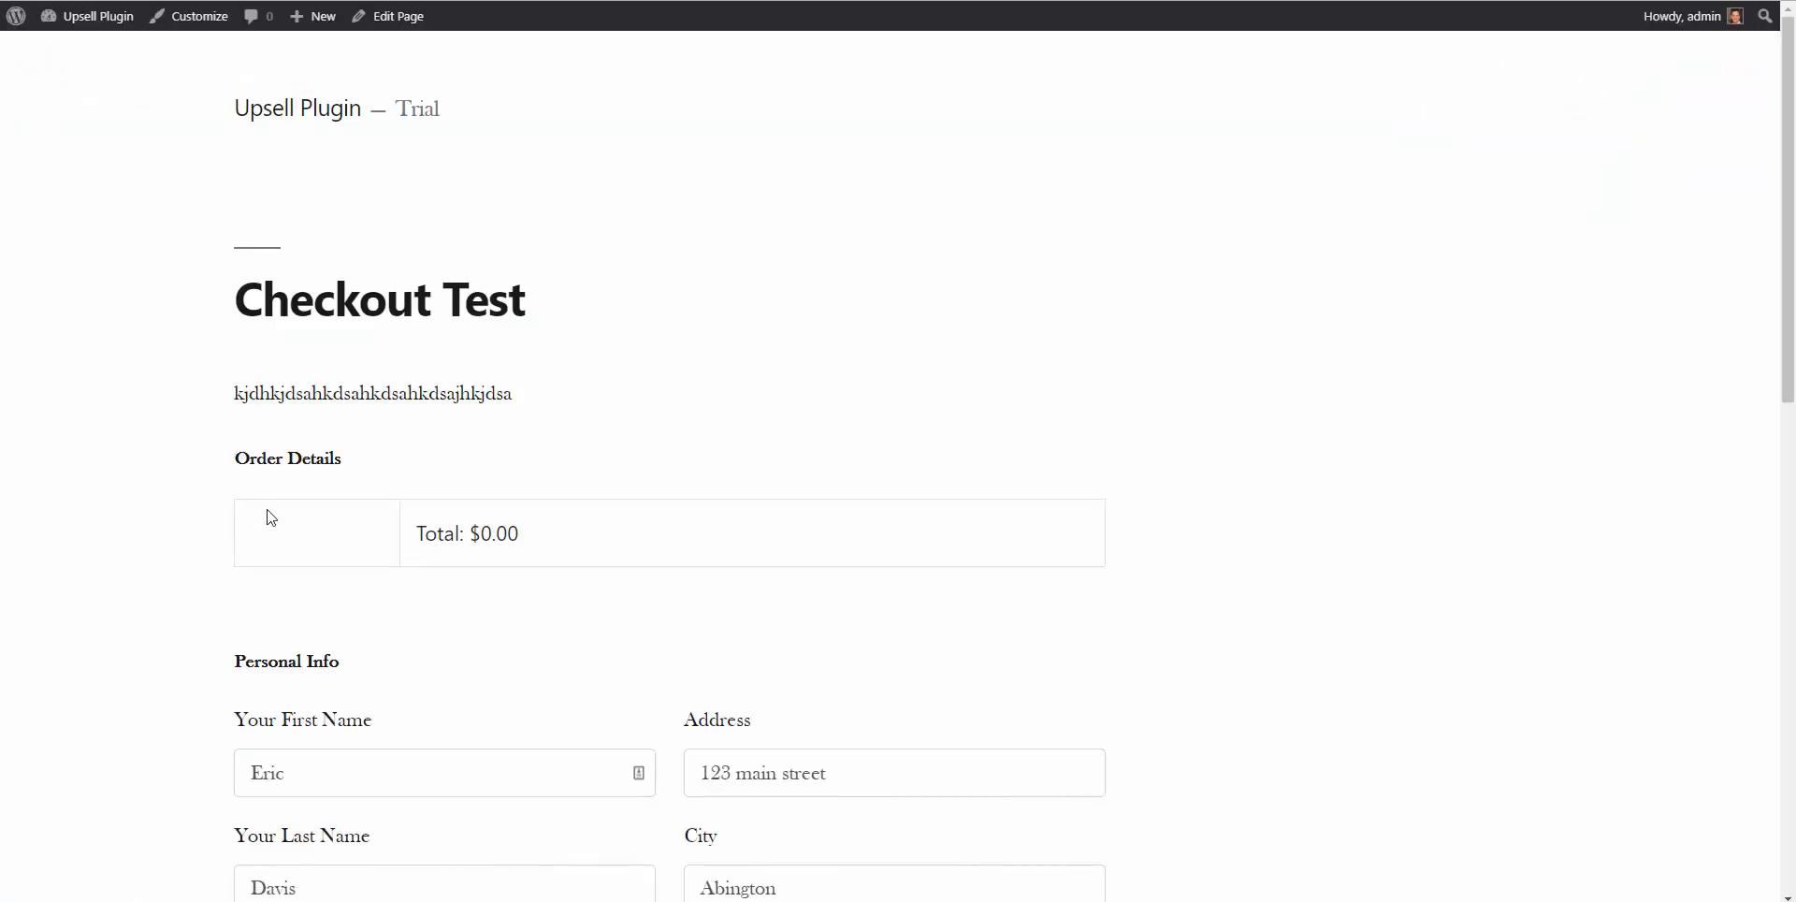
scroll(down, 3)
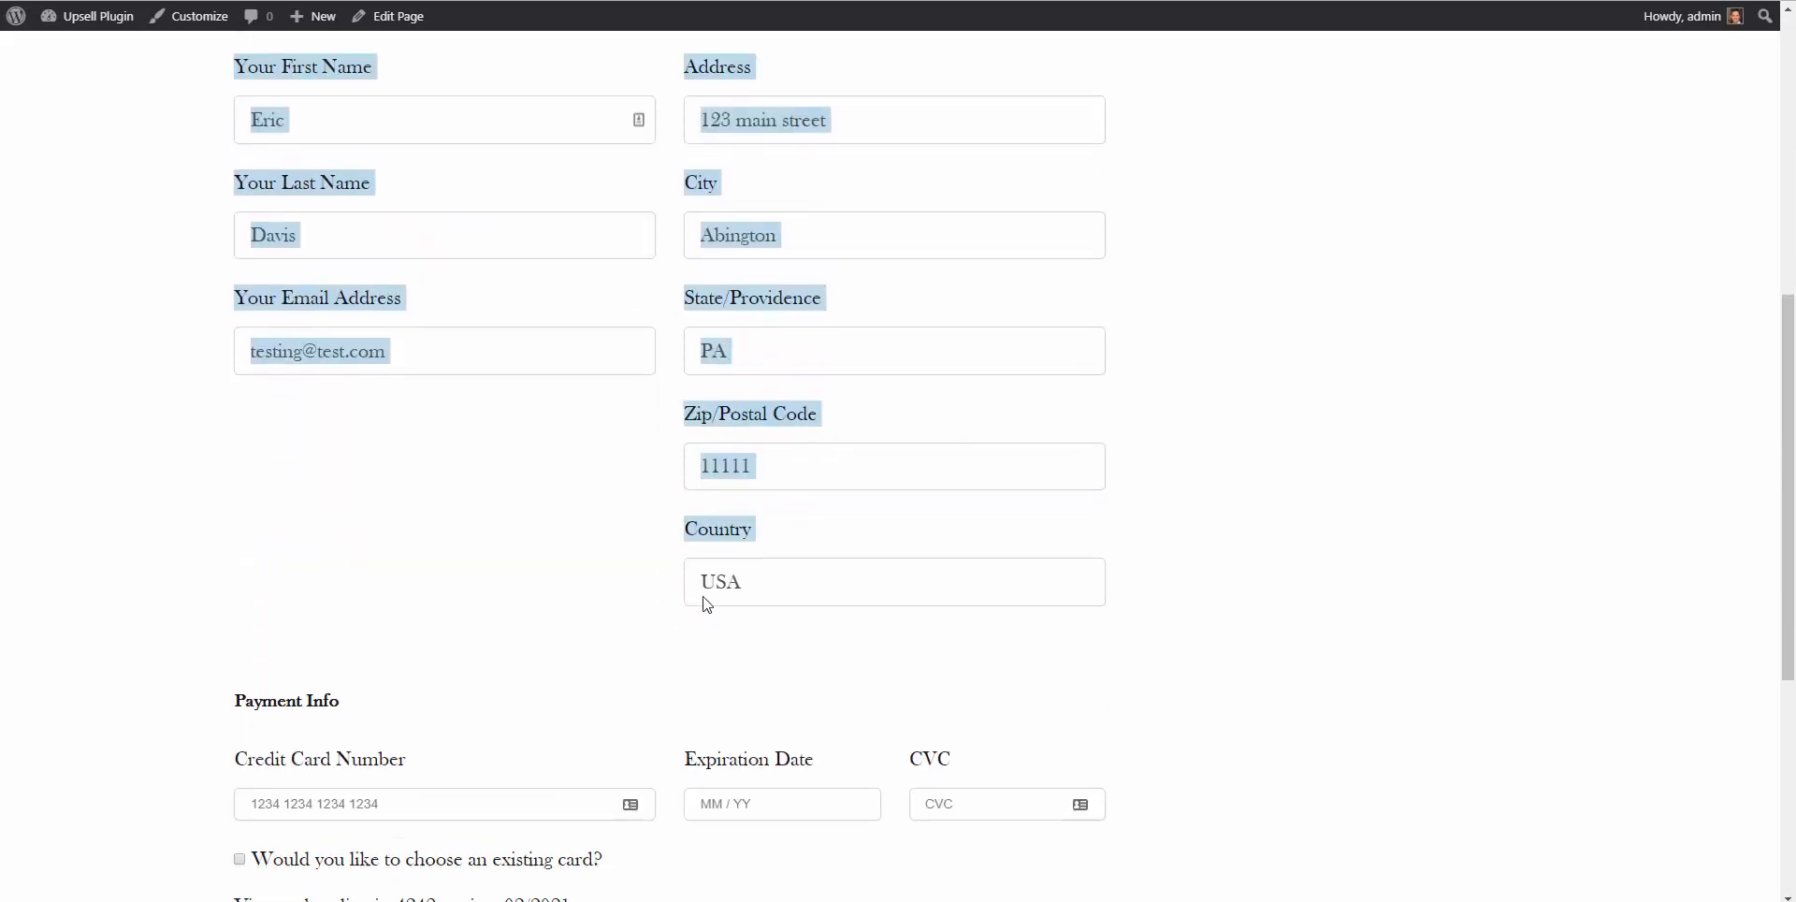
scroll(down, 3)
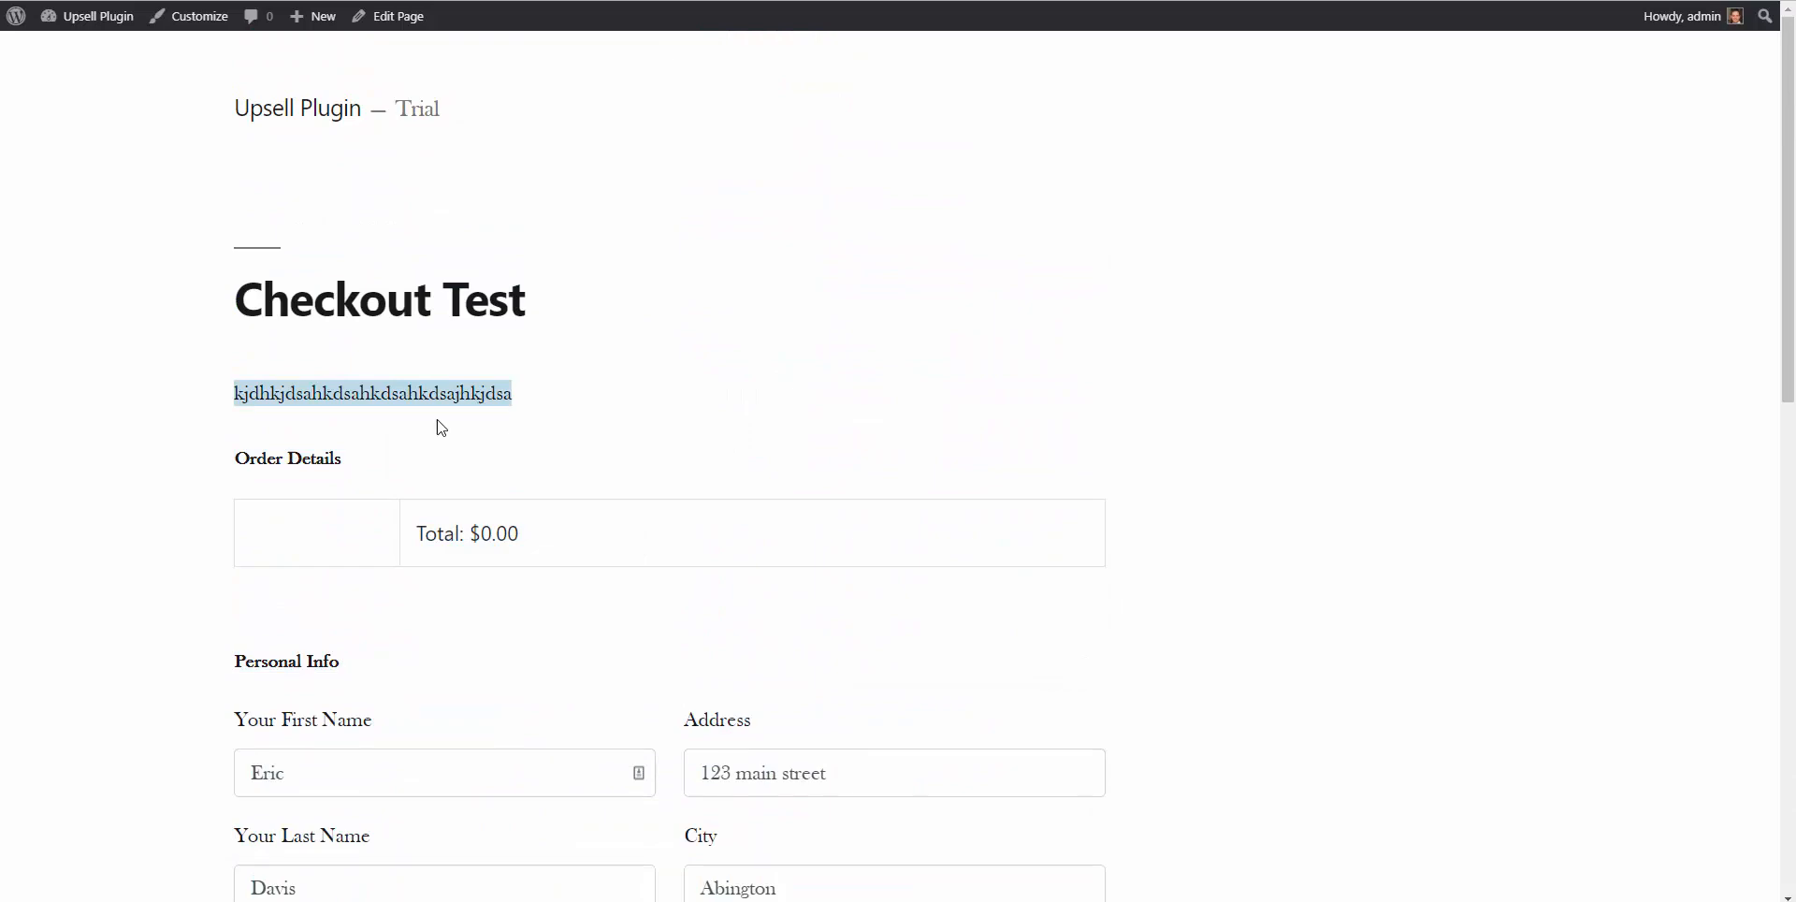
scroll(down, 3)
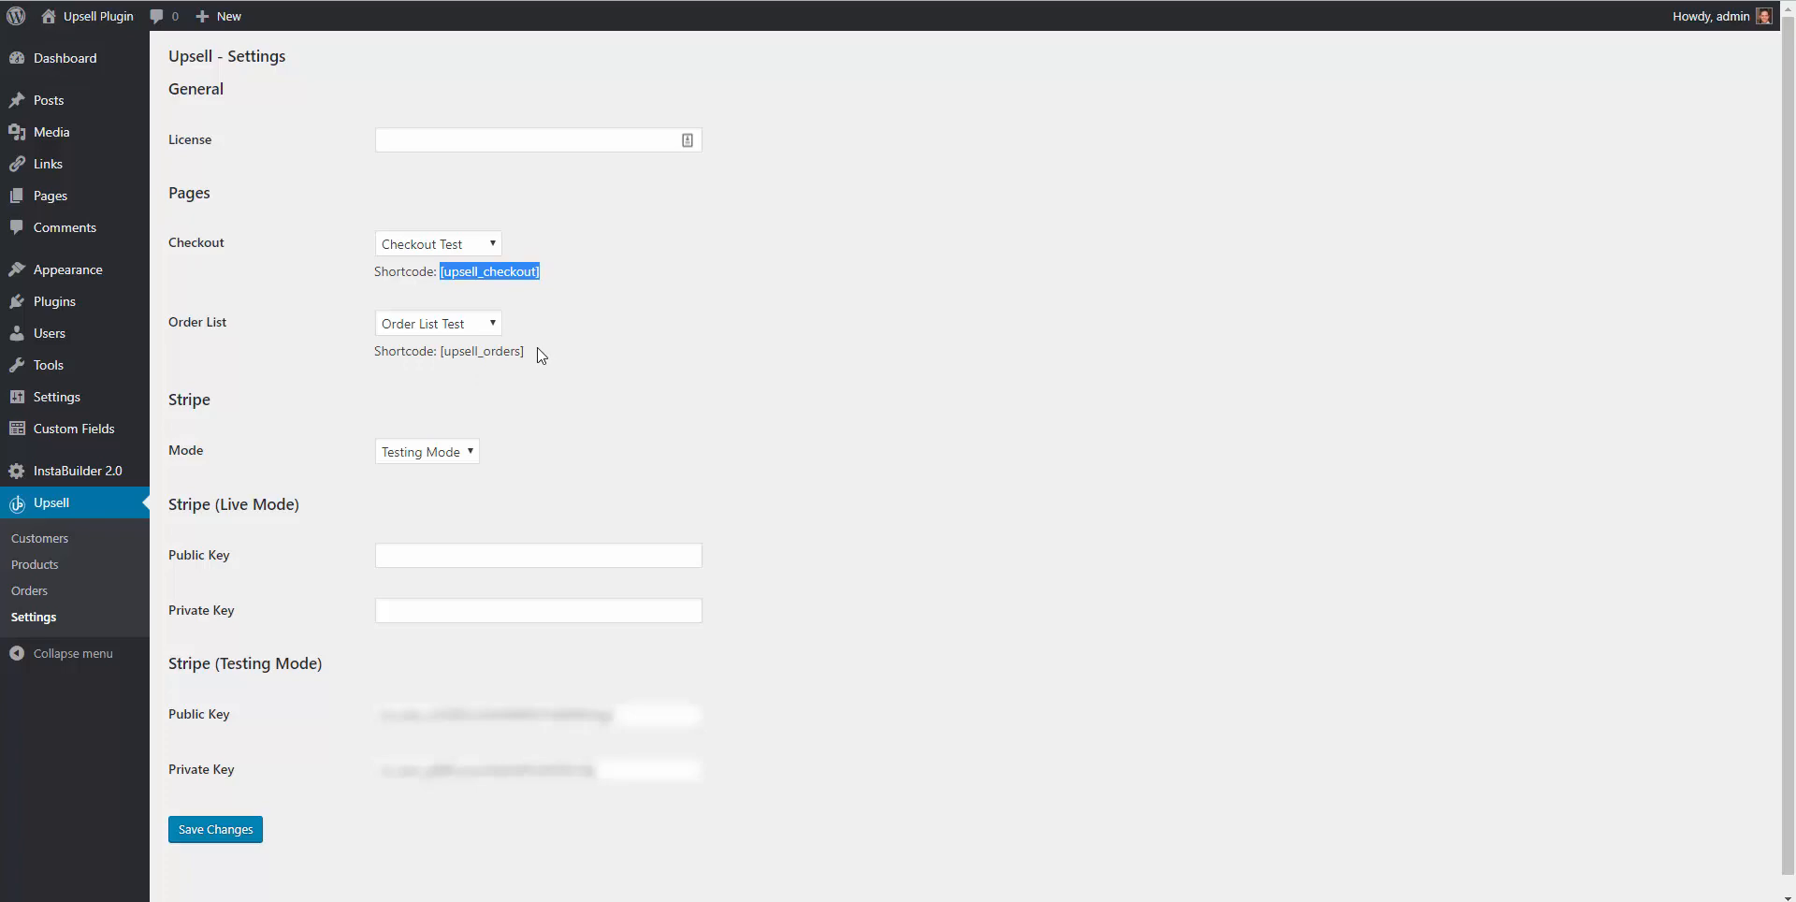
Copy the [upsell_orders] shortcode and open Order List Test for editing from All Pages.
double_click(481, 349)
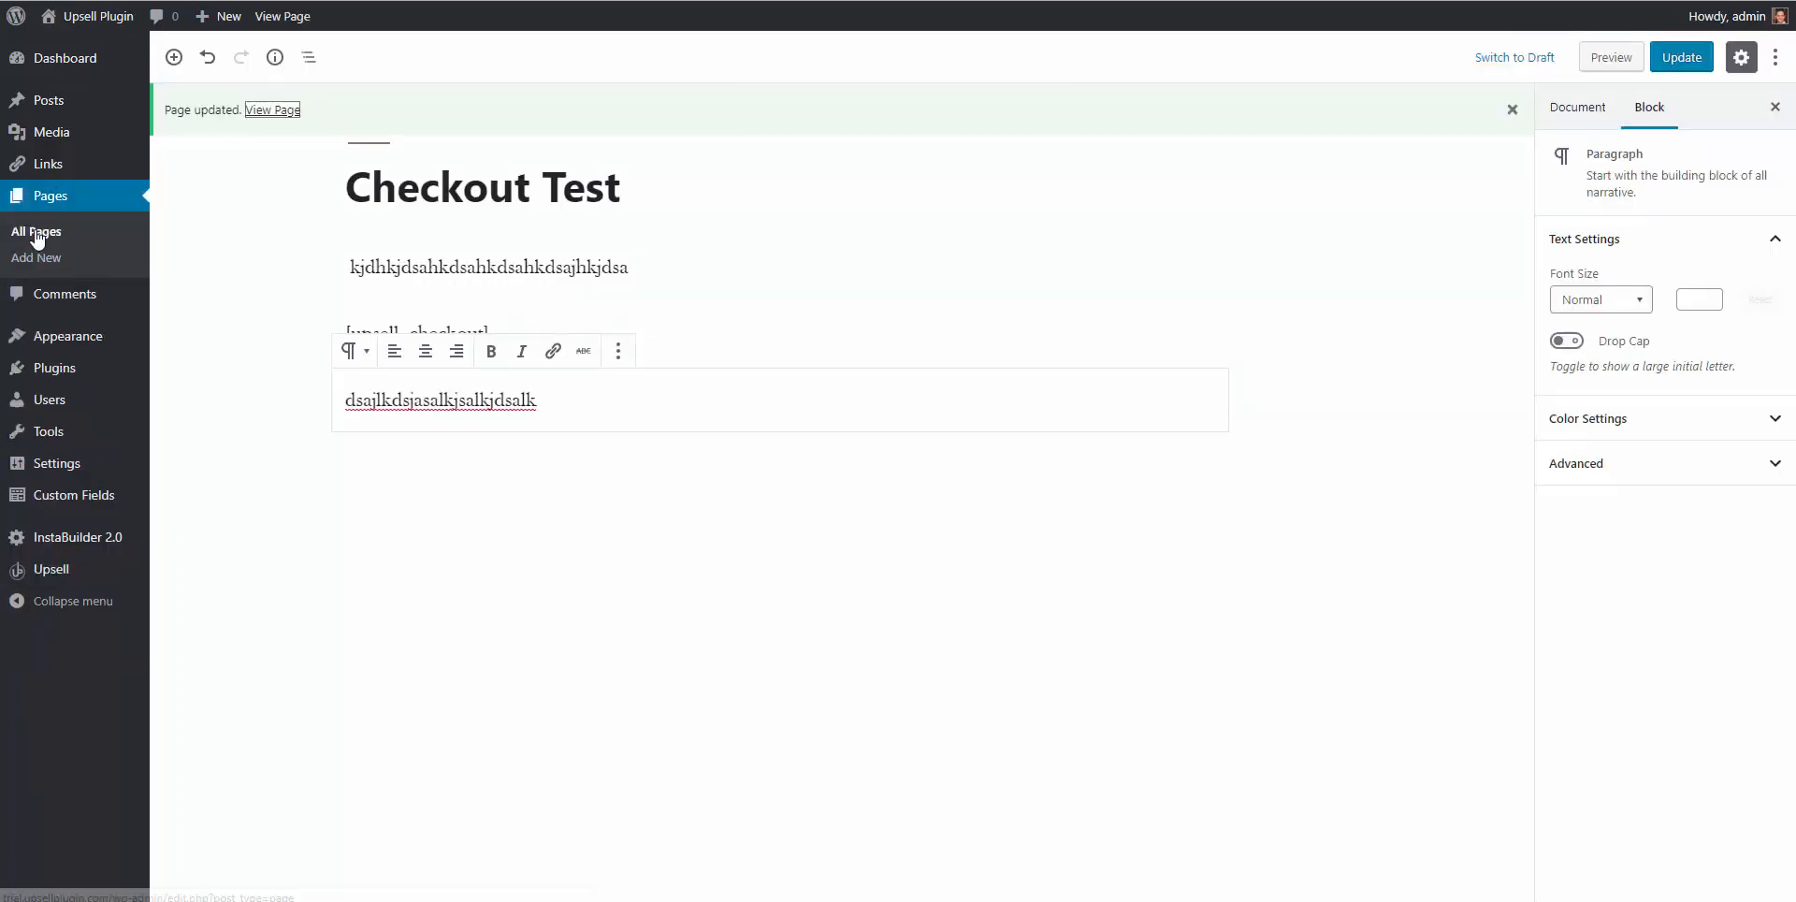
click(34, 231)
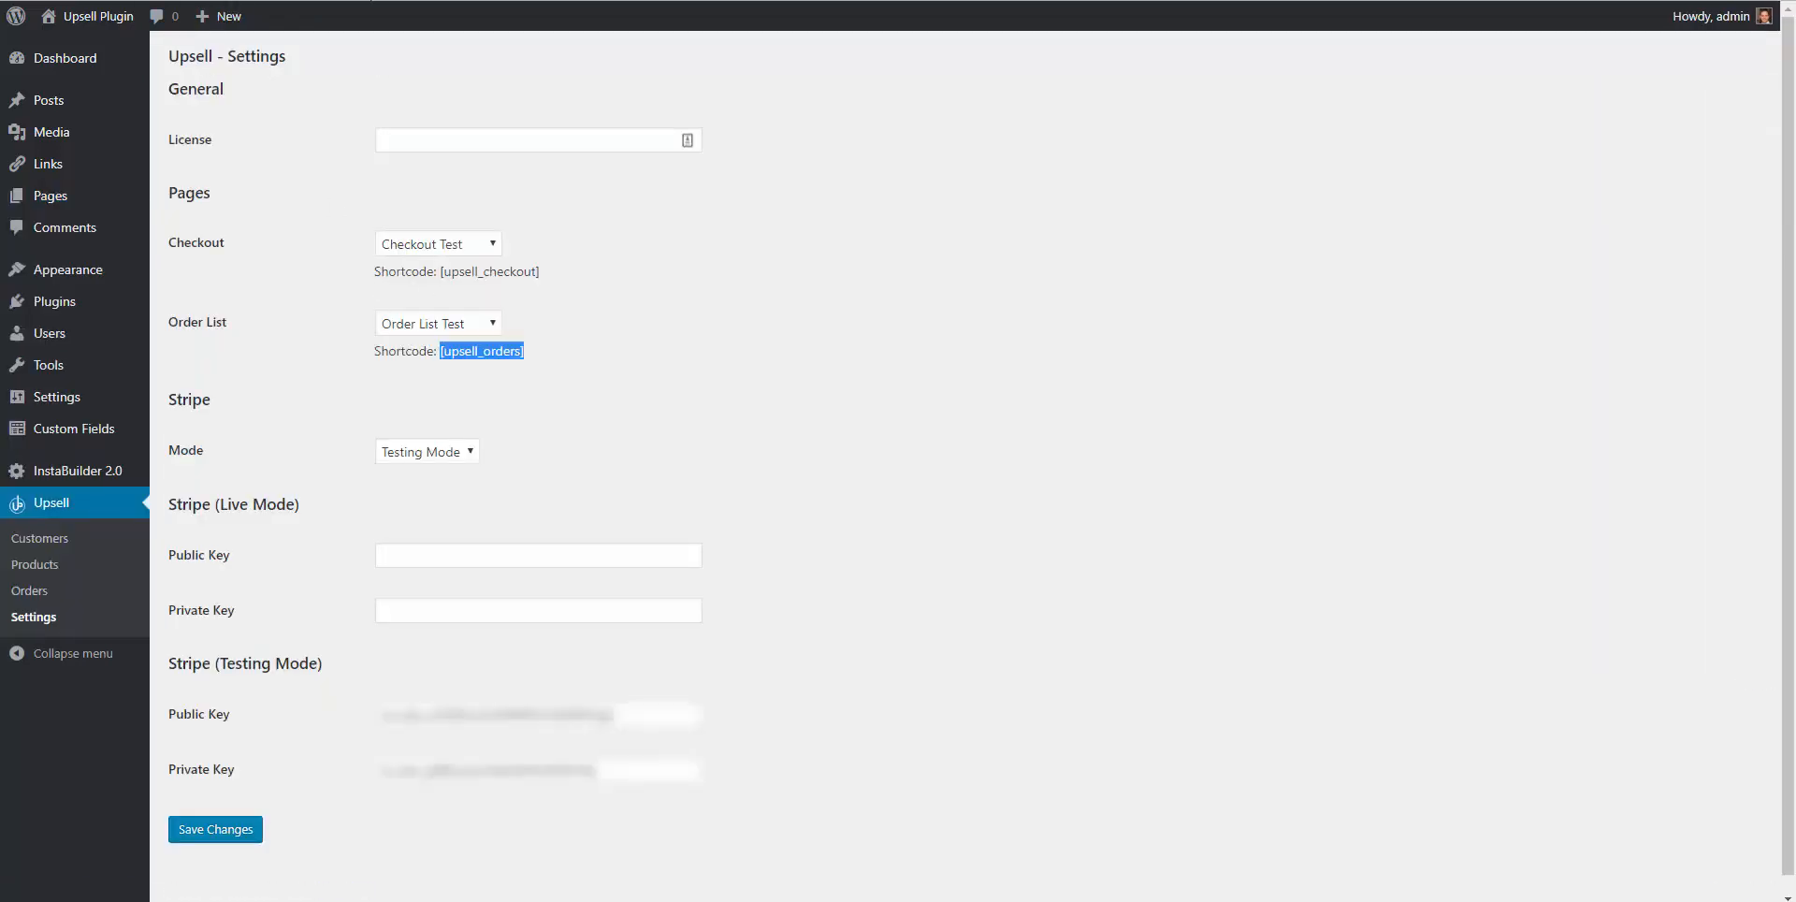
click(50, 195)
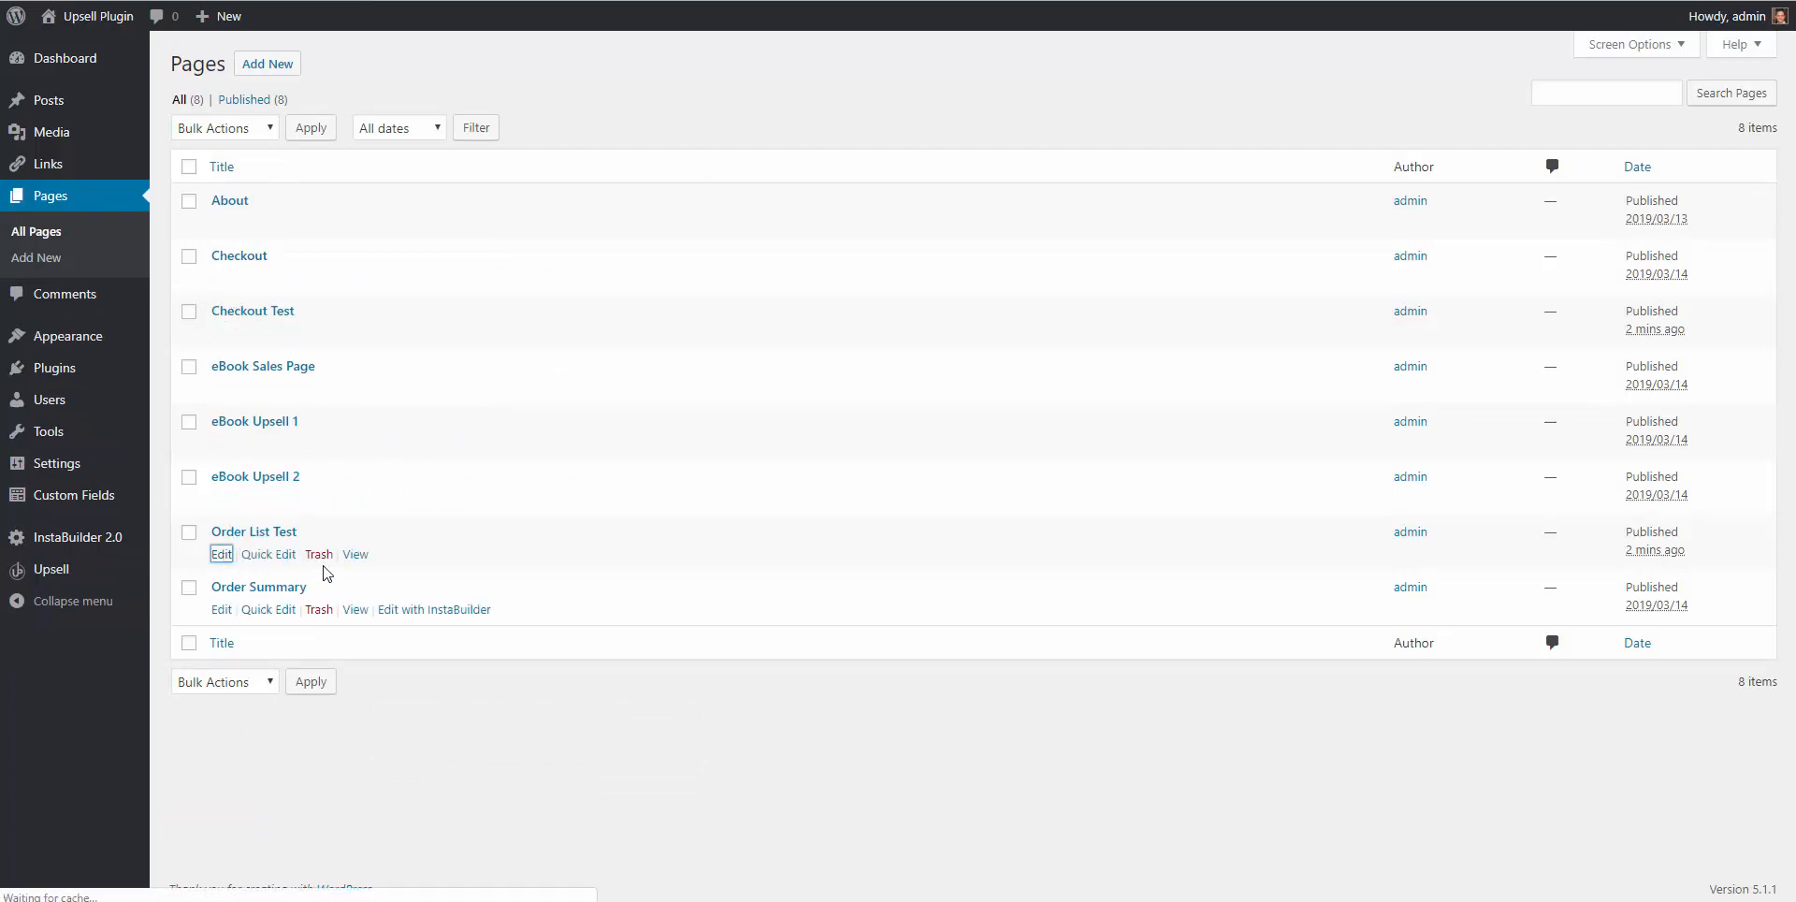
click(220, 554)
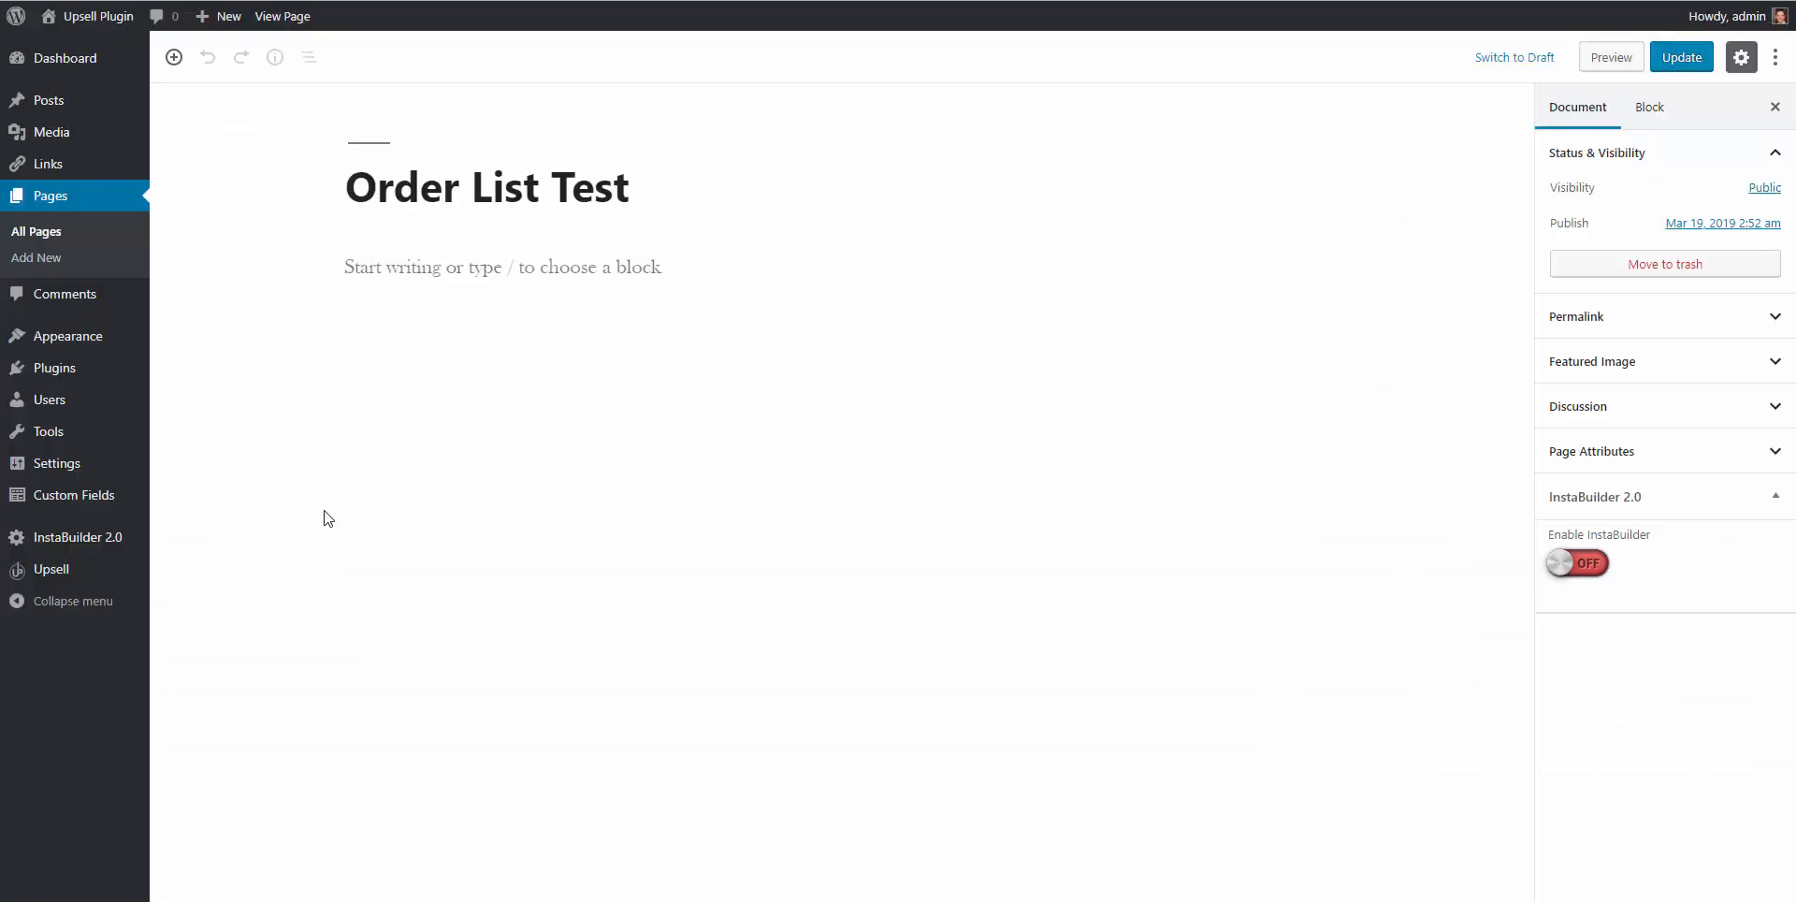
Insert [upsell_orders] between filler text in the page body, update Order List Test and view it live.
click(470, 267)
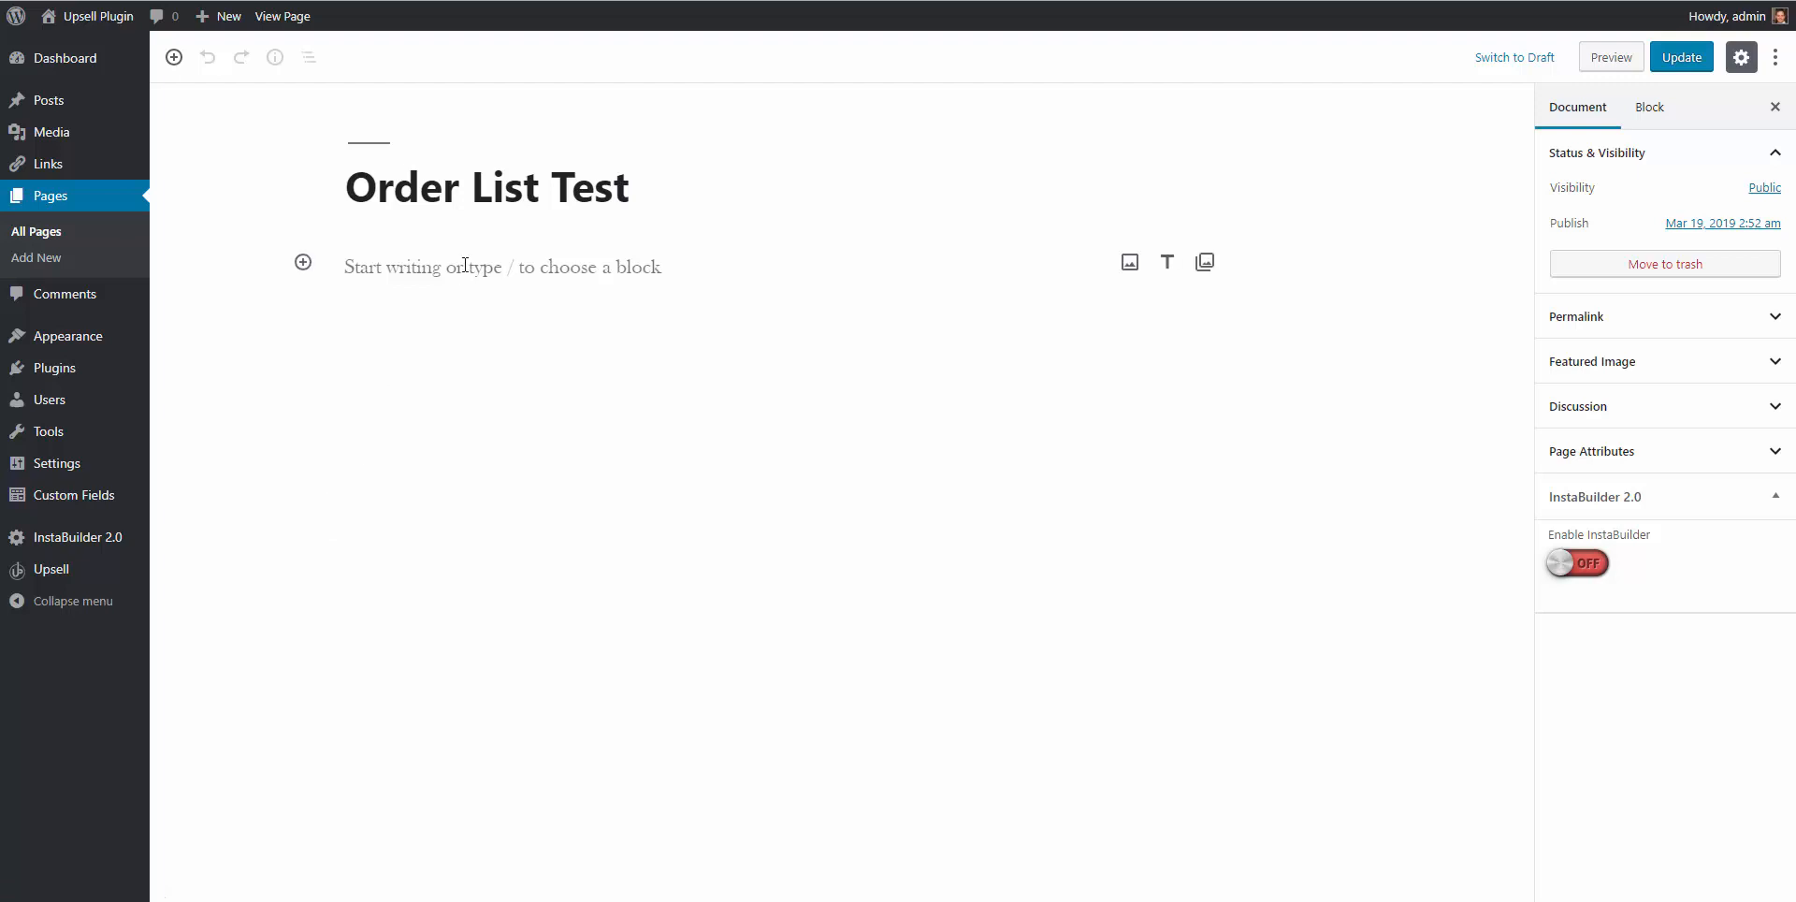
click(424, 268)
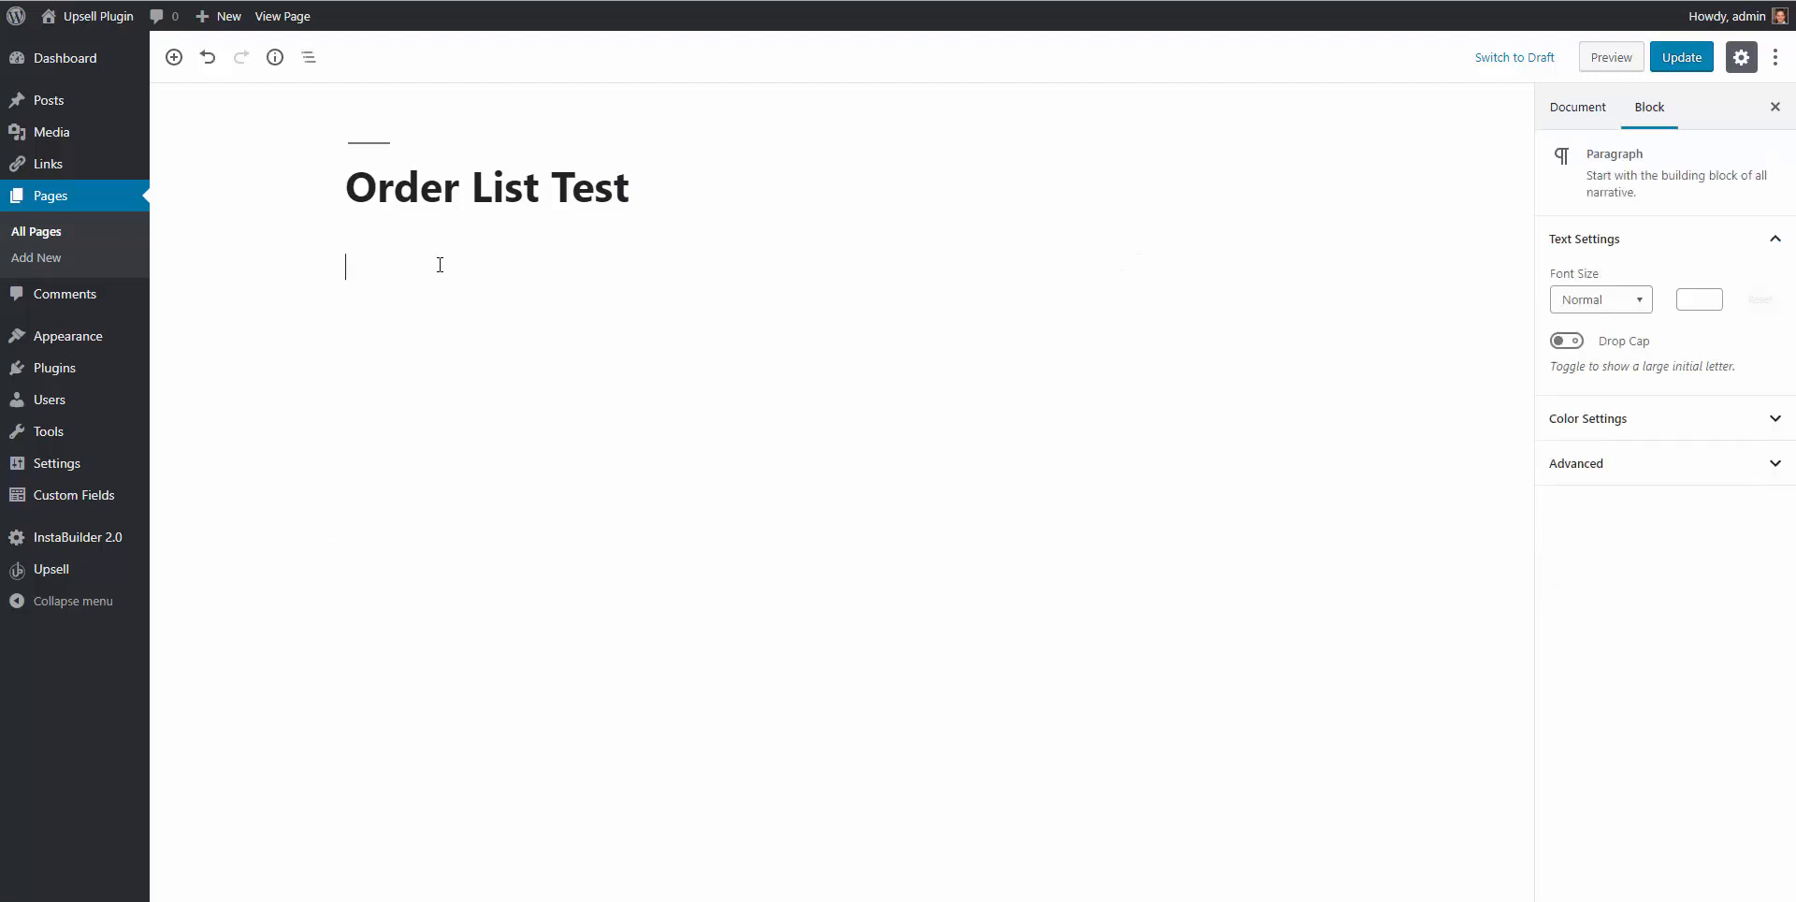
text([upsell_orders])
text(fdslkjdfslkjflkjfdsl)
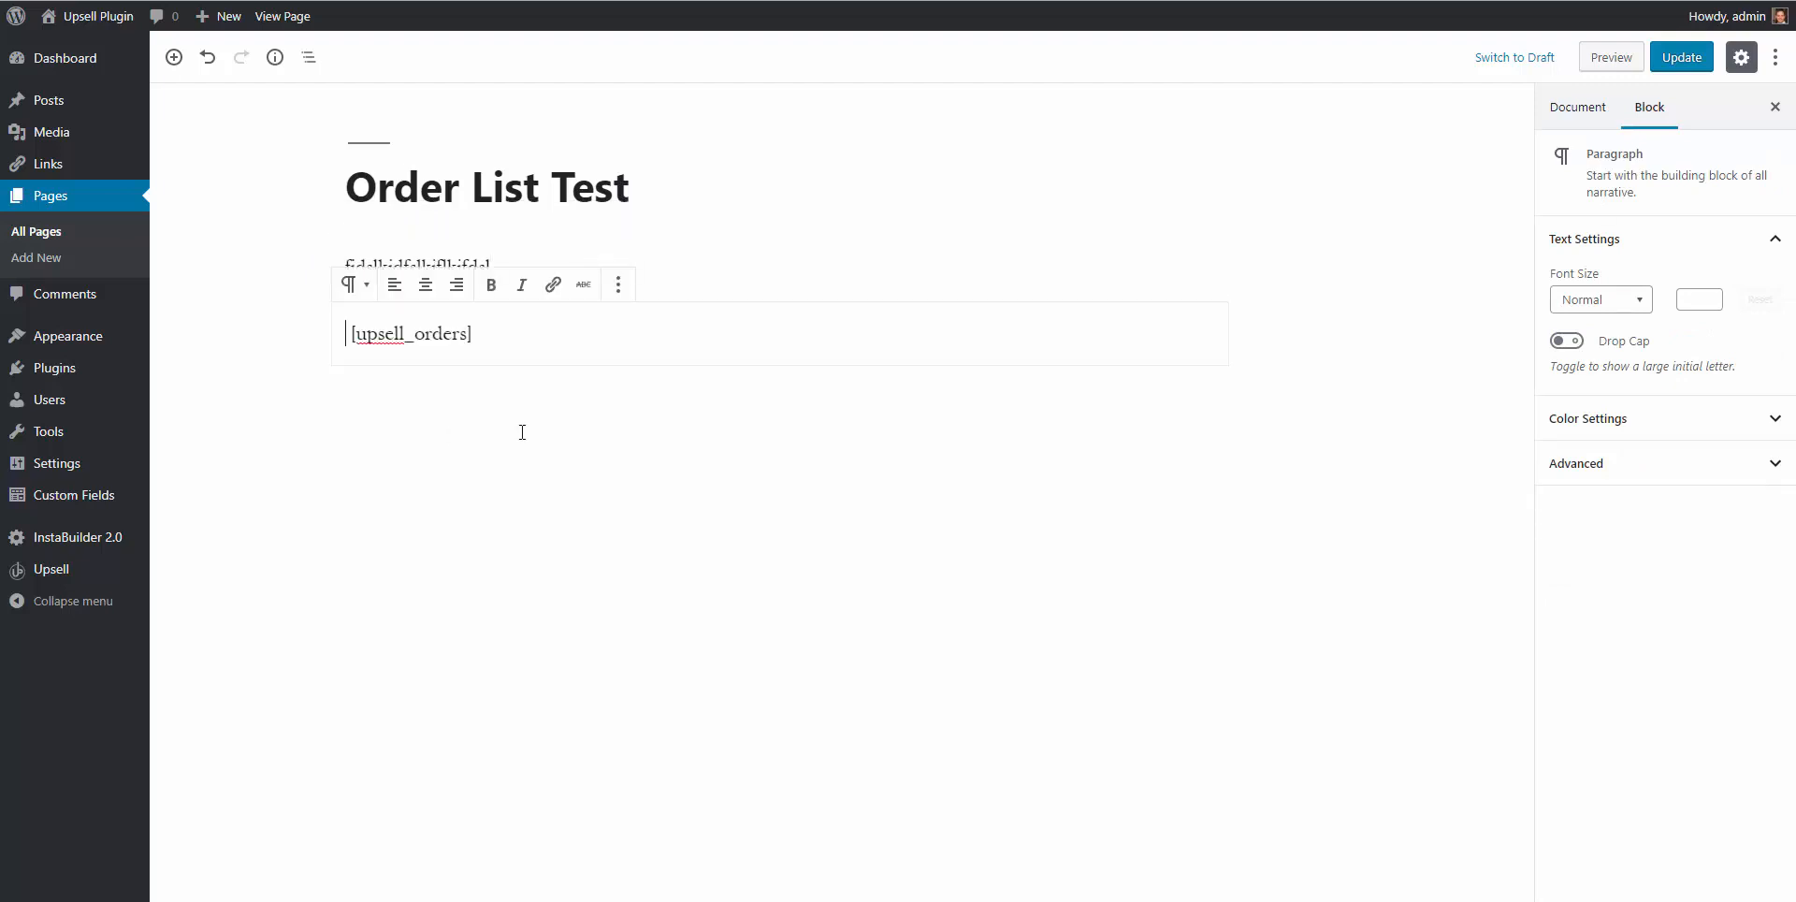
text(dlkjsajlkdsajsalksalkd)
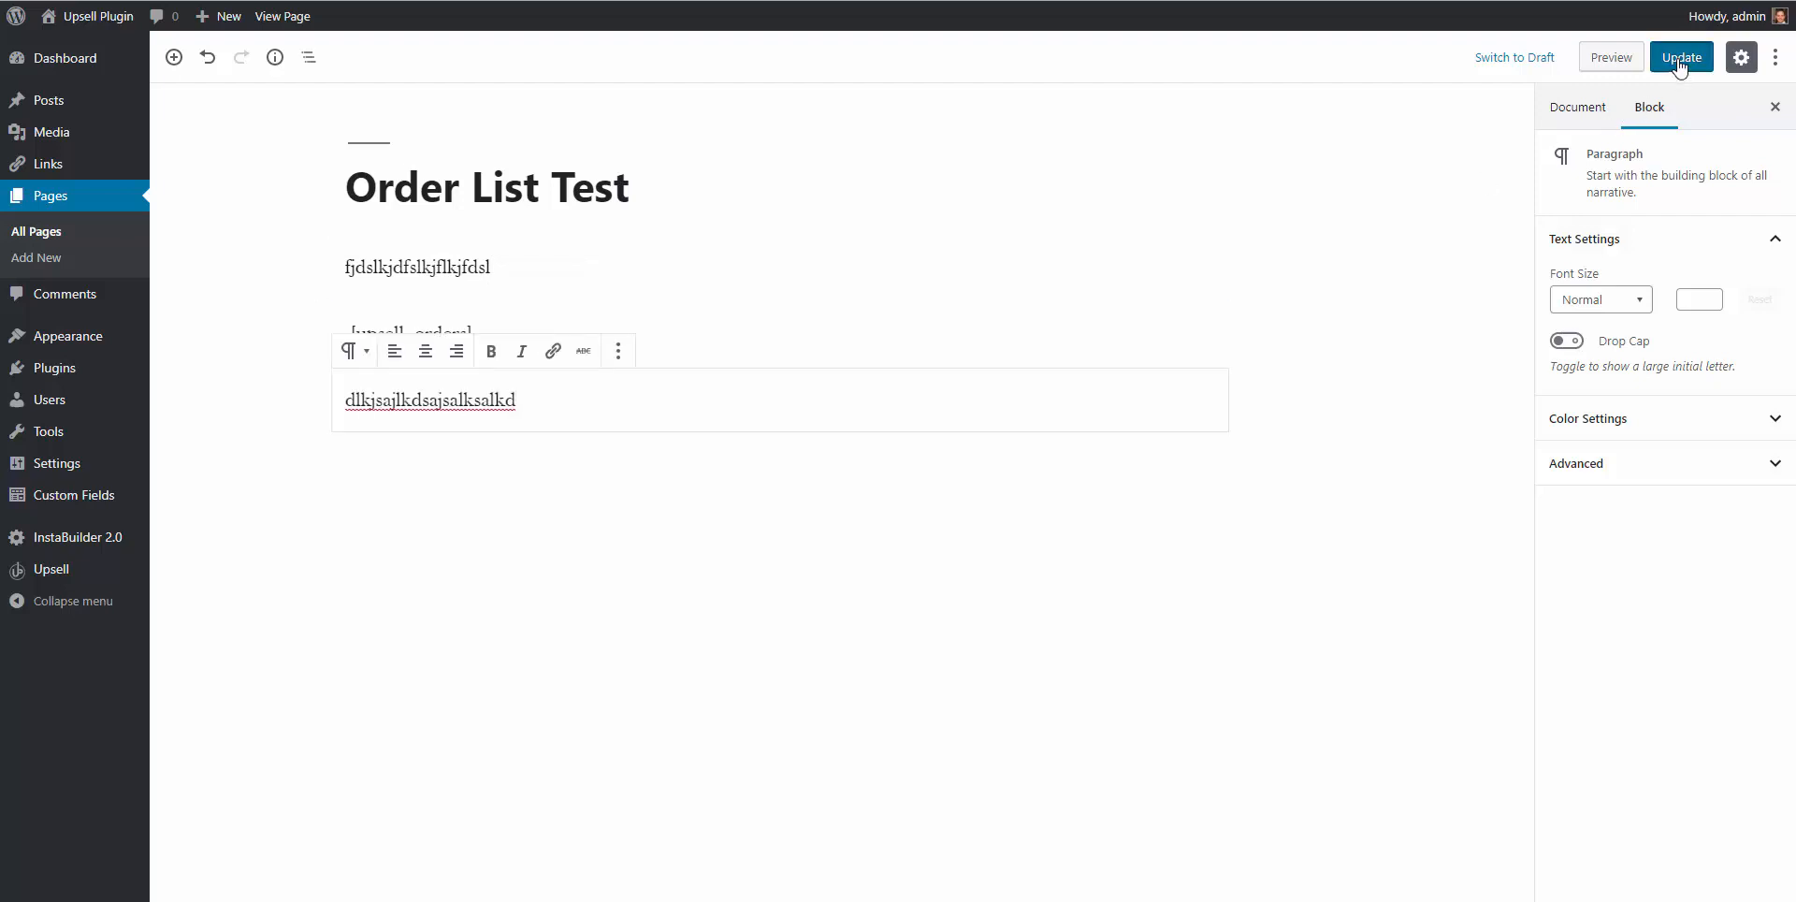
click(1680, 58)
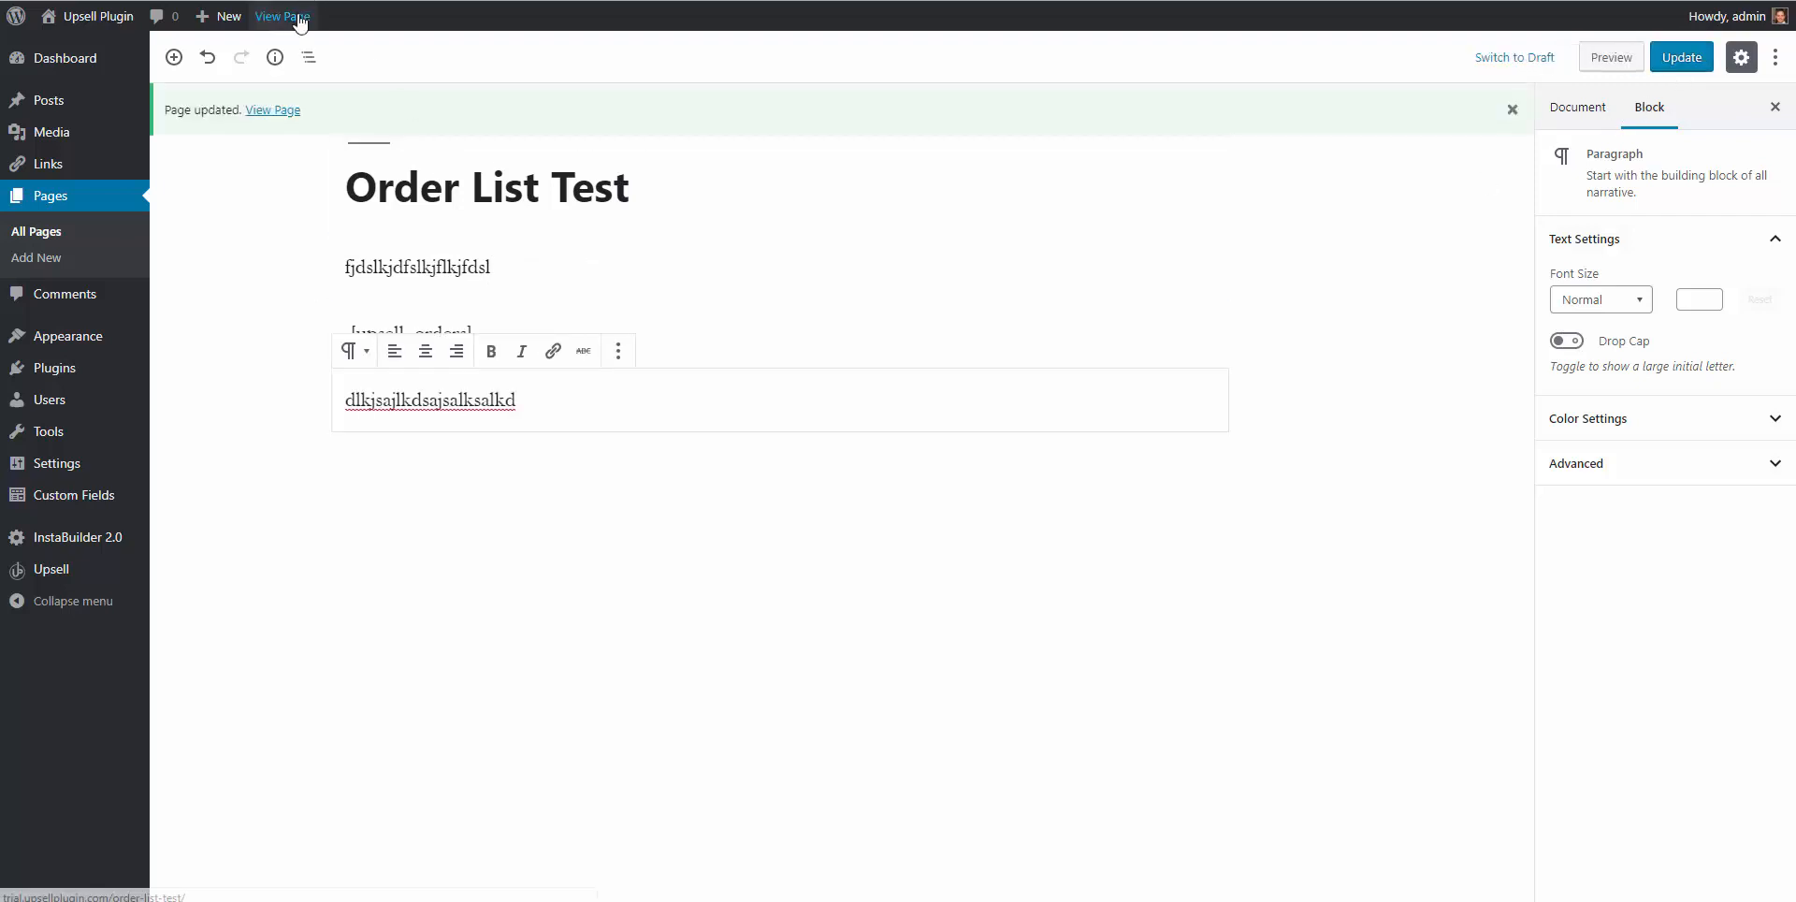
click(283, 17)
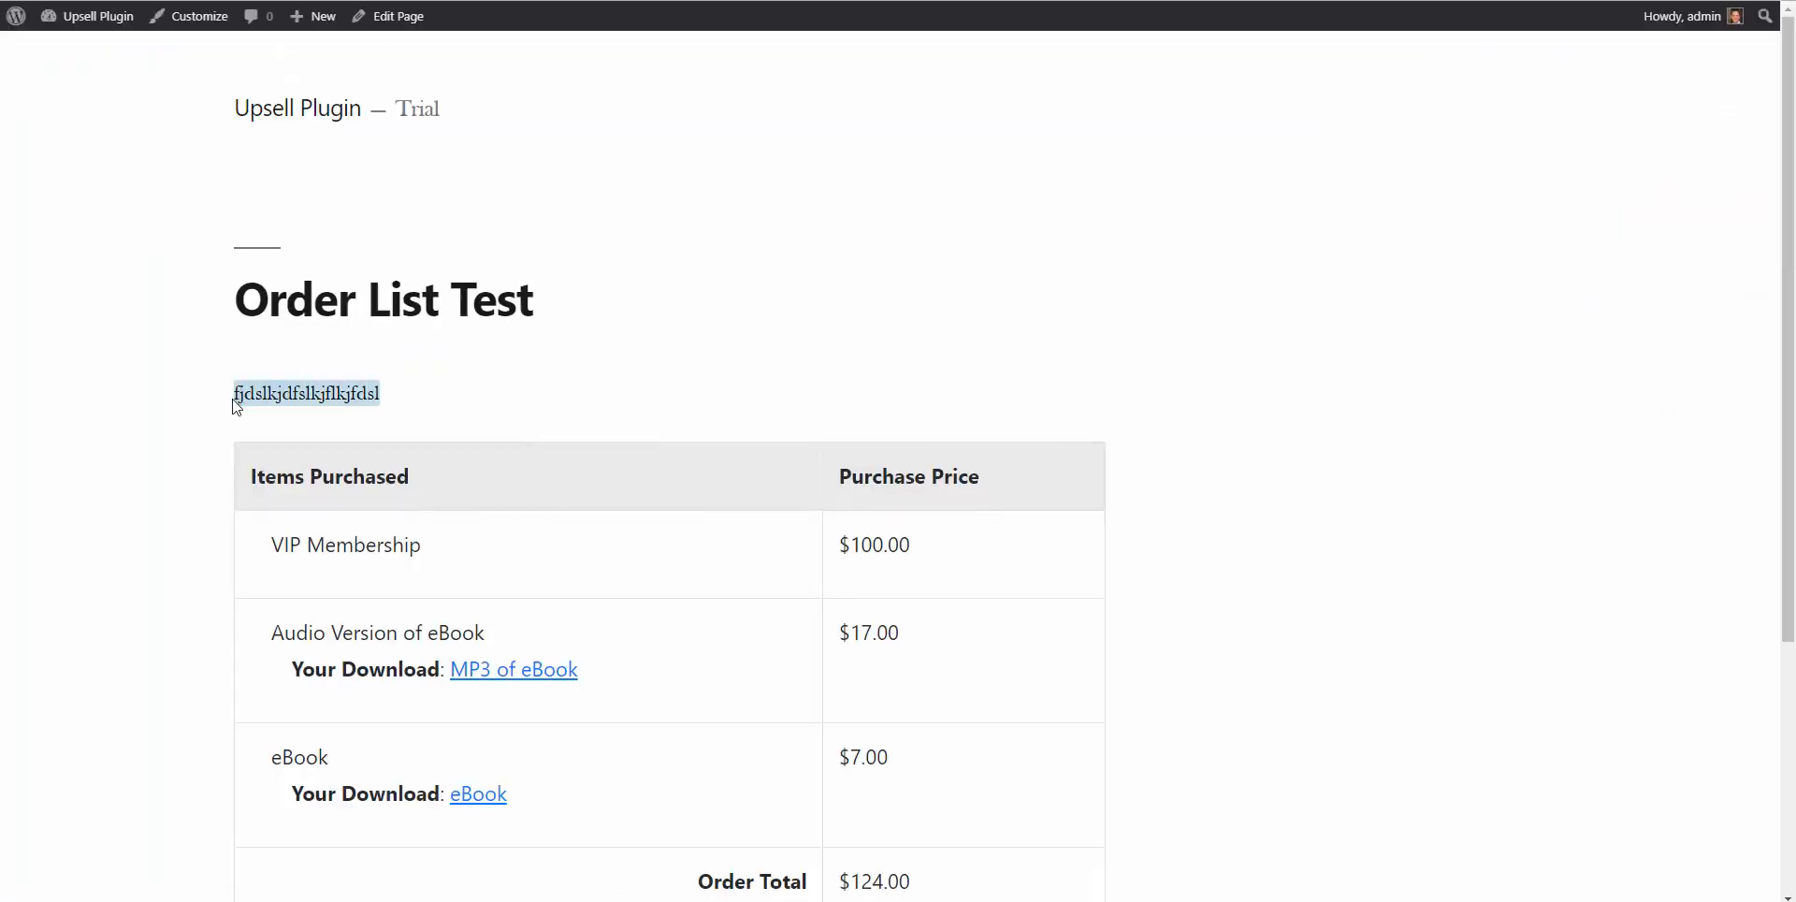
Scroll the live Order List Test page past the $124.00 order table to the closing text.
scroll(down, 3)
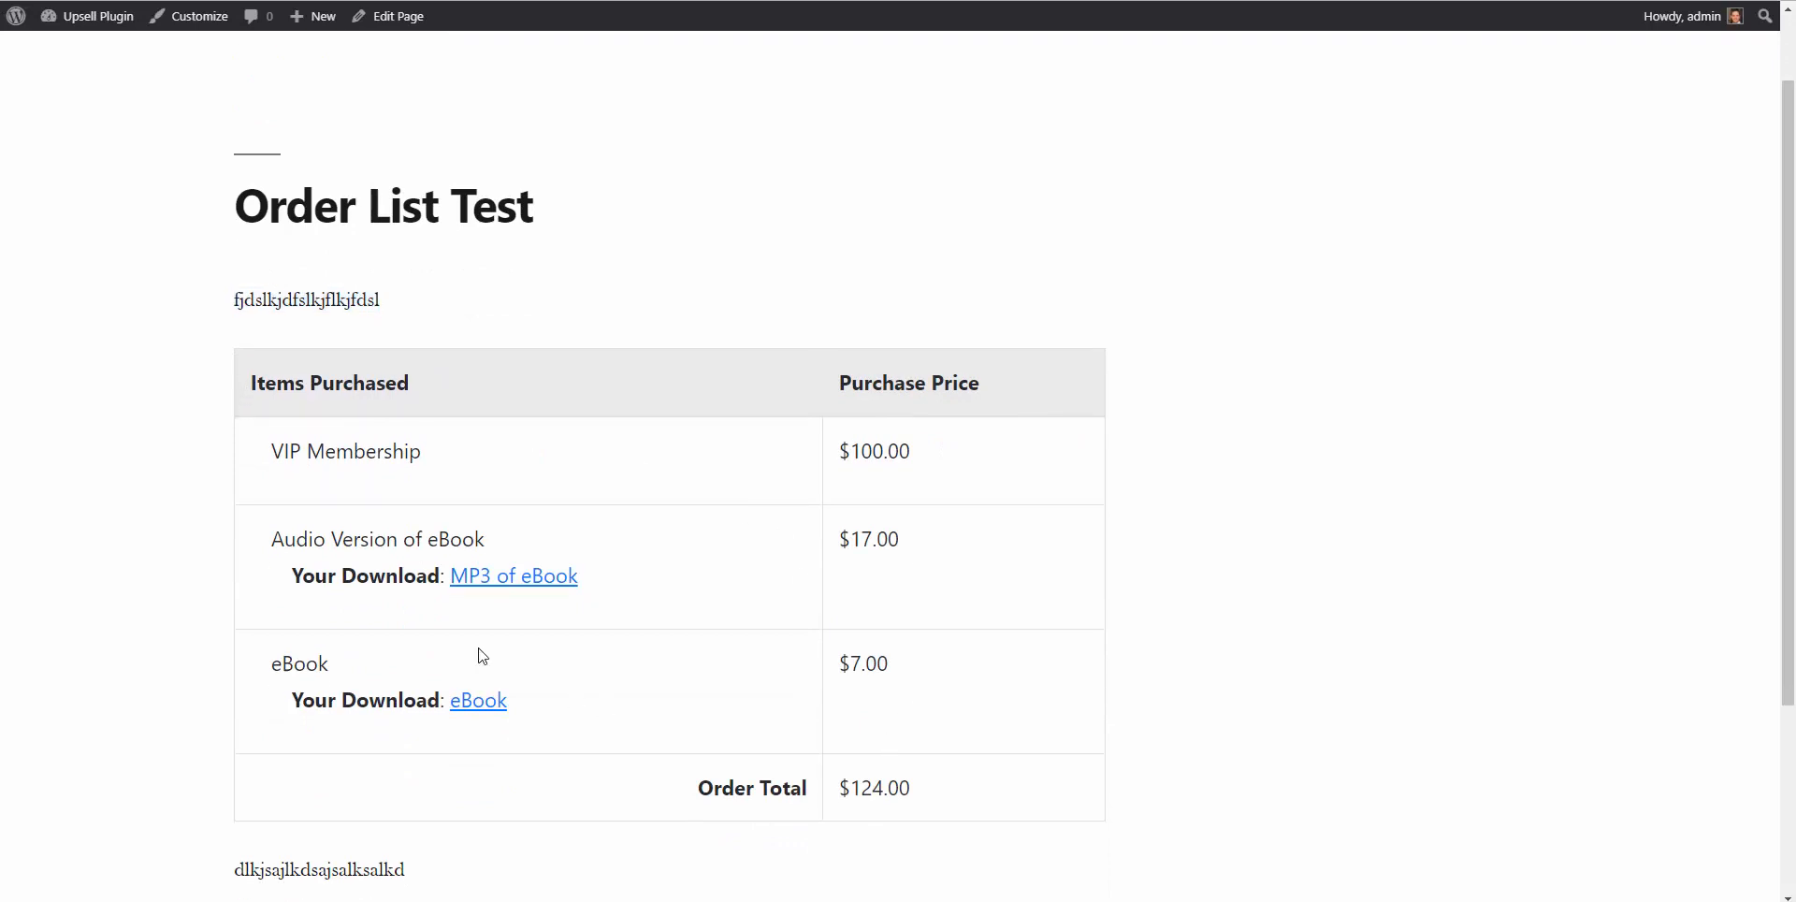
scroll(down, 3)
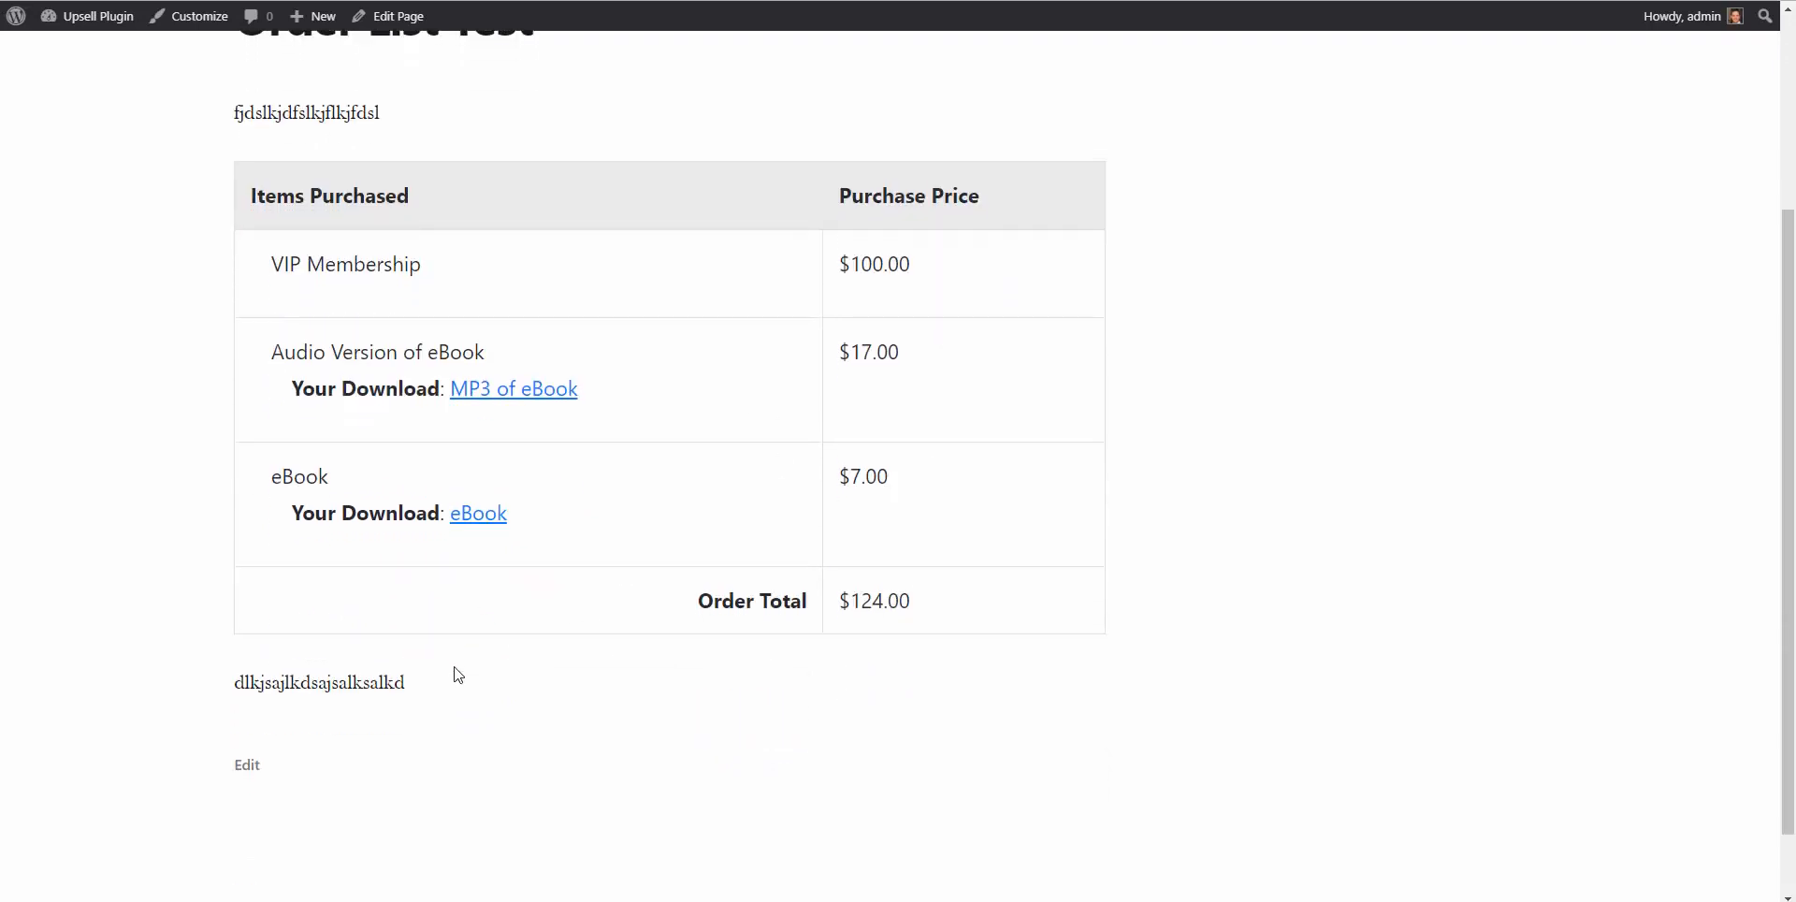